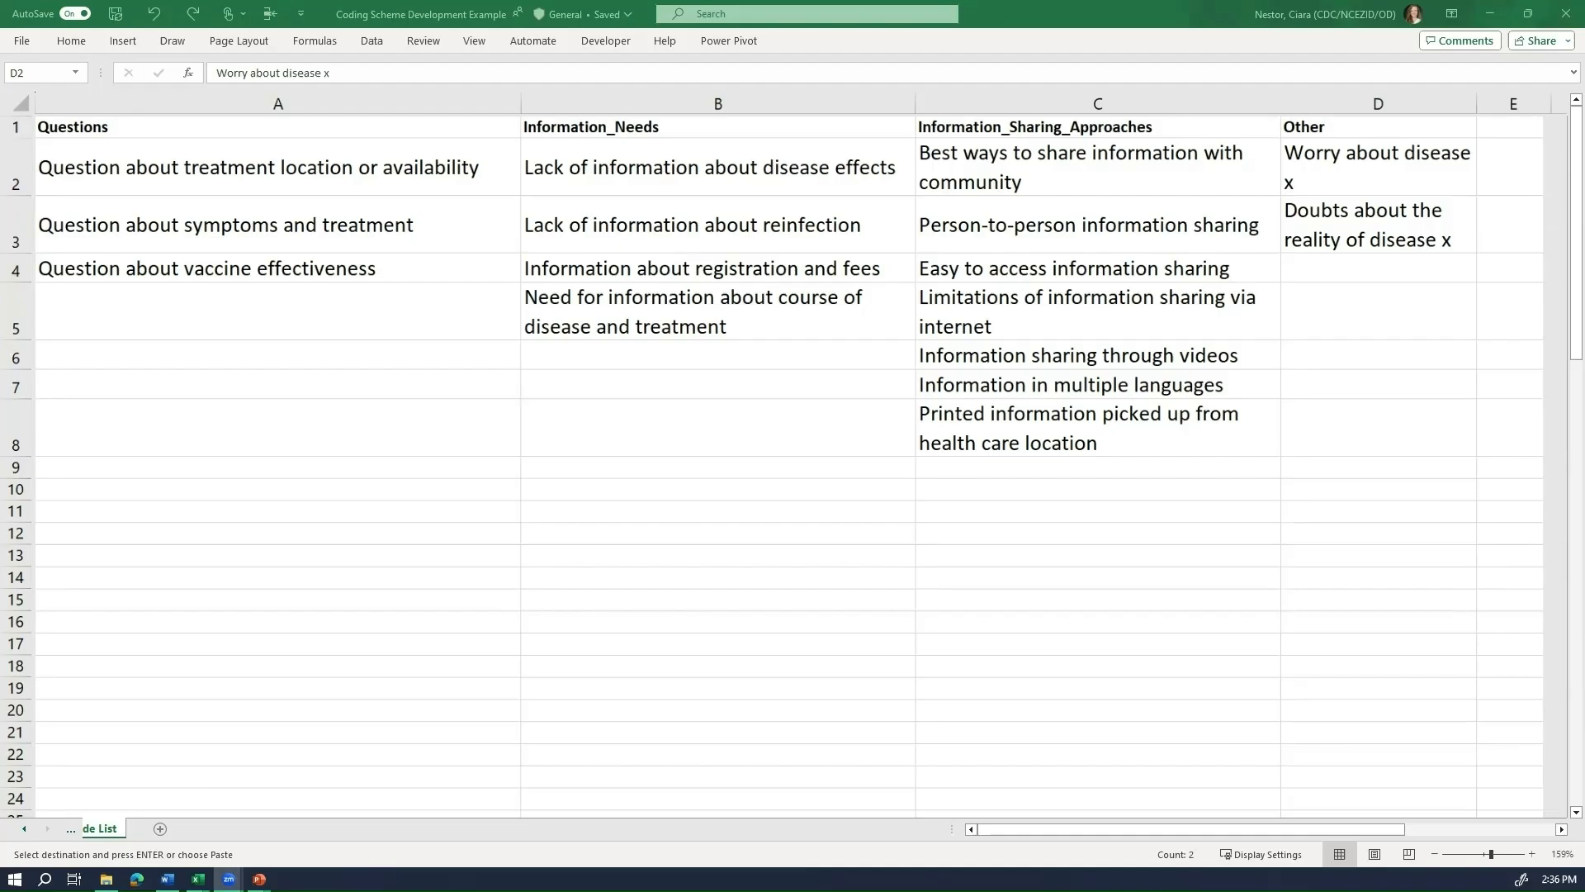
Step: Load the Blank Coding Scheme from the '3. Select coding scheme' sheet of the CDC tool workbook
left_click(106, 827)
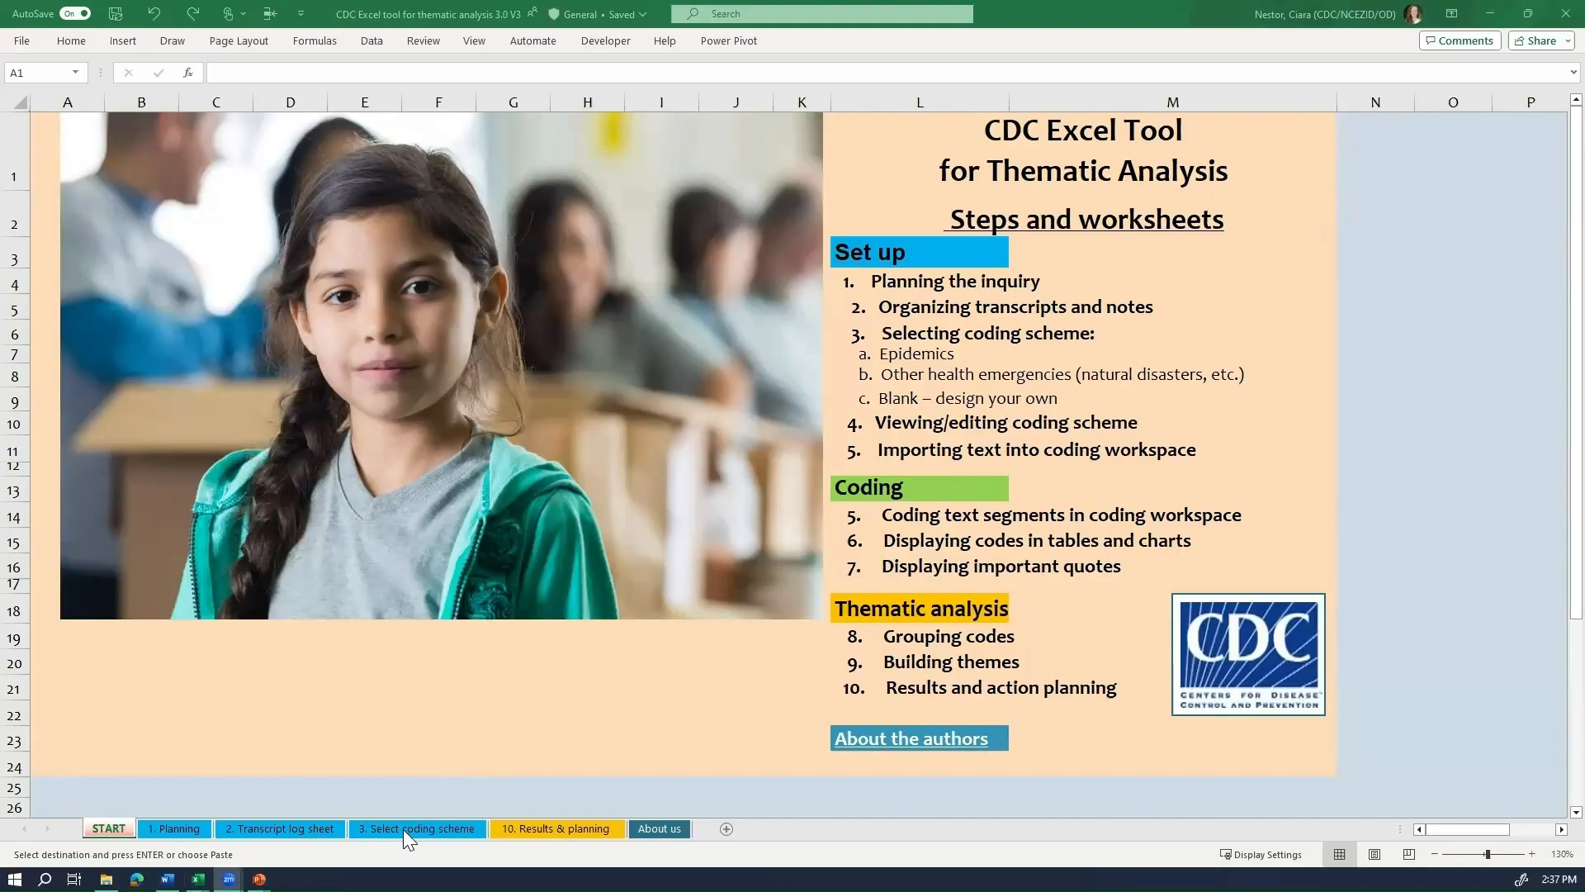
left_click(416, 827)
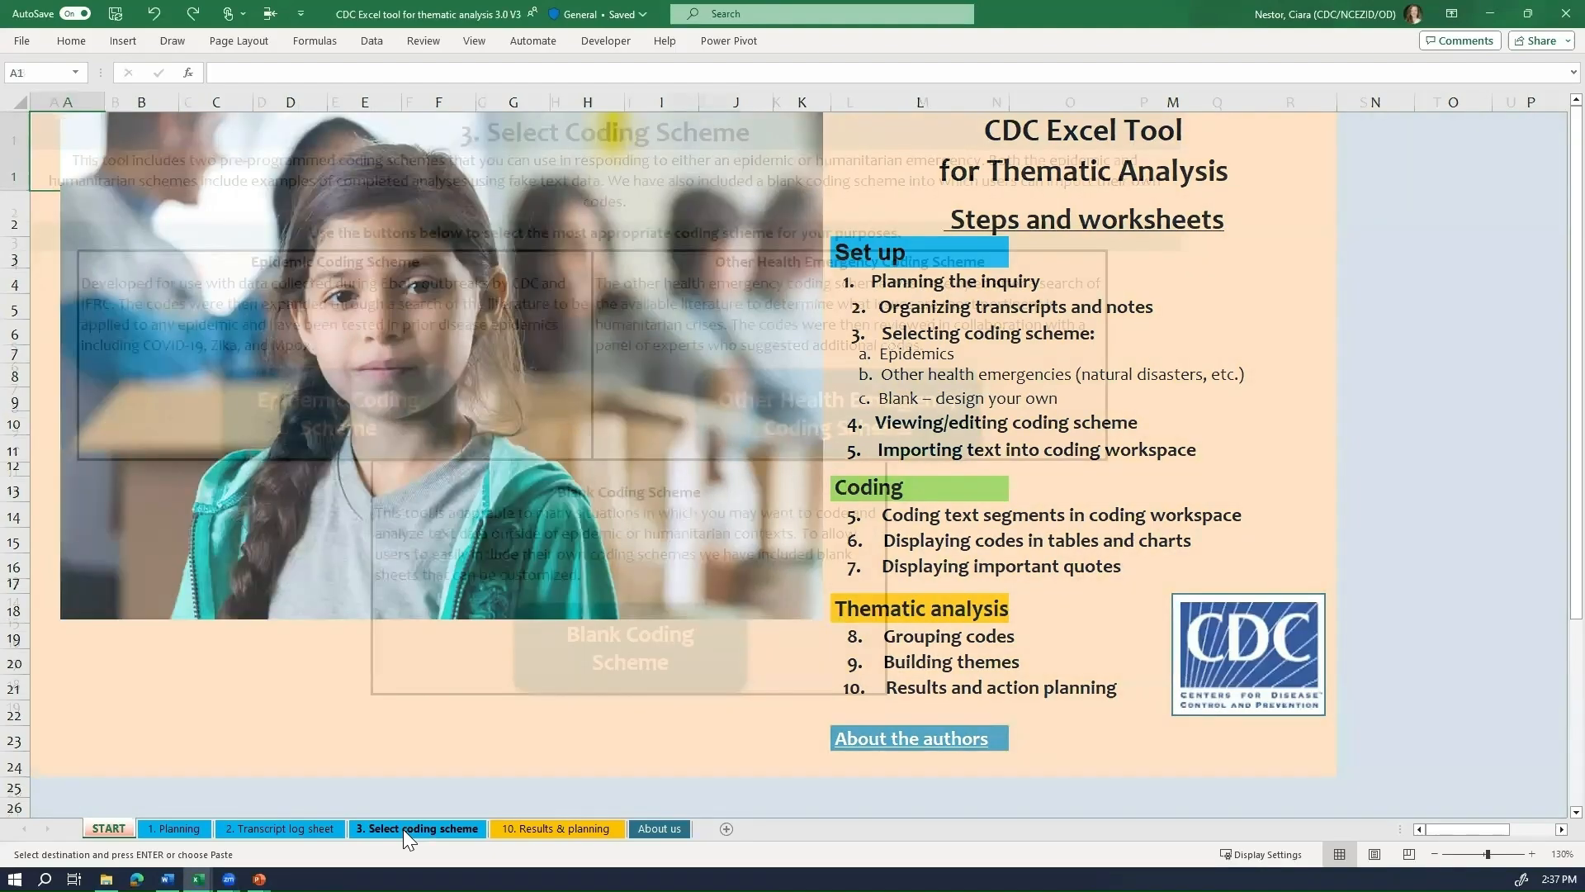
left_click(416, 827)
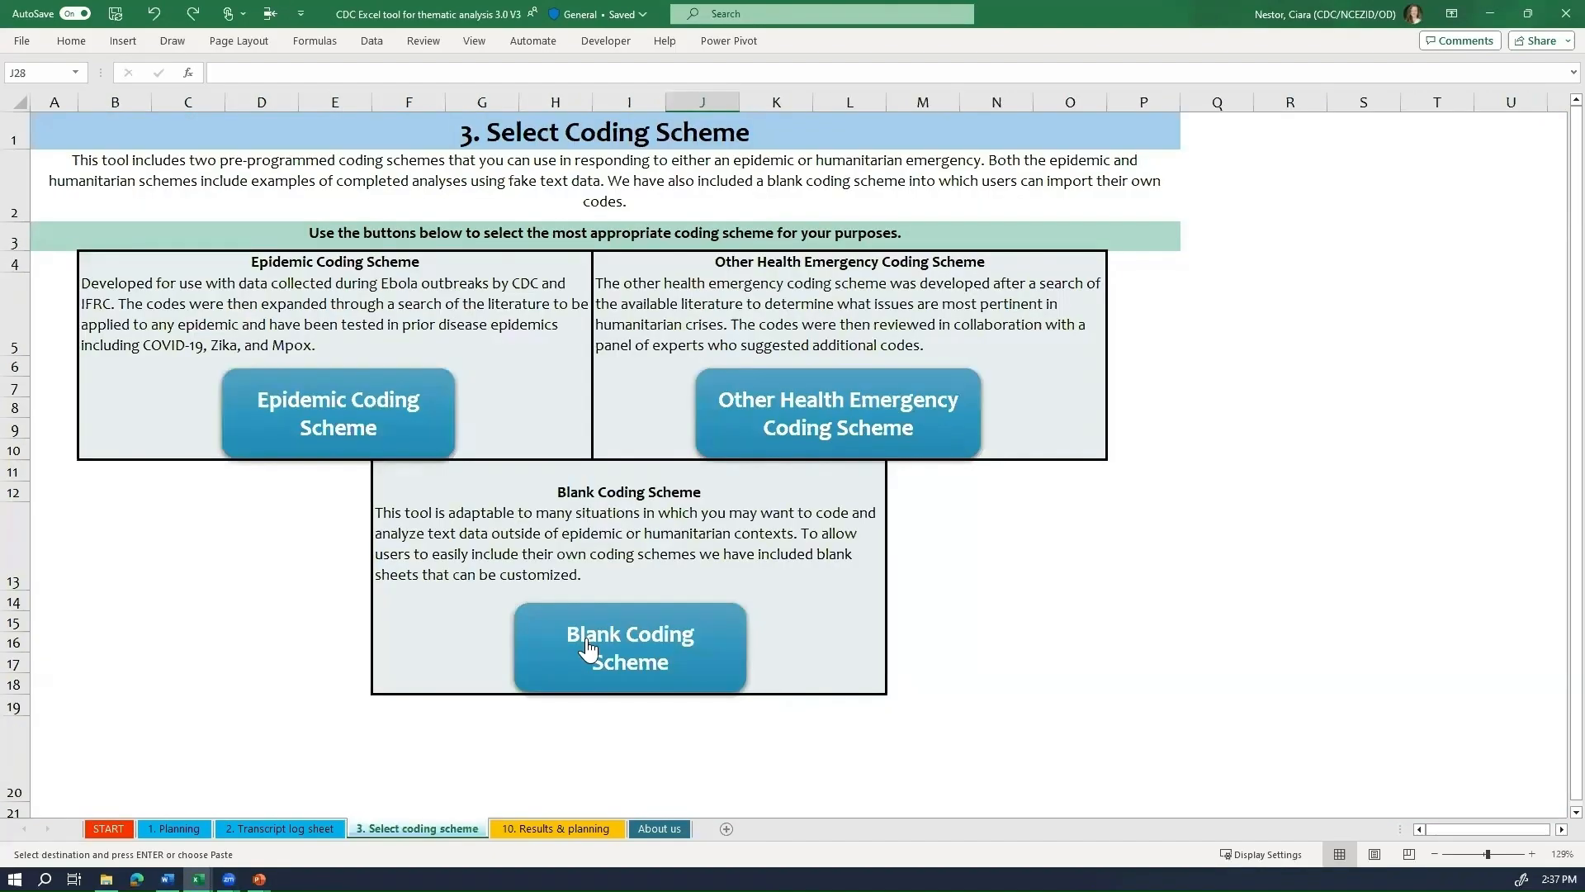
left_click(628, 648)
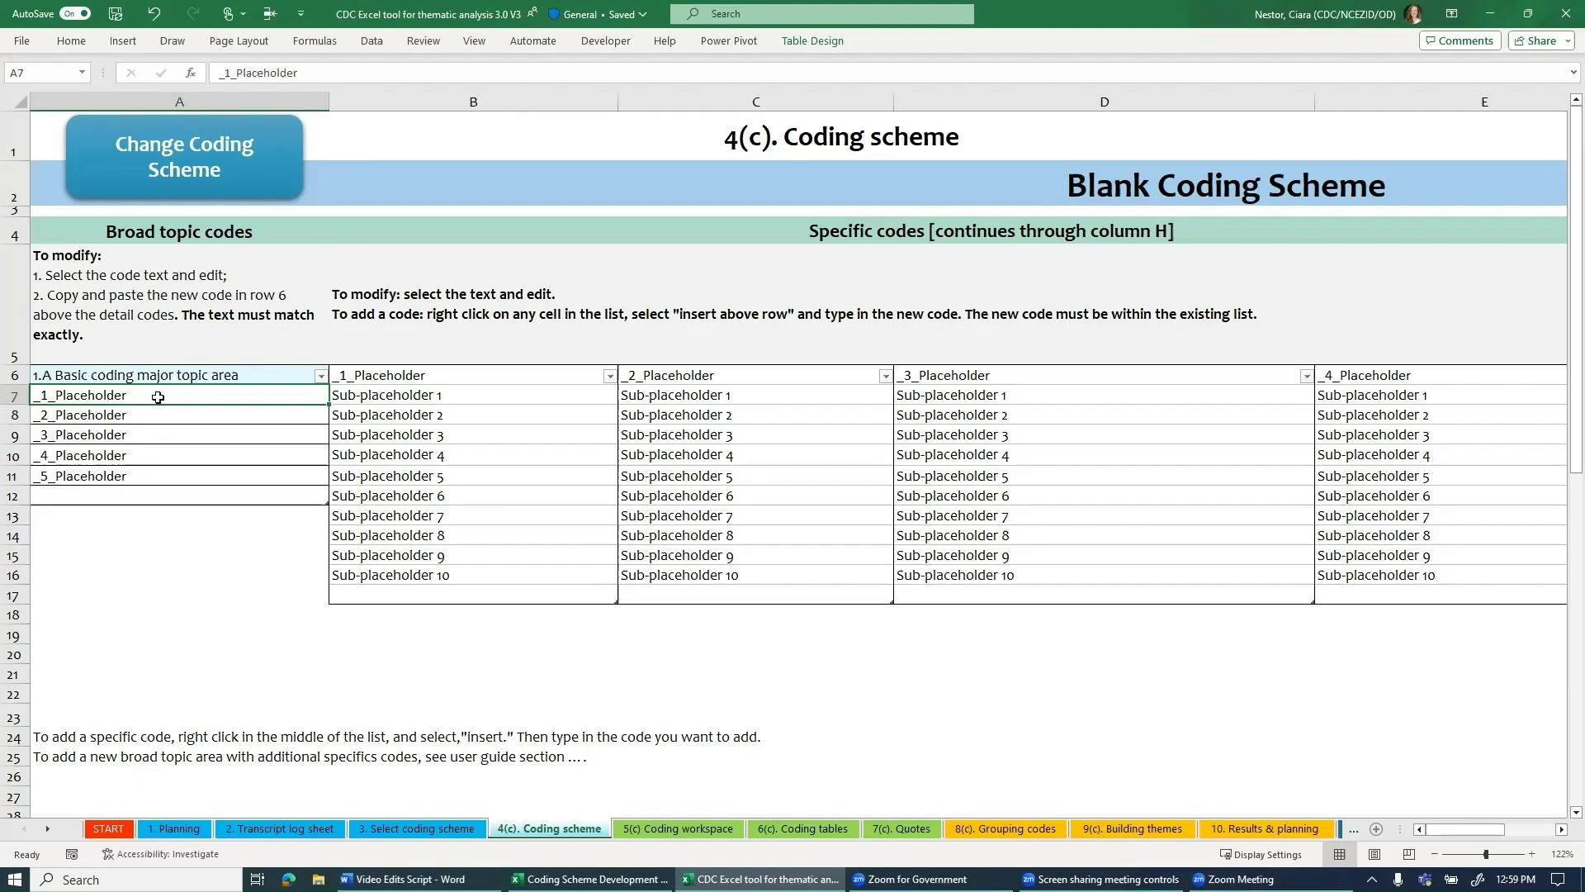
mouse_move(221, 434)
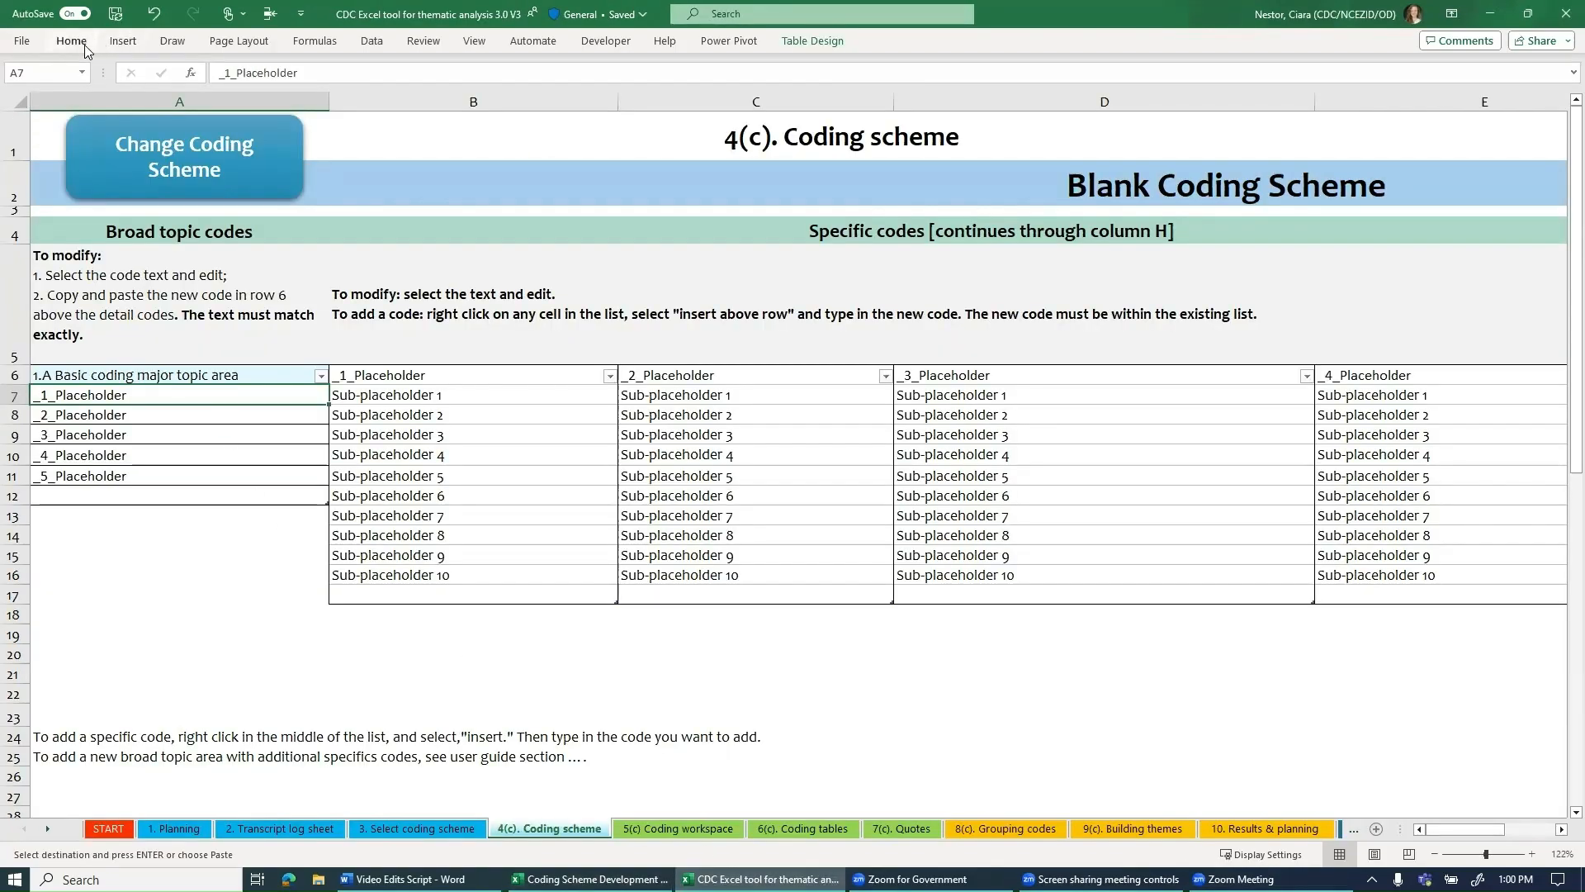
Step: Paste the four category headers from the Code List workbook over the broad topic codes A7:A10
left_click(21, 81)
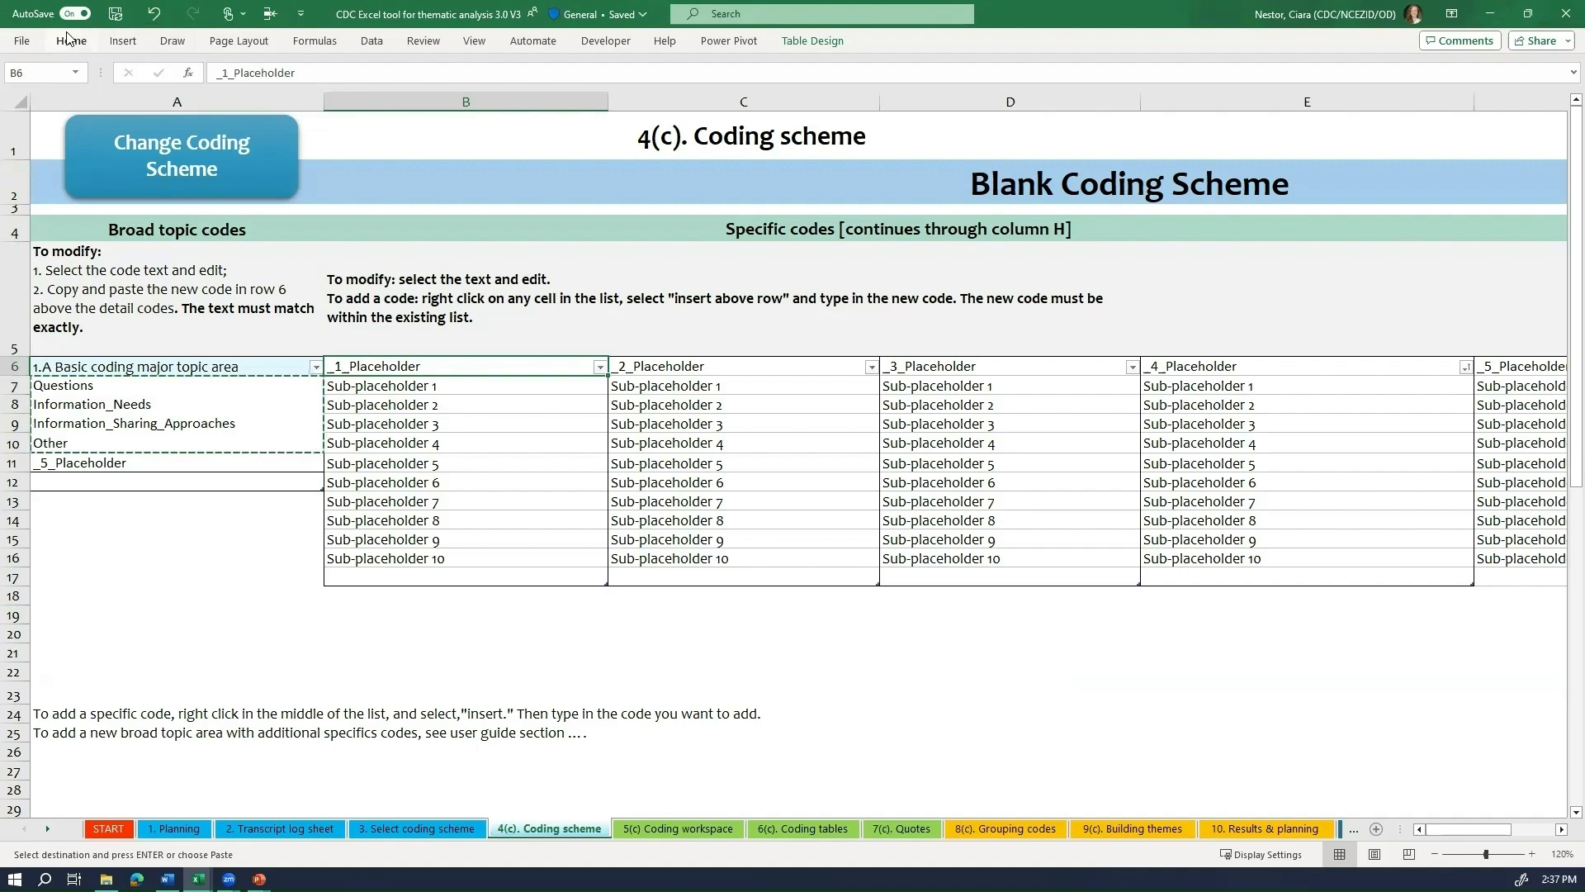
Step: Paste the three question codes into B7 and clear the leftover placeholders in B10:B16
left_click(69, 39)
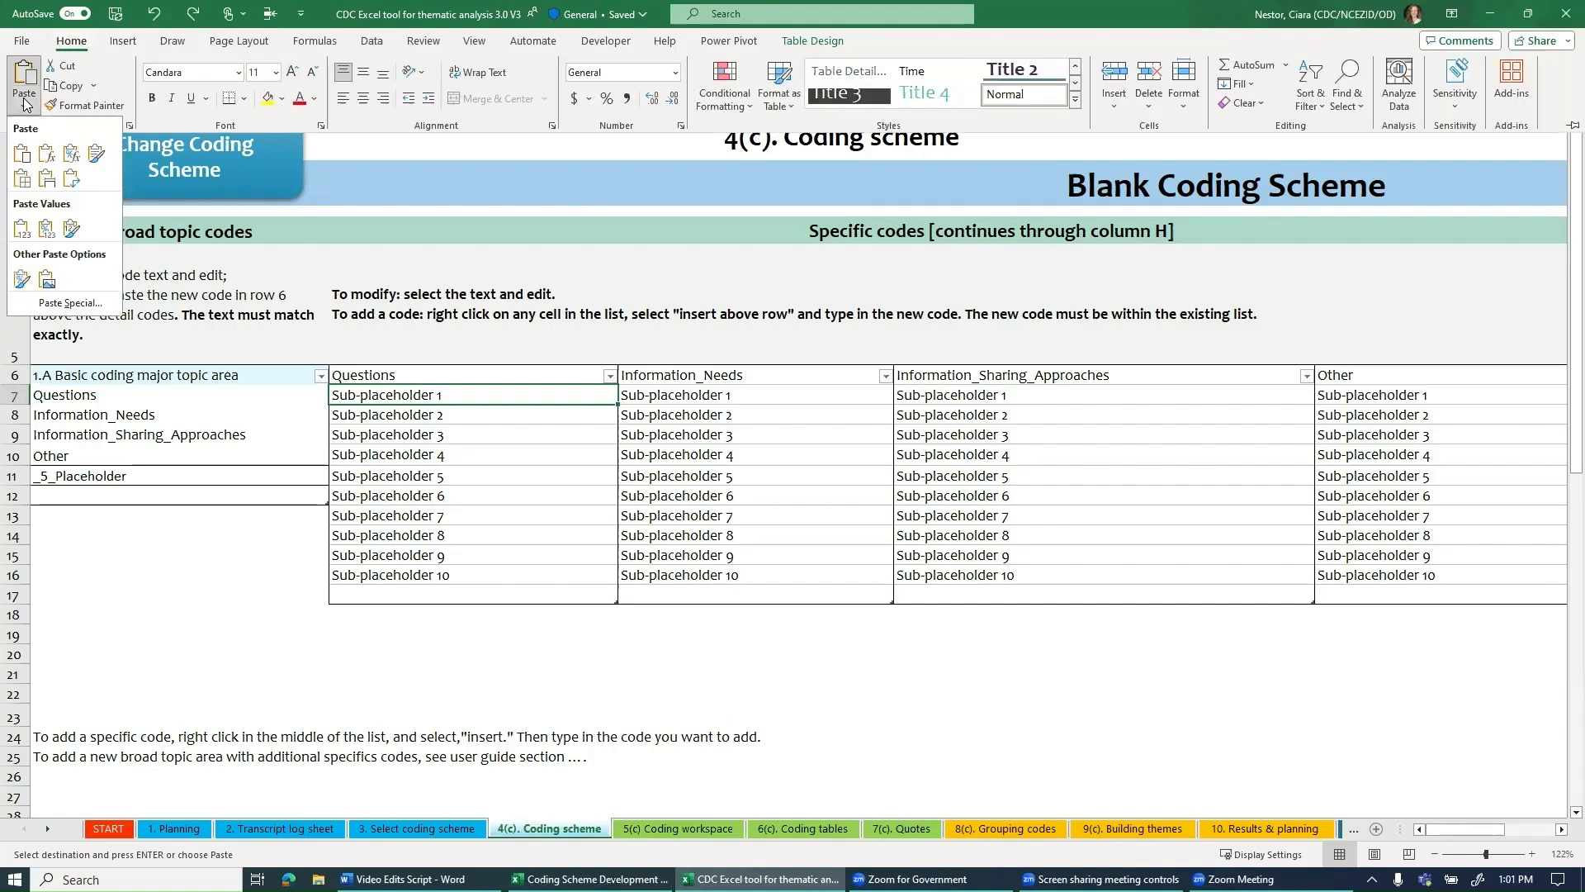
left_click(21, 225)
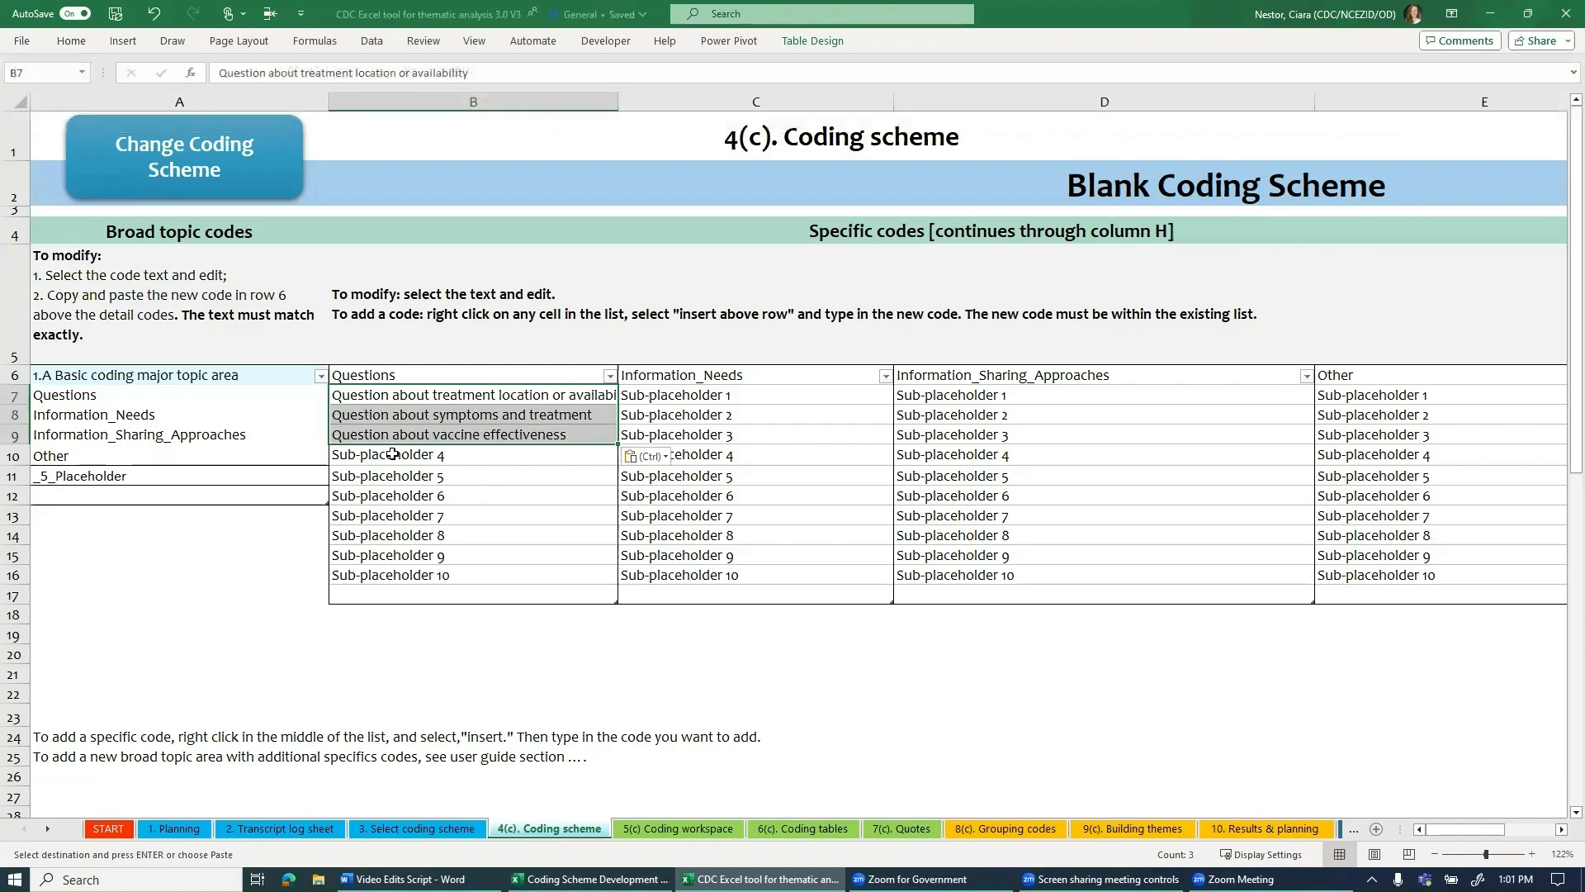
left_click_drag(388, 454, 388, 554)
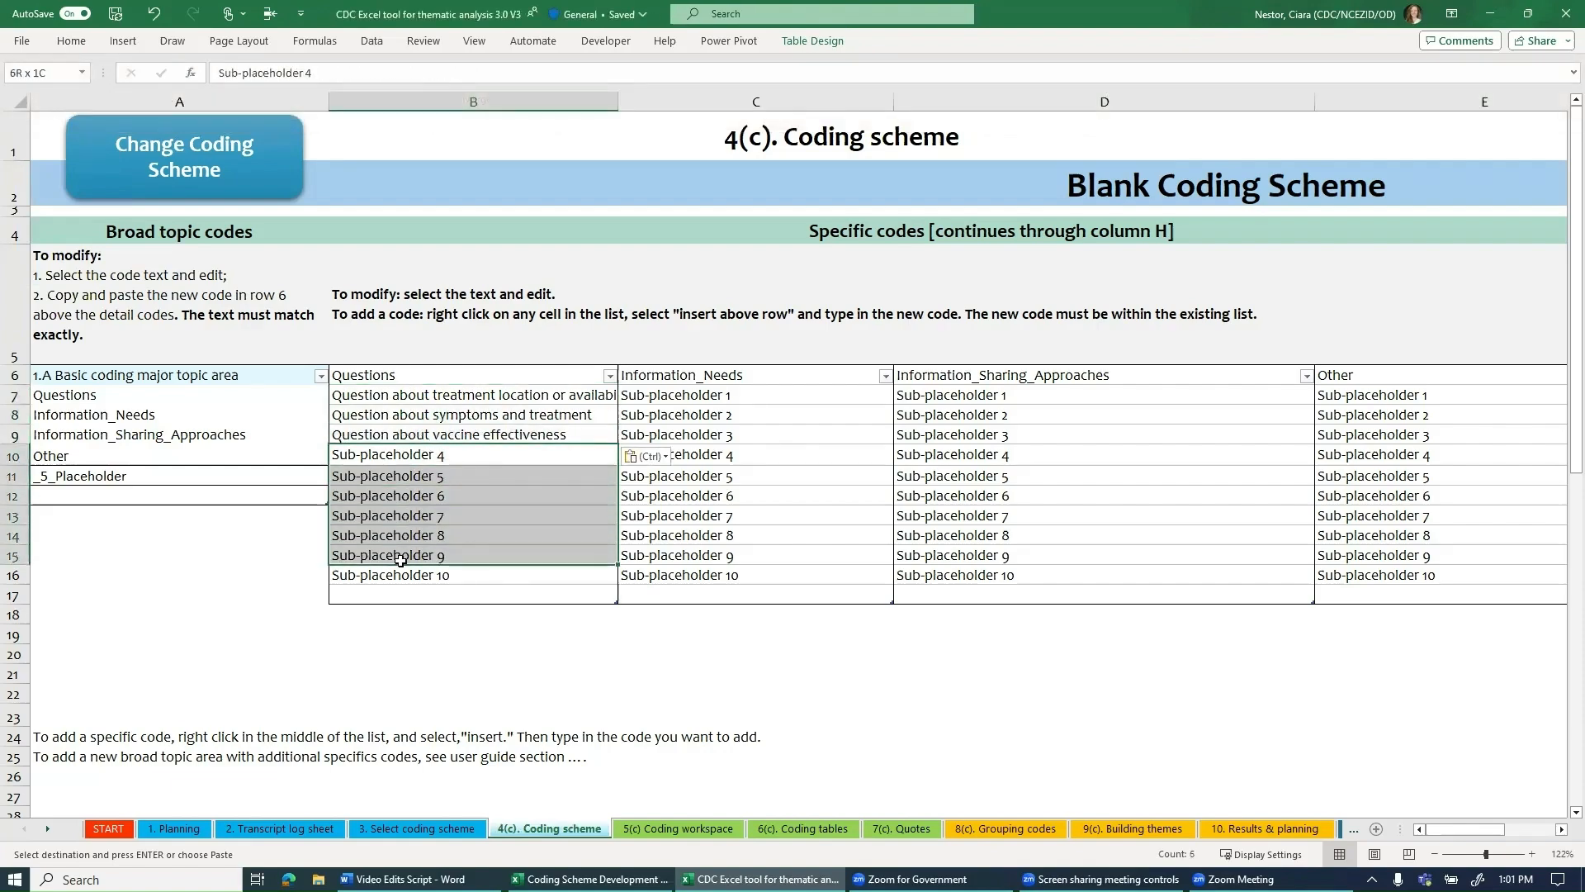
right_click(388, 575)
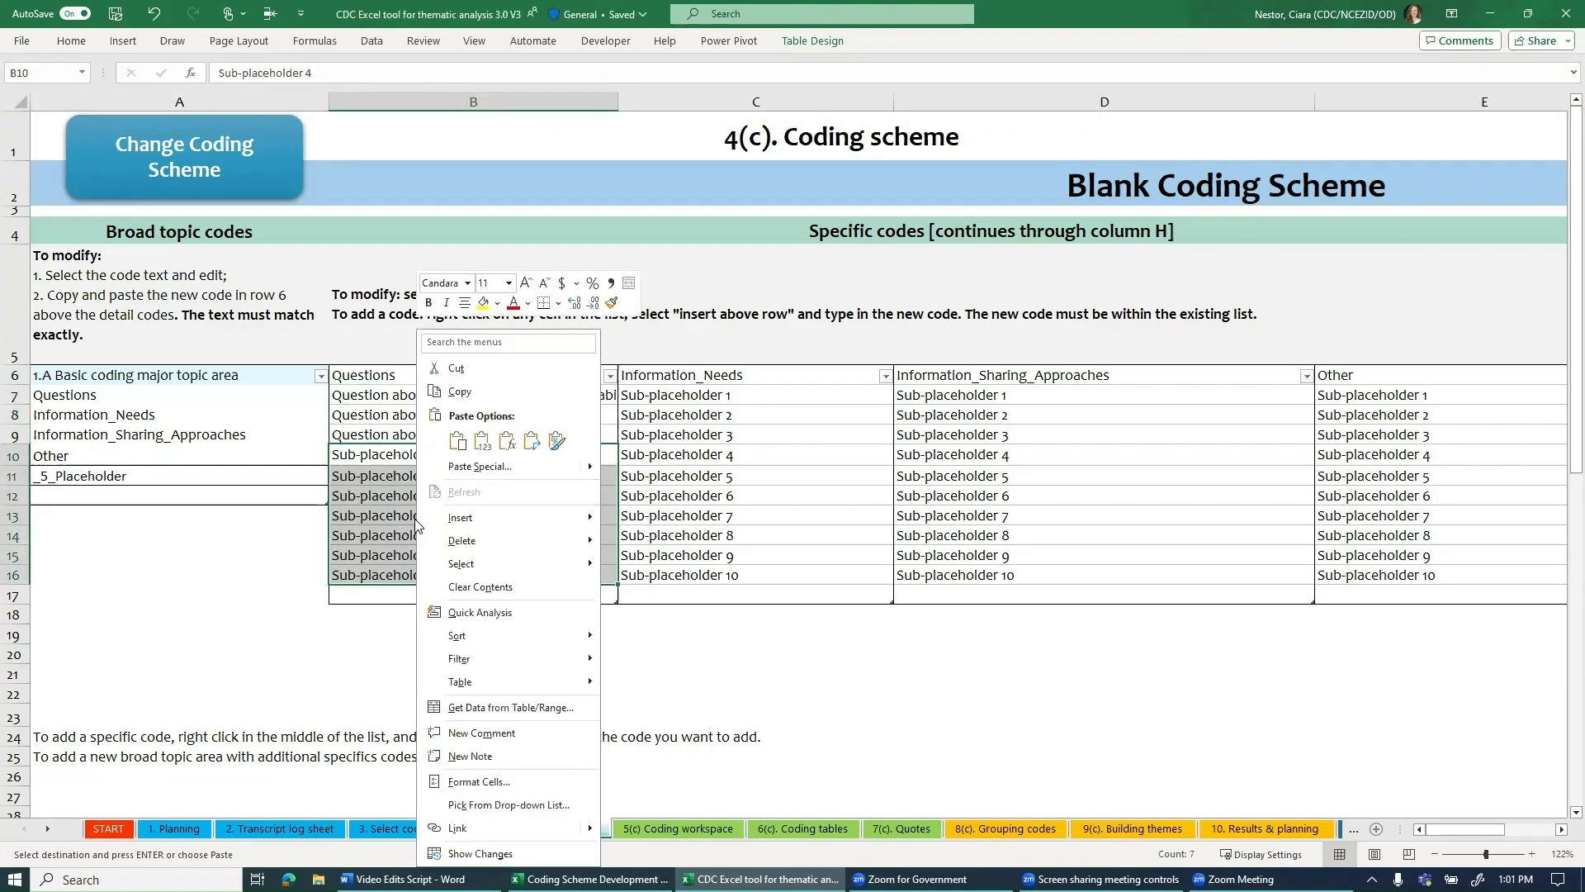
mouse_move(481, 586)
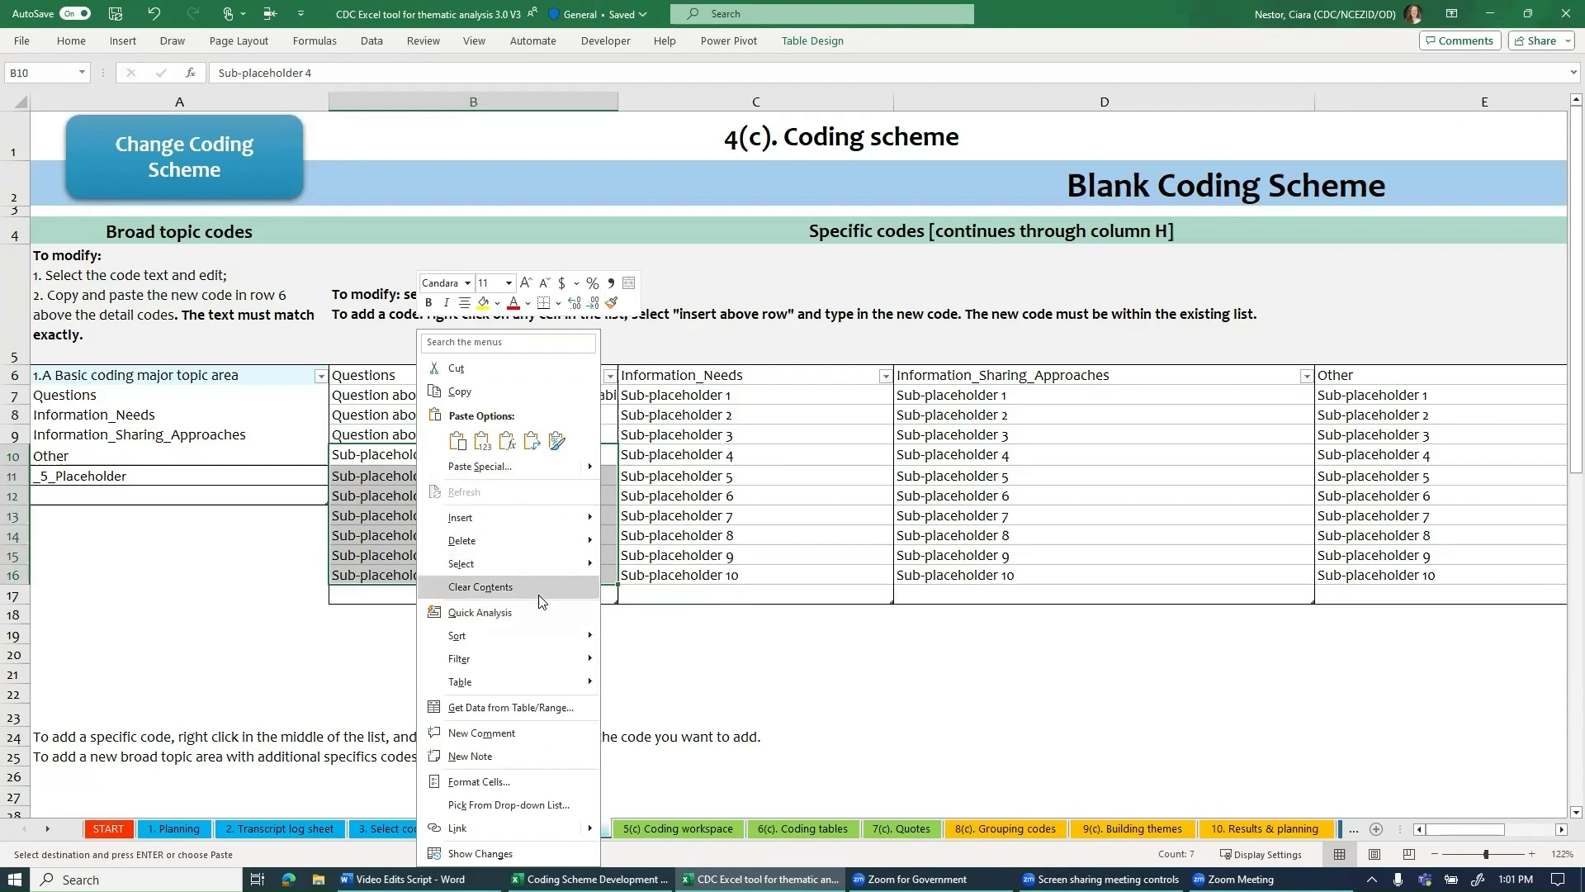
left_click(481, 586)
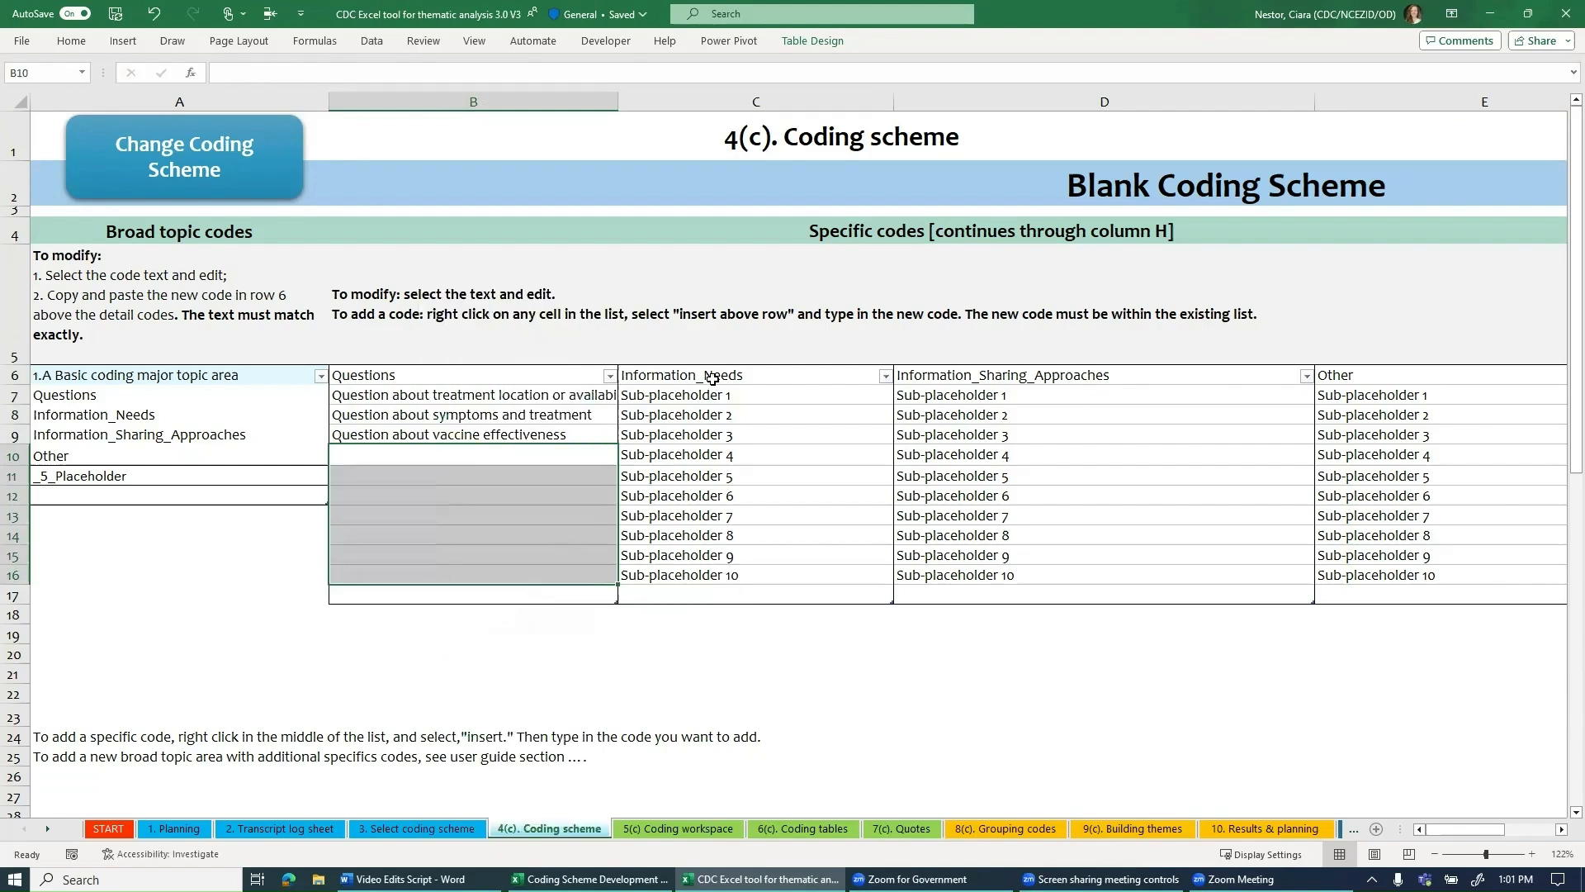
Step: Paste the Information_Needs codes from the Code List workbook into column C of the coding scheme
left_click(754, 374)
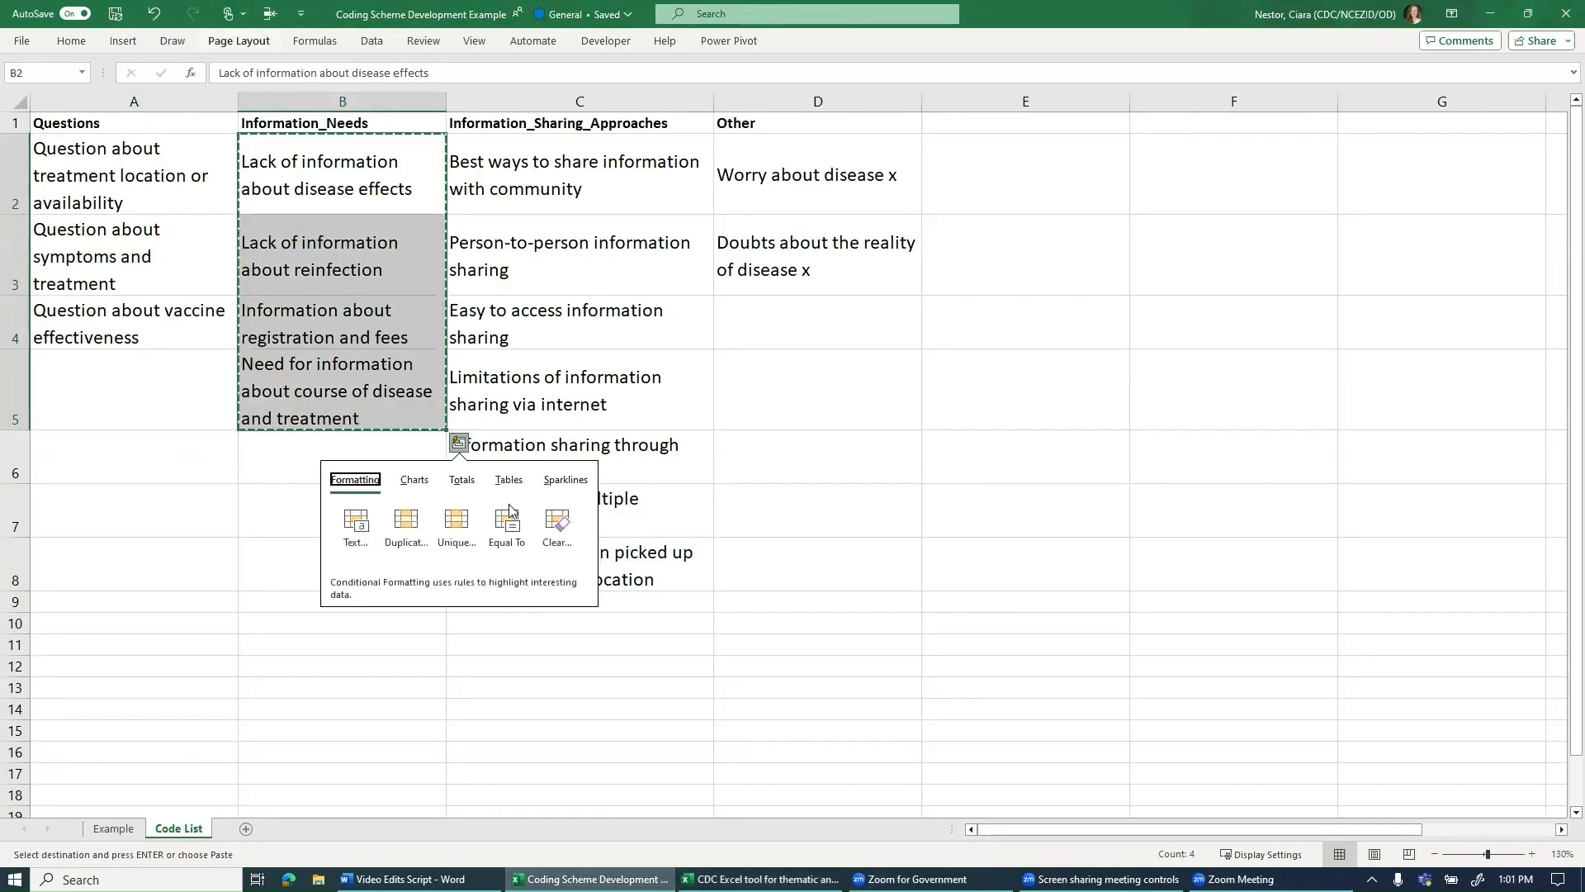
left_click(760, 878)
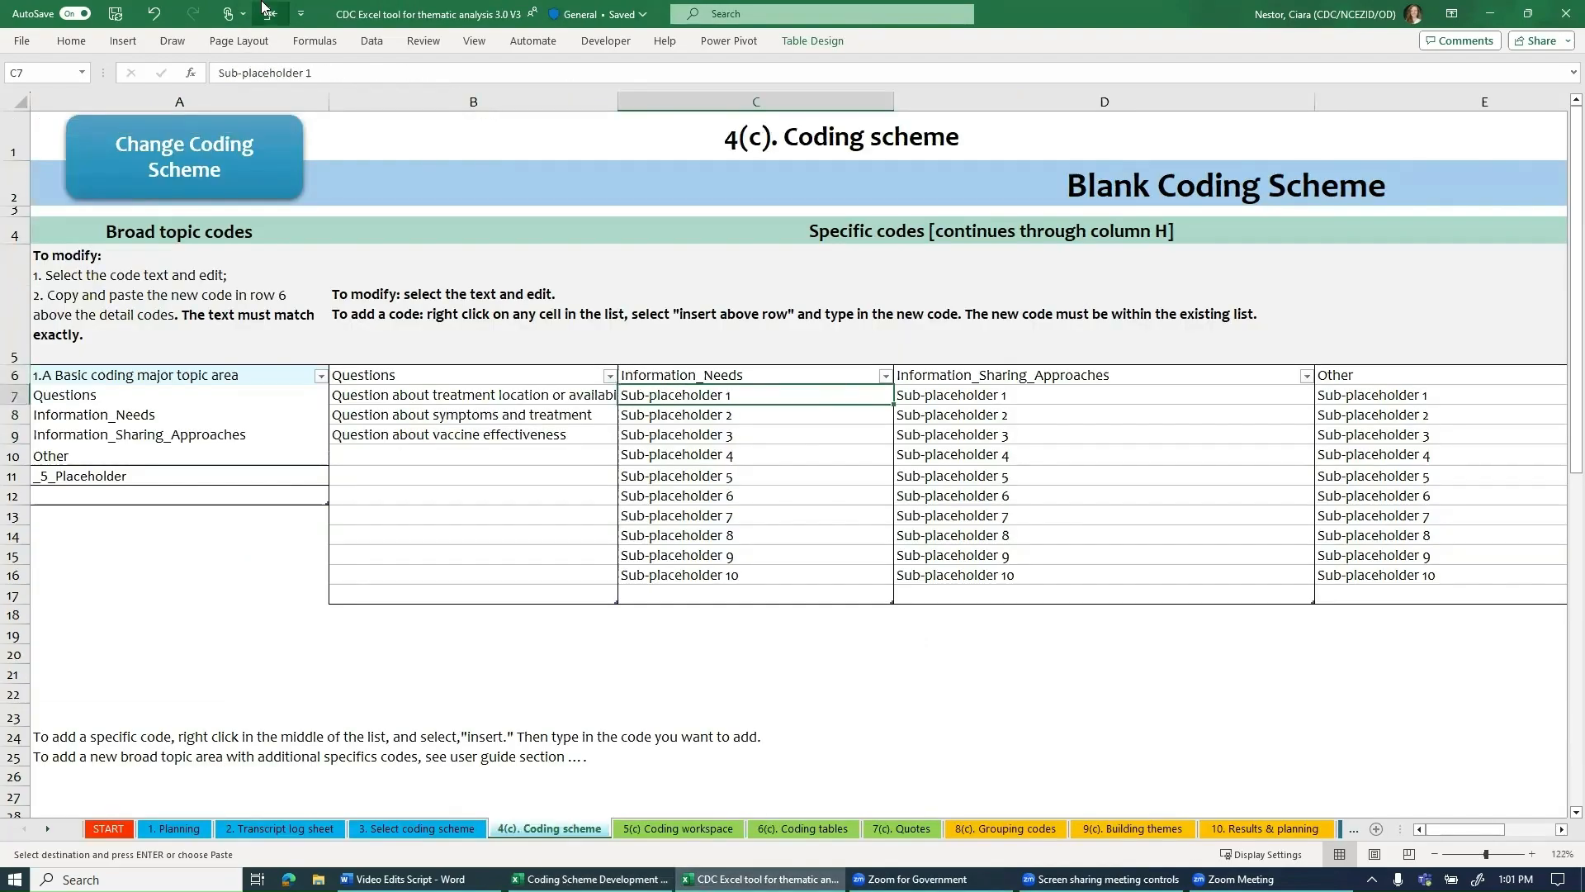
left_click(21, 90)
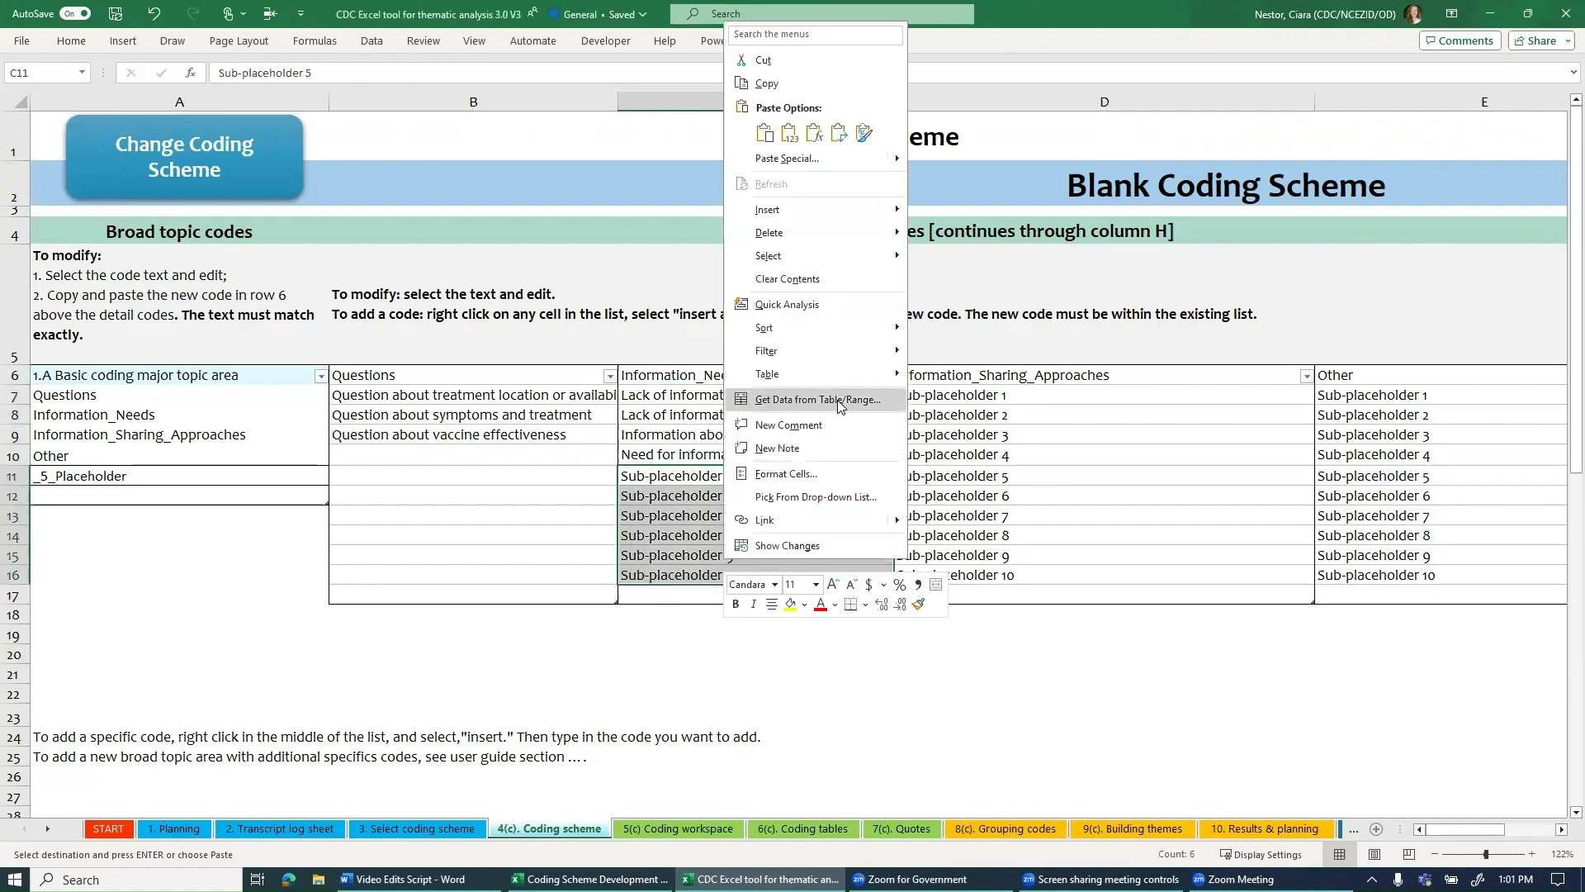
mouse_move(806, 282)
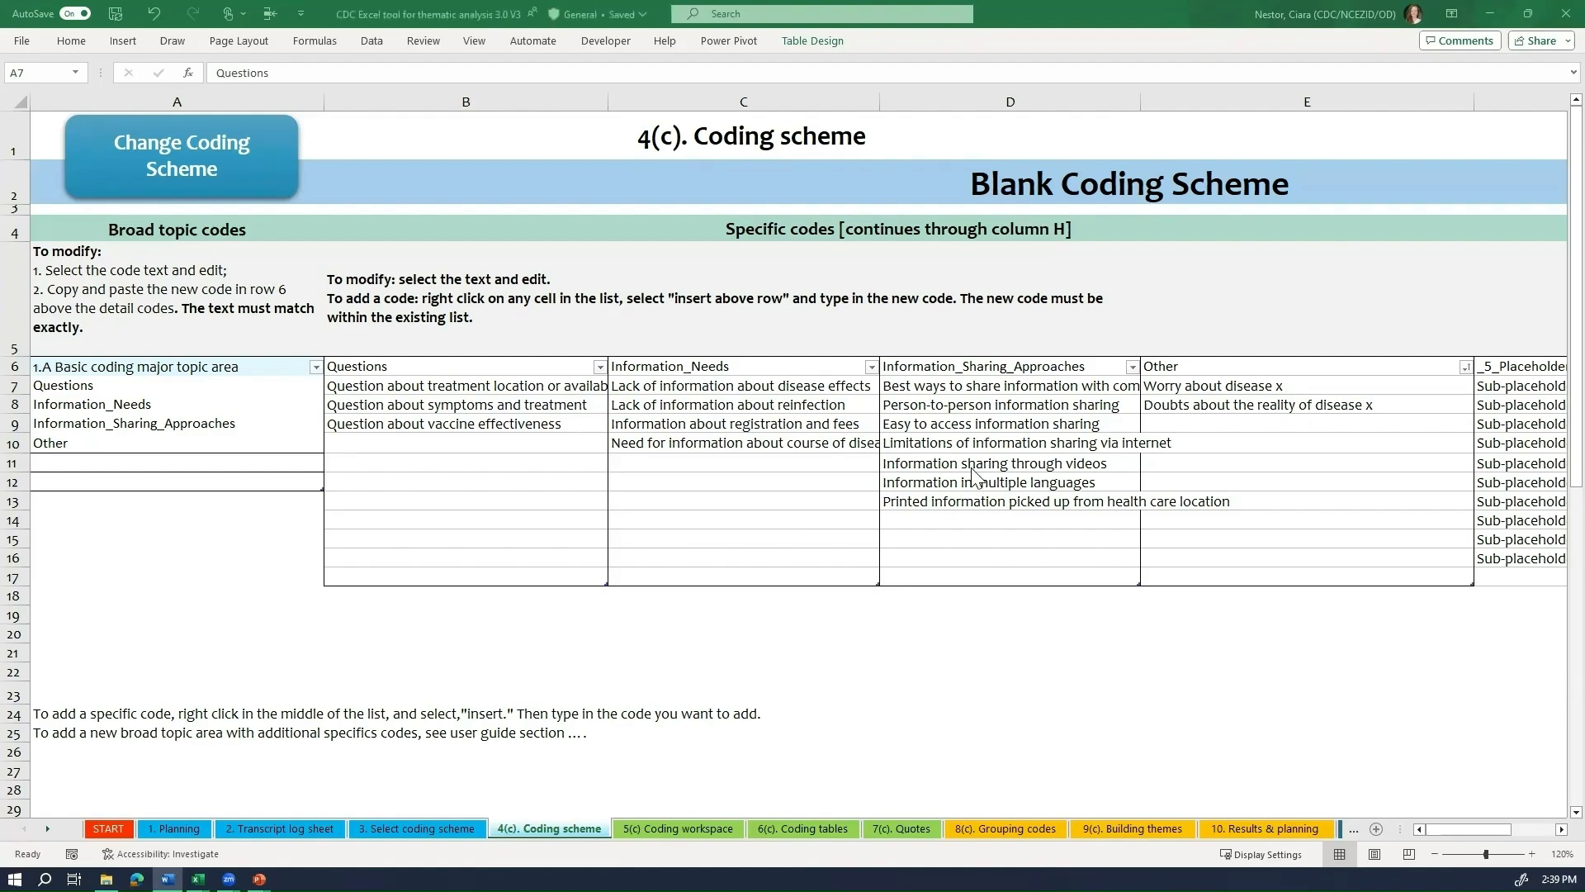
mouse_move(969, 484)
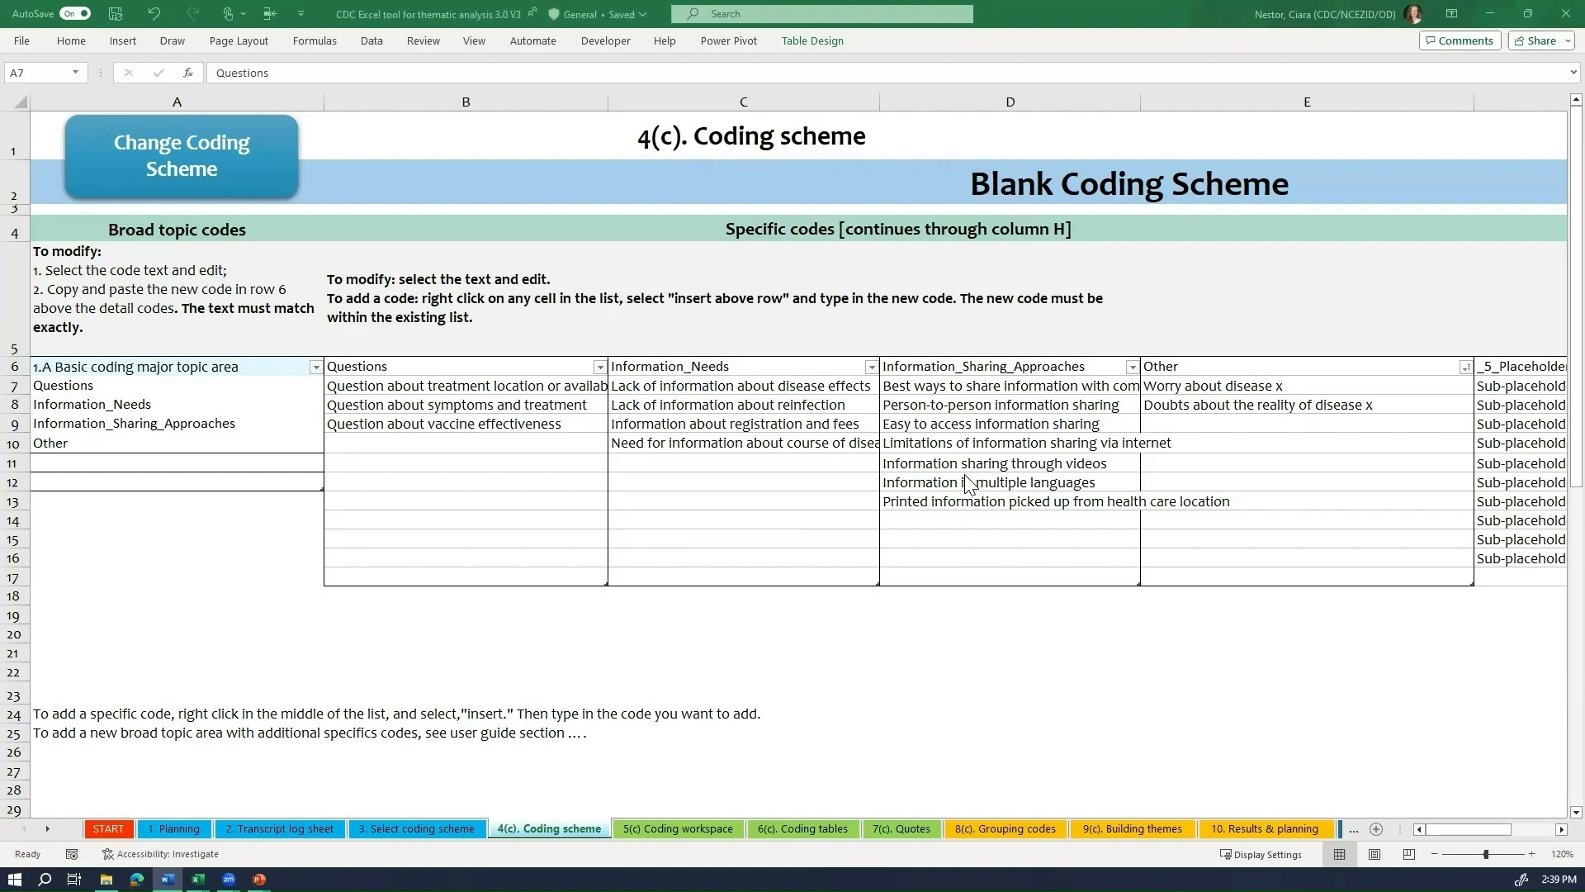
mouse_move(940, 495)
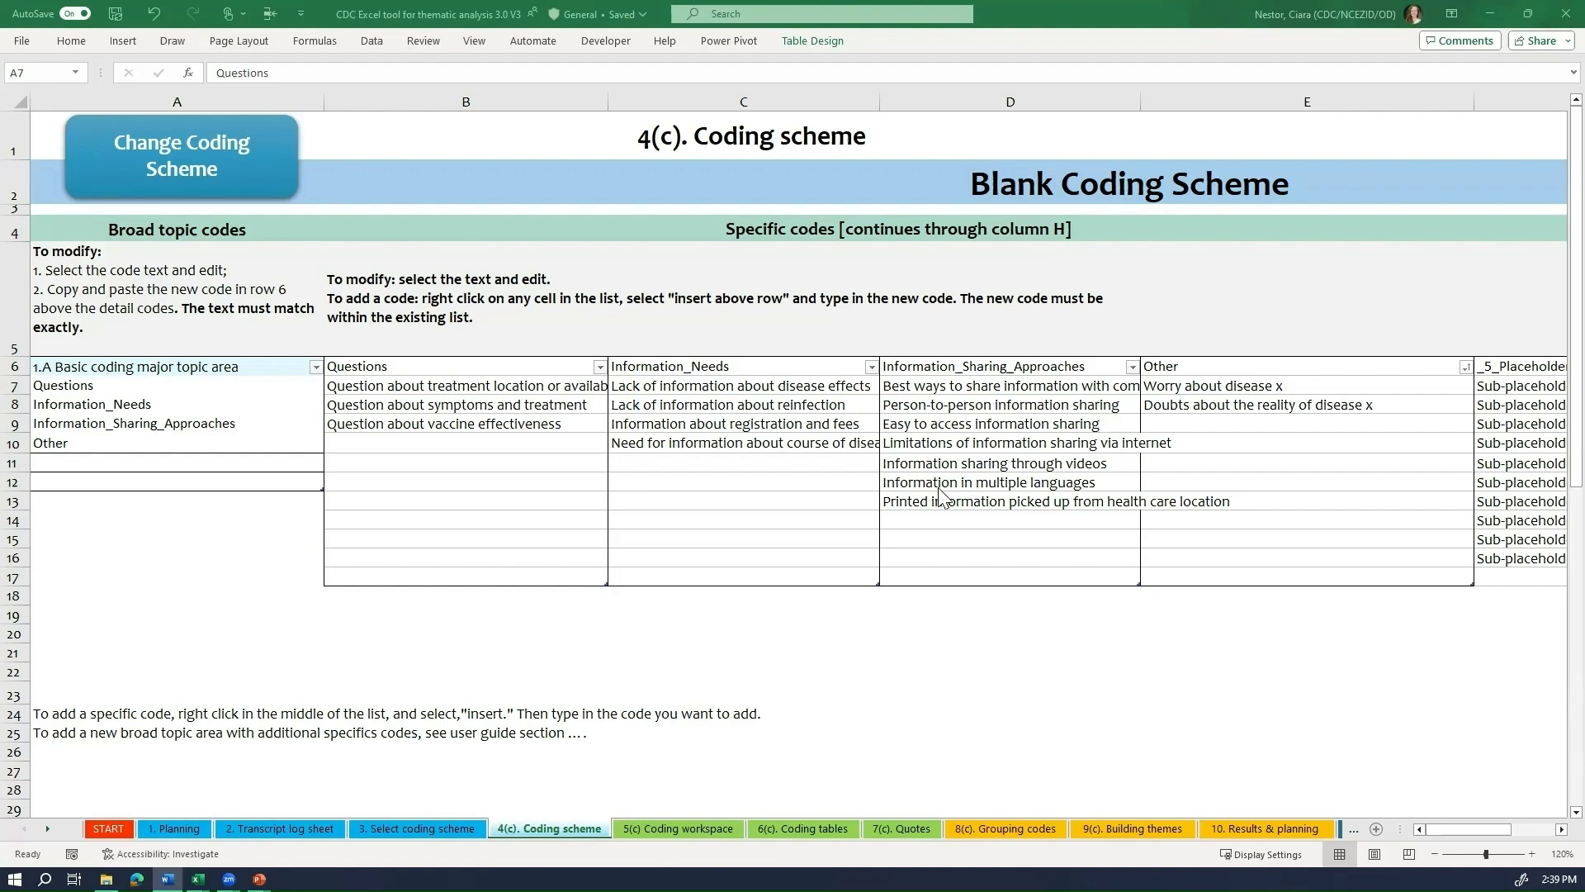
mouse_move(715, 835)
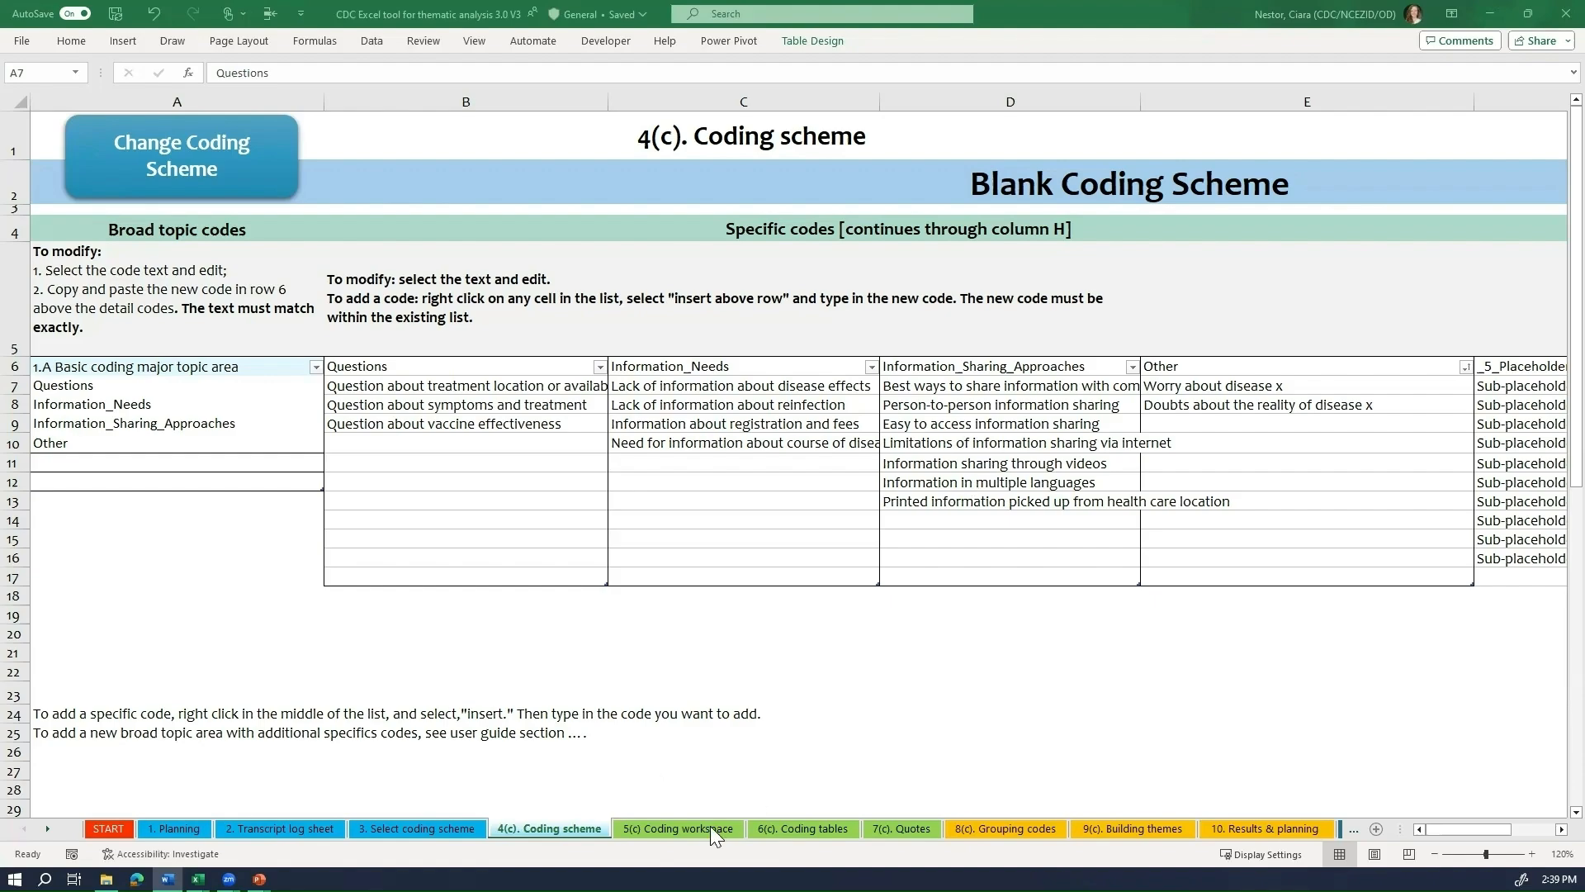
mouse_move(157, 447)
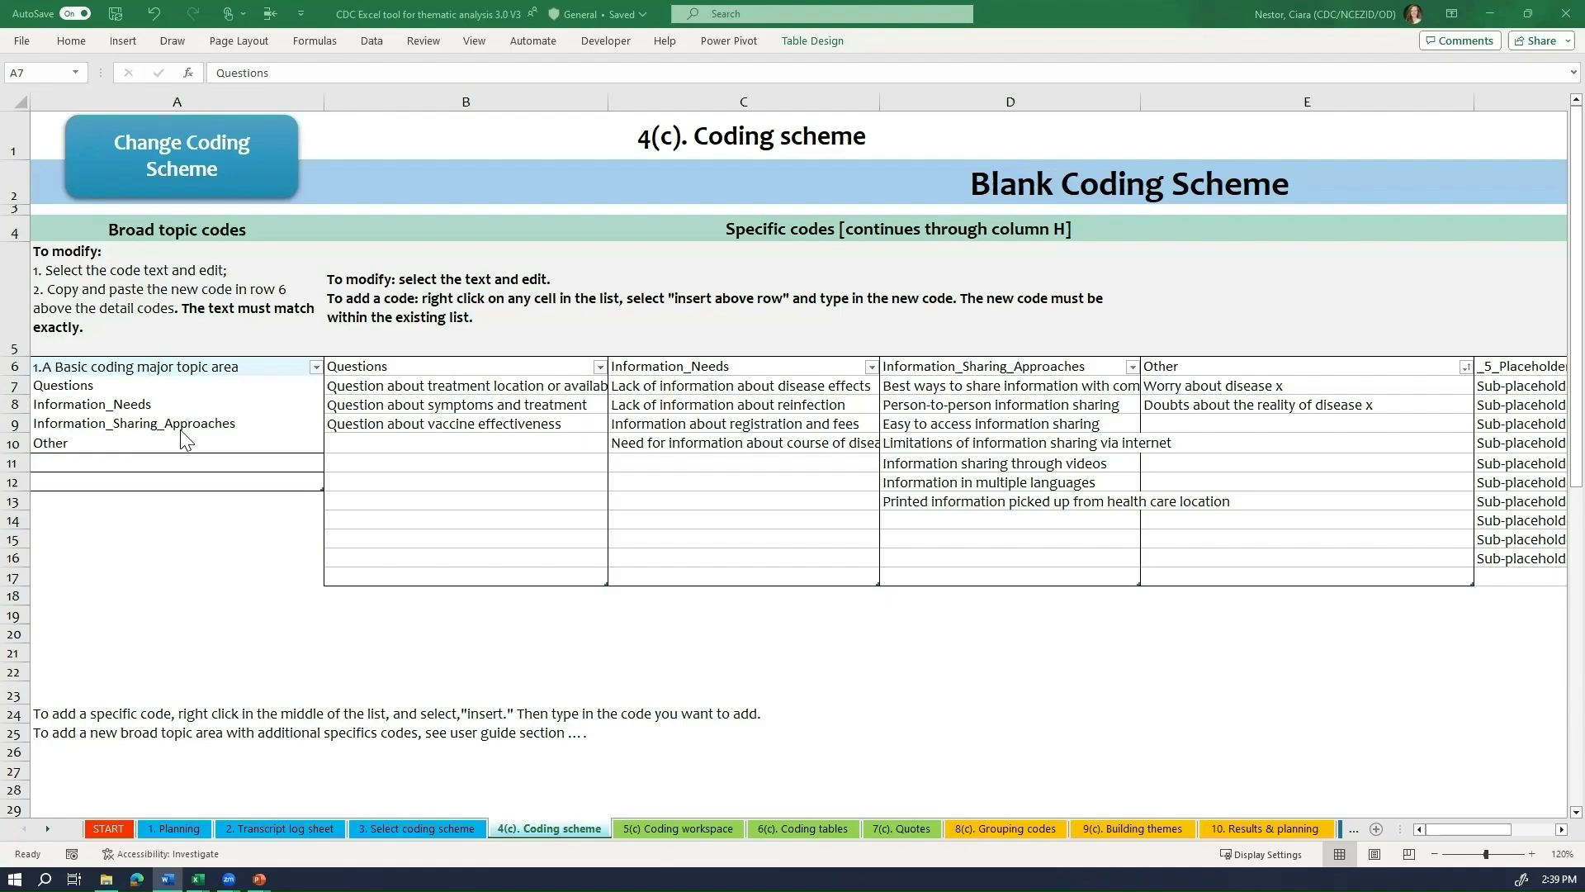
mouse_move(581, 804)
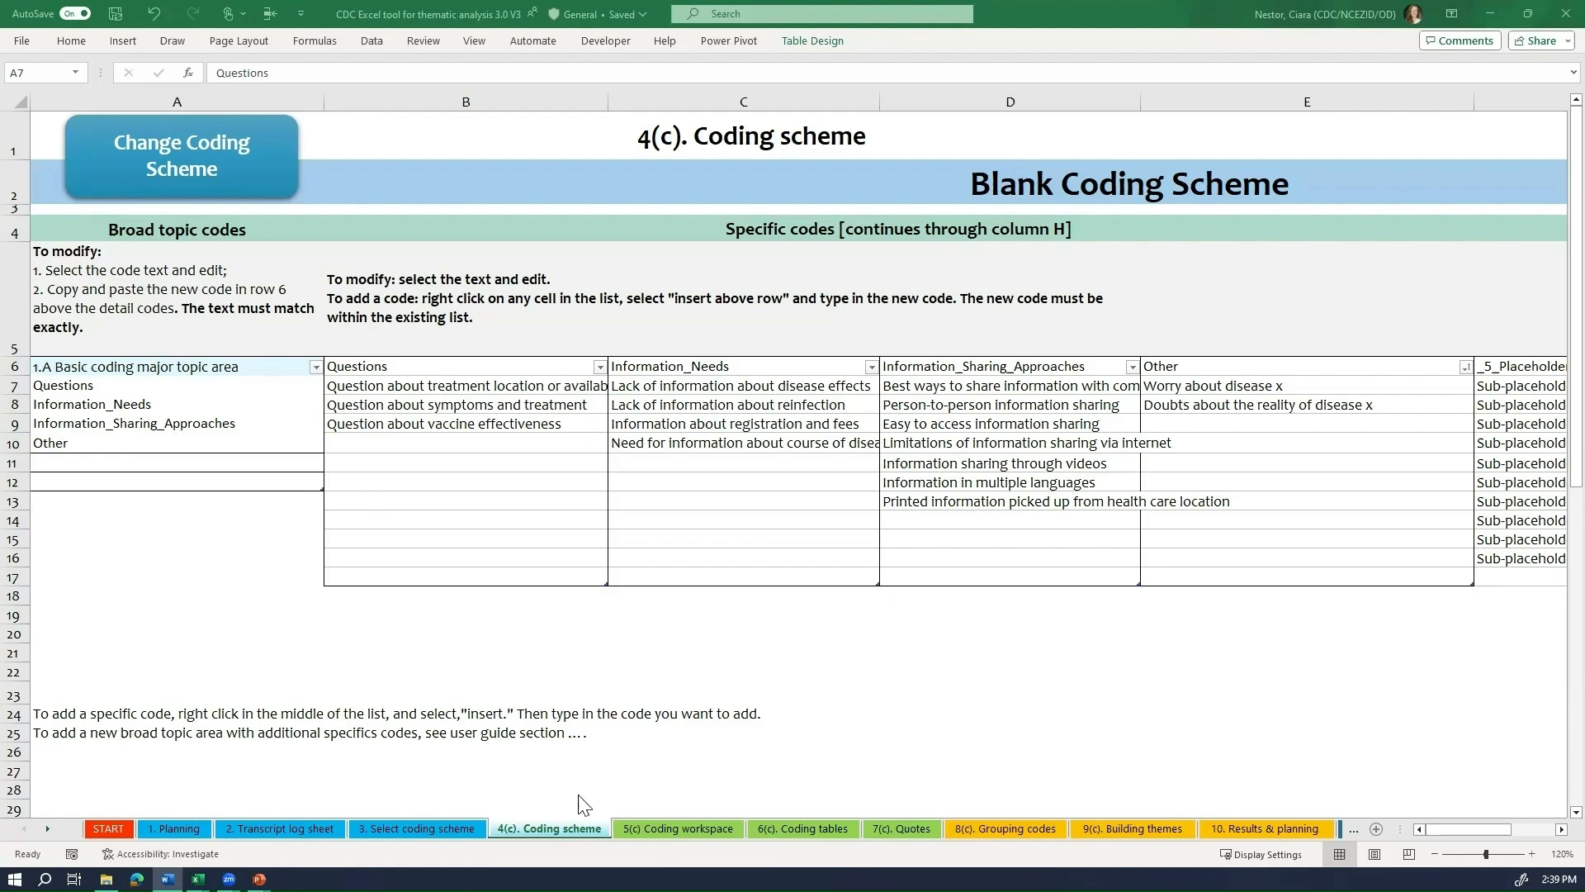
Step: Set the first row's broad code in H5 of the 5(c) Coding workspace to Questions
left_click(678, 827)
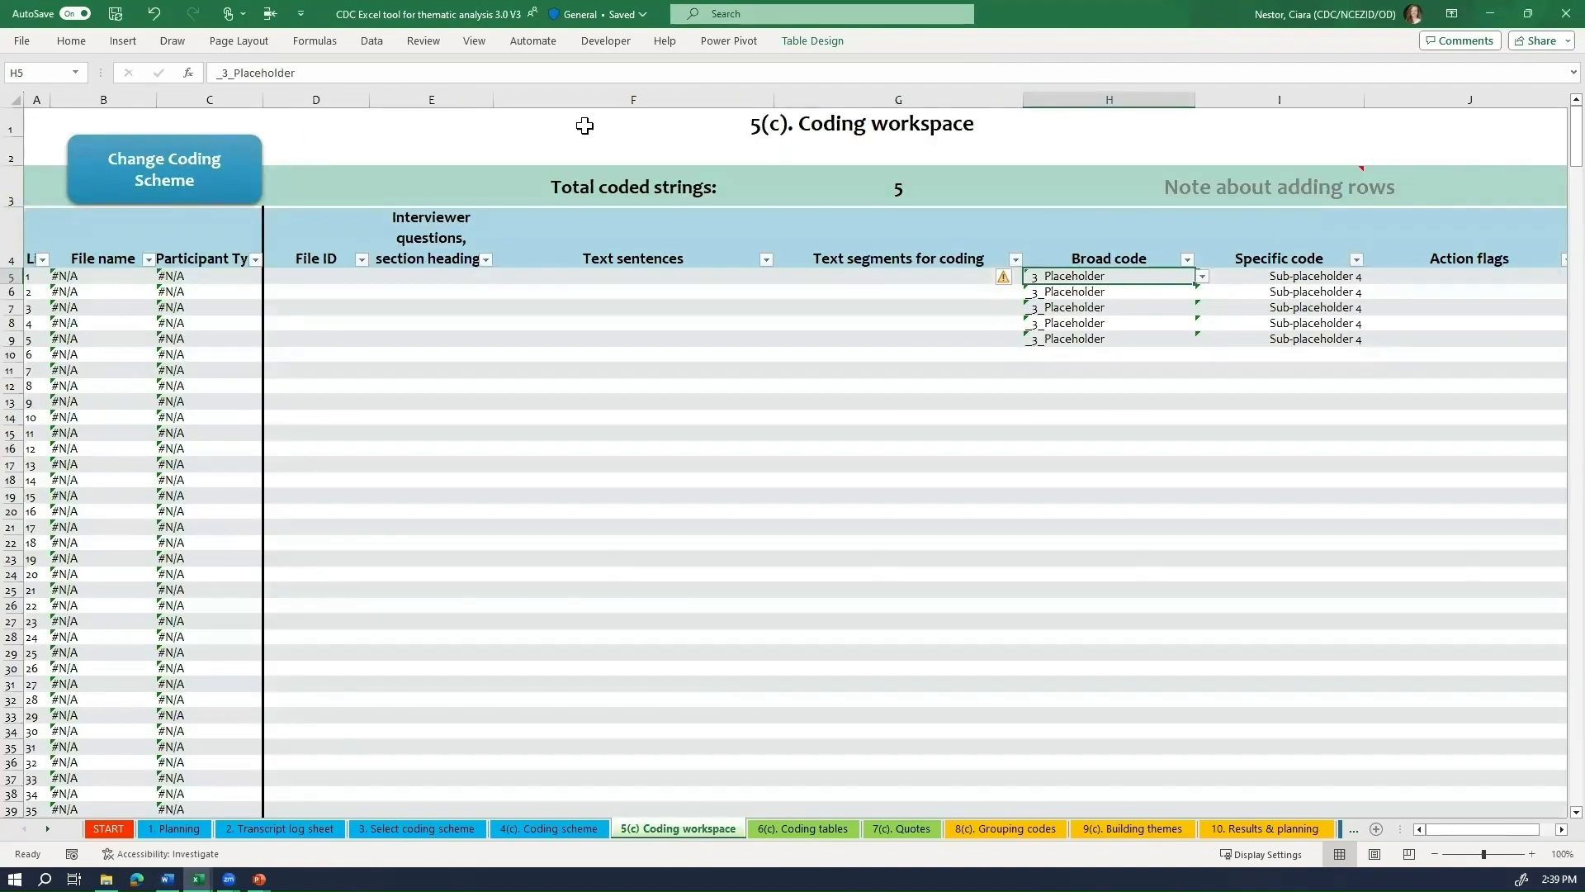
left_click(1200, 275)
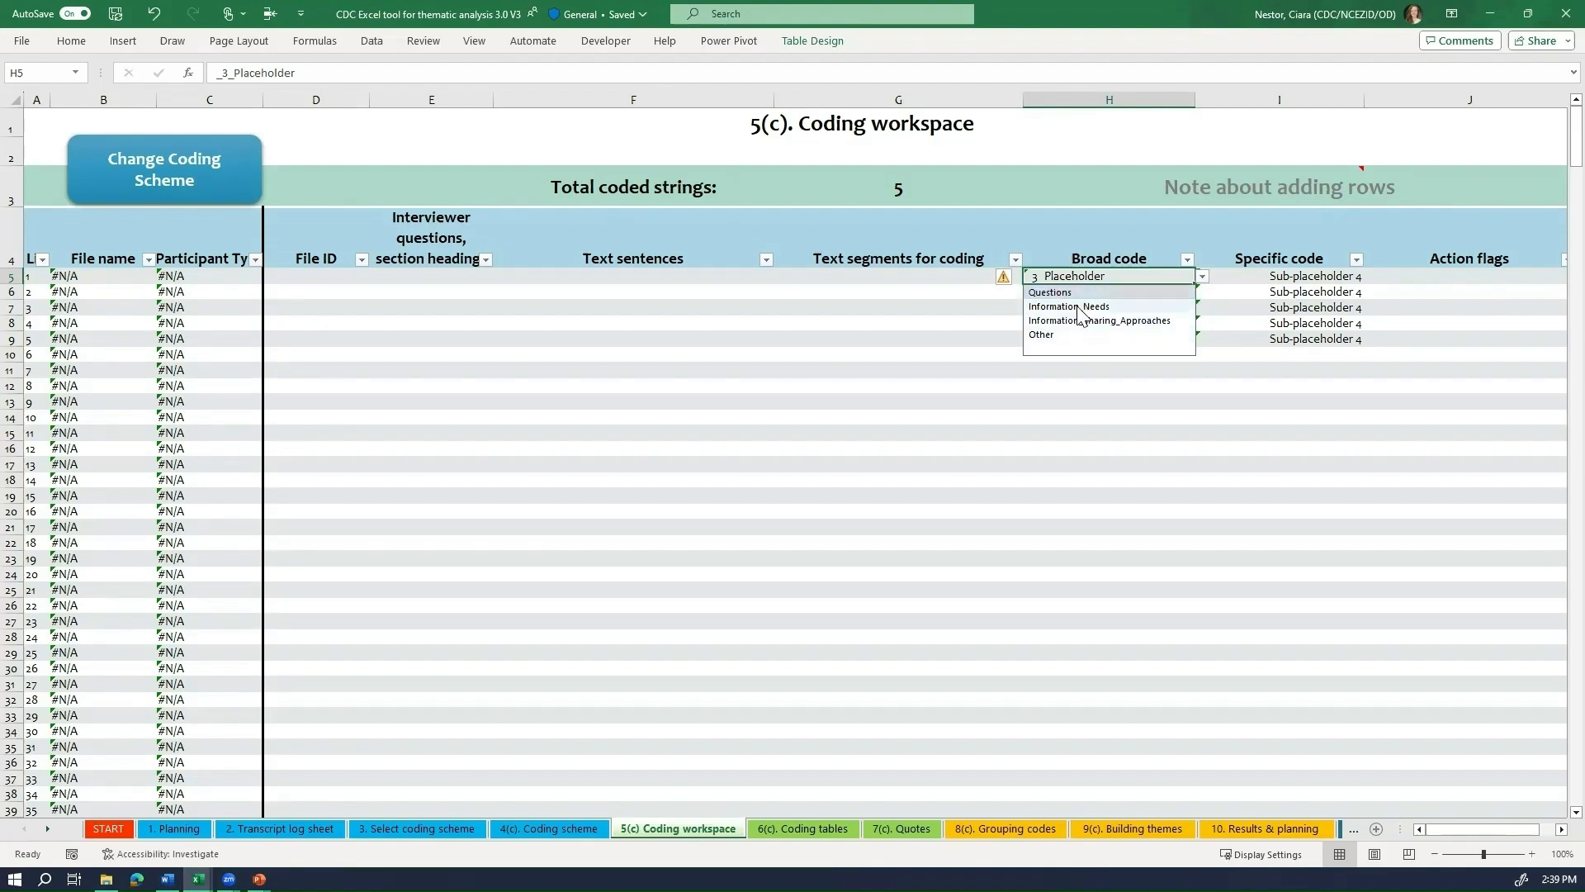
left_click(1050, 292)
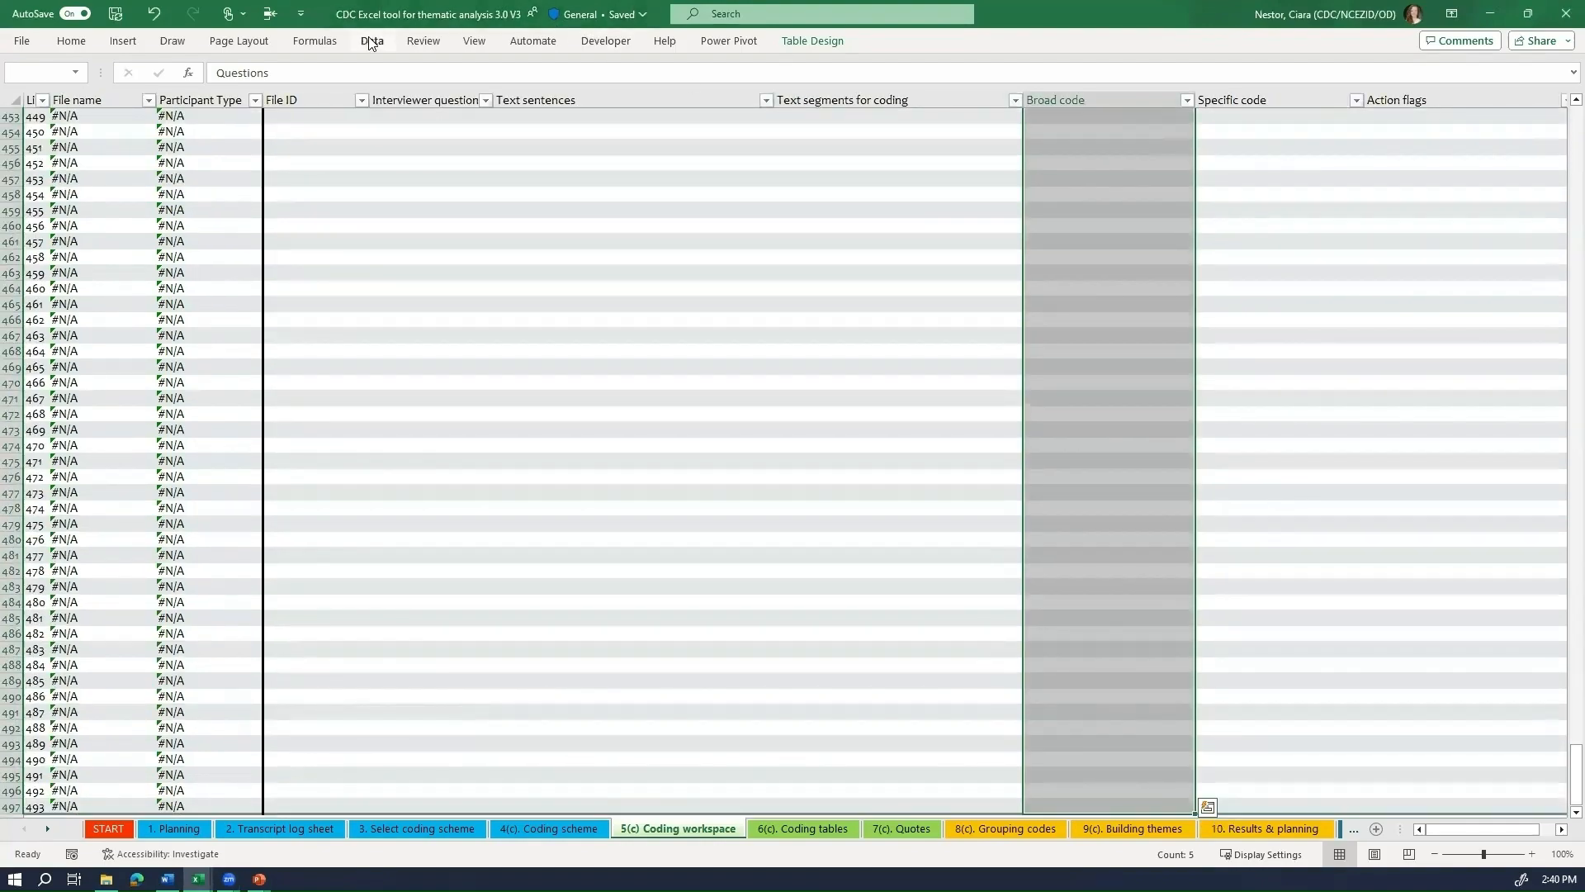
Step: Give the broad code column a List validation sourced from the broad topic codes on the 4(c) Coding scheme sheet
left_click(371, 39)
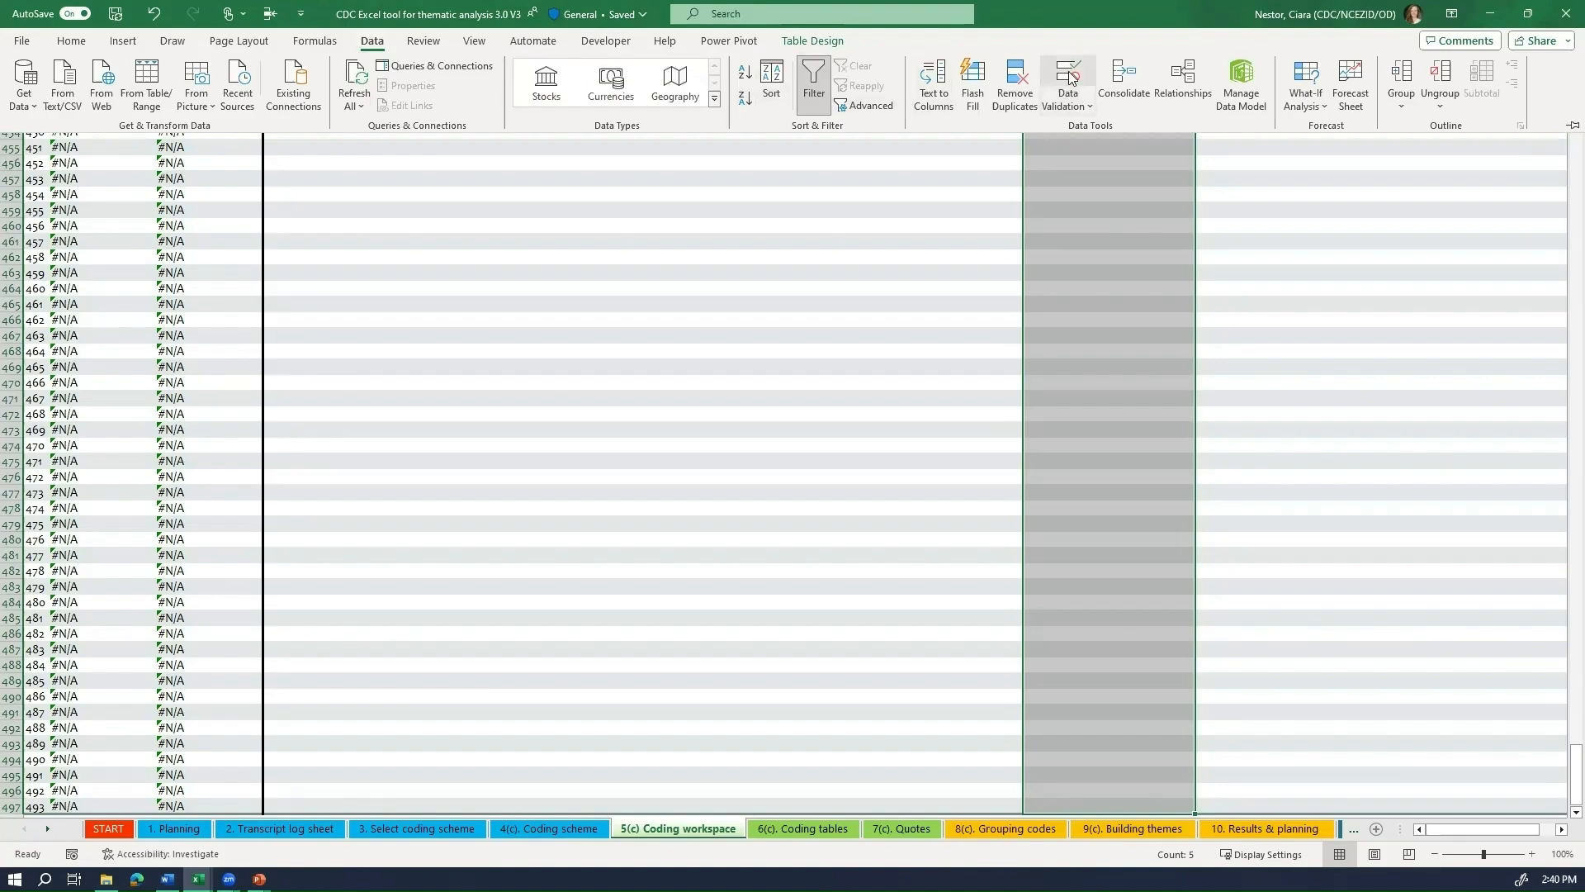
left_click(1062, 77)
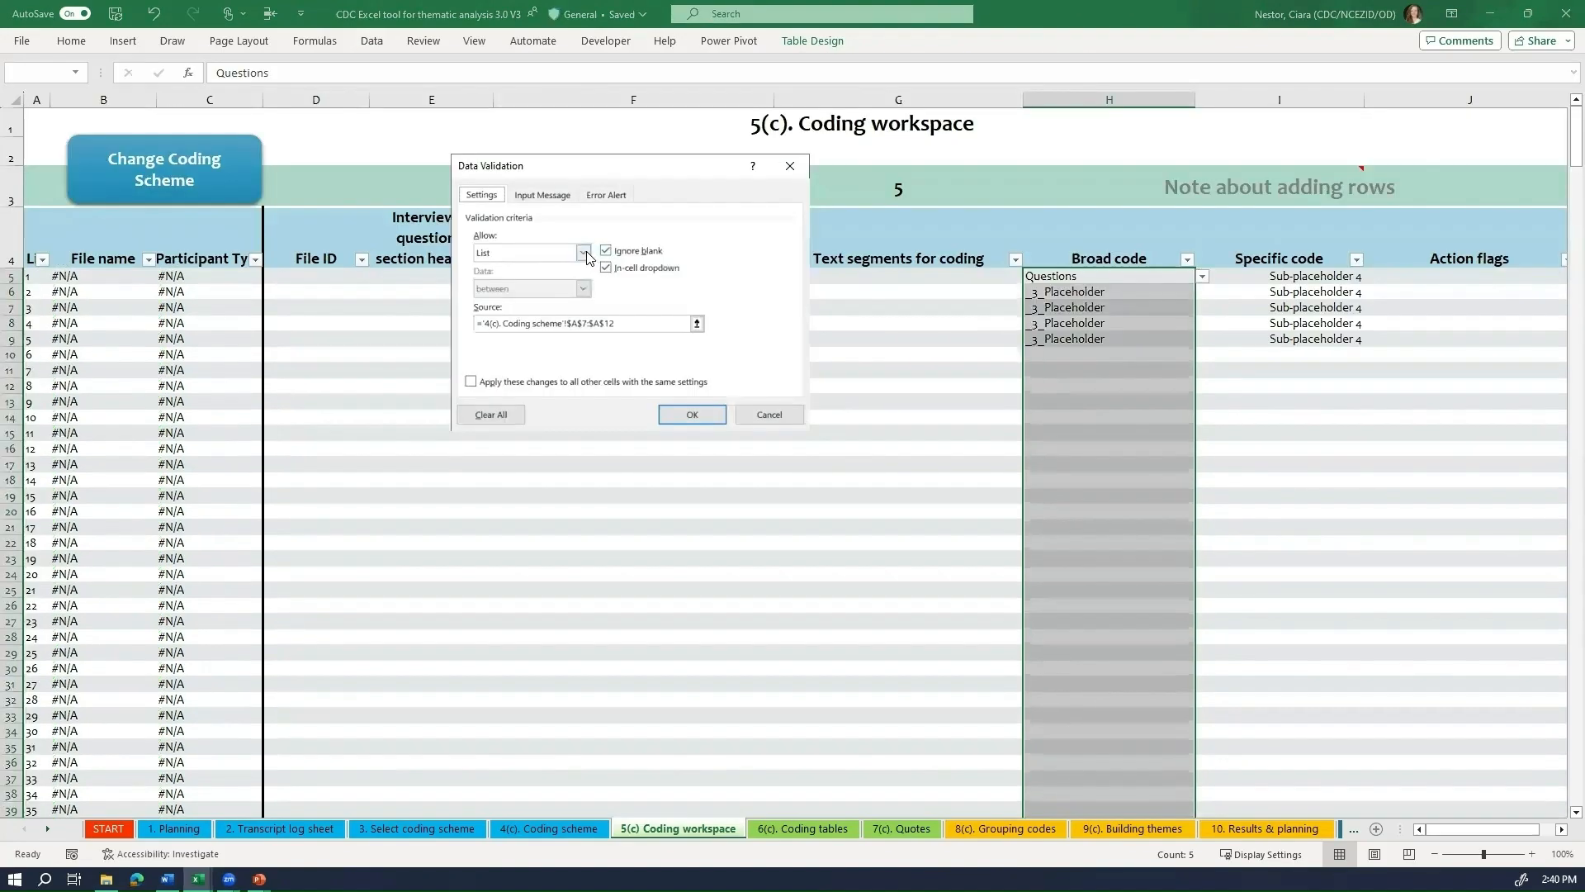
left_click(583, 251)
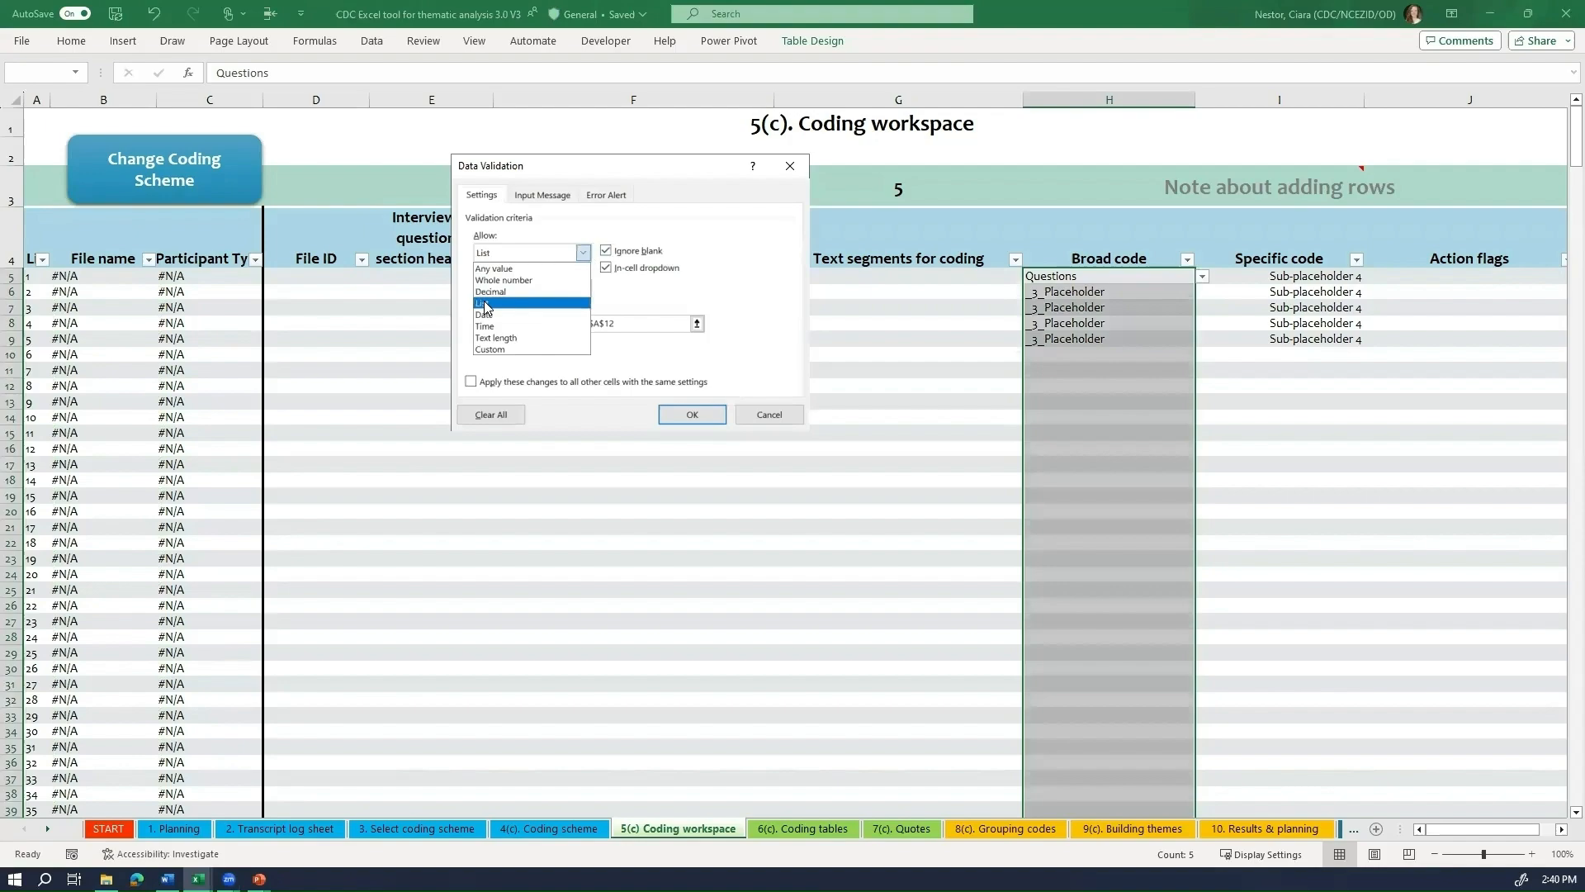
left_click(485, 300)
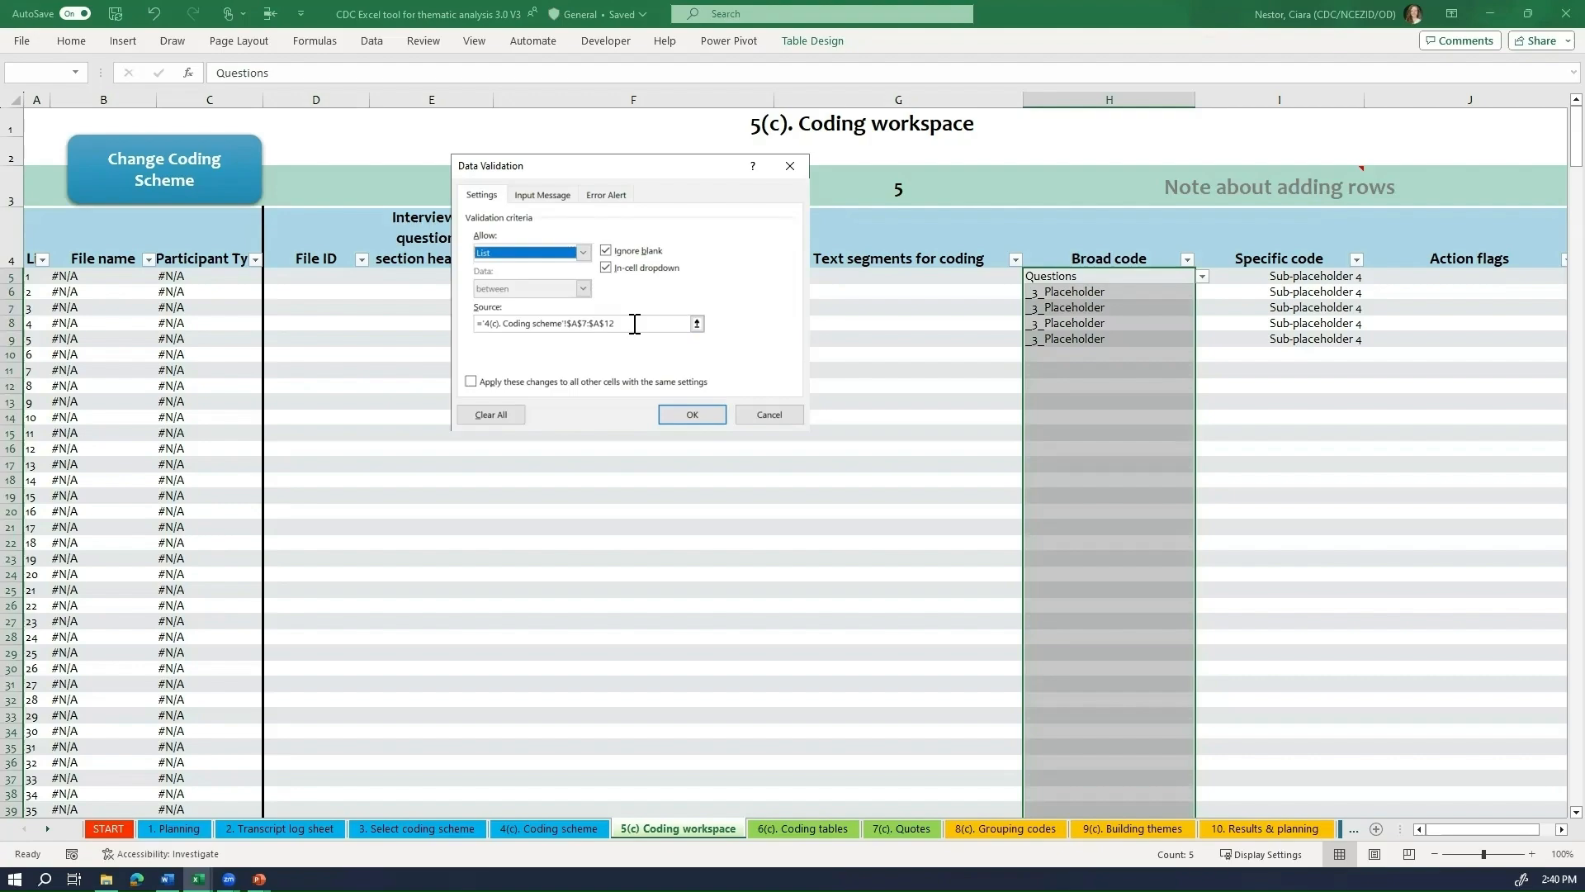
left_click(548, 827)
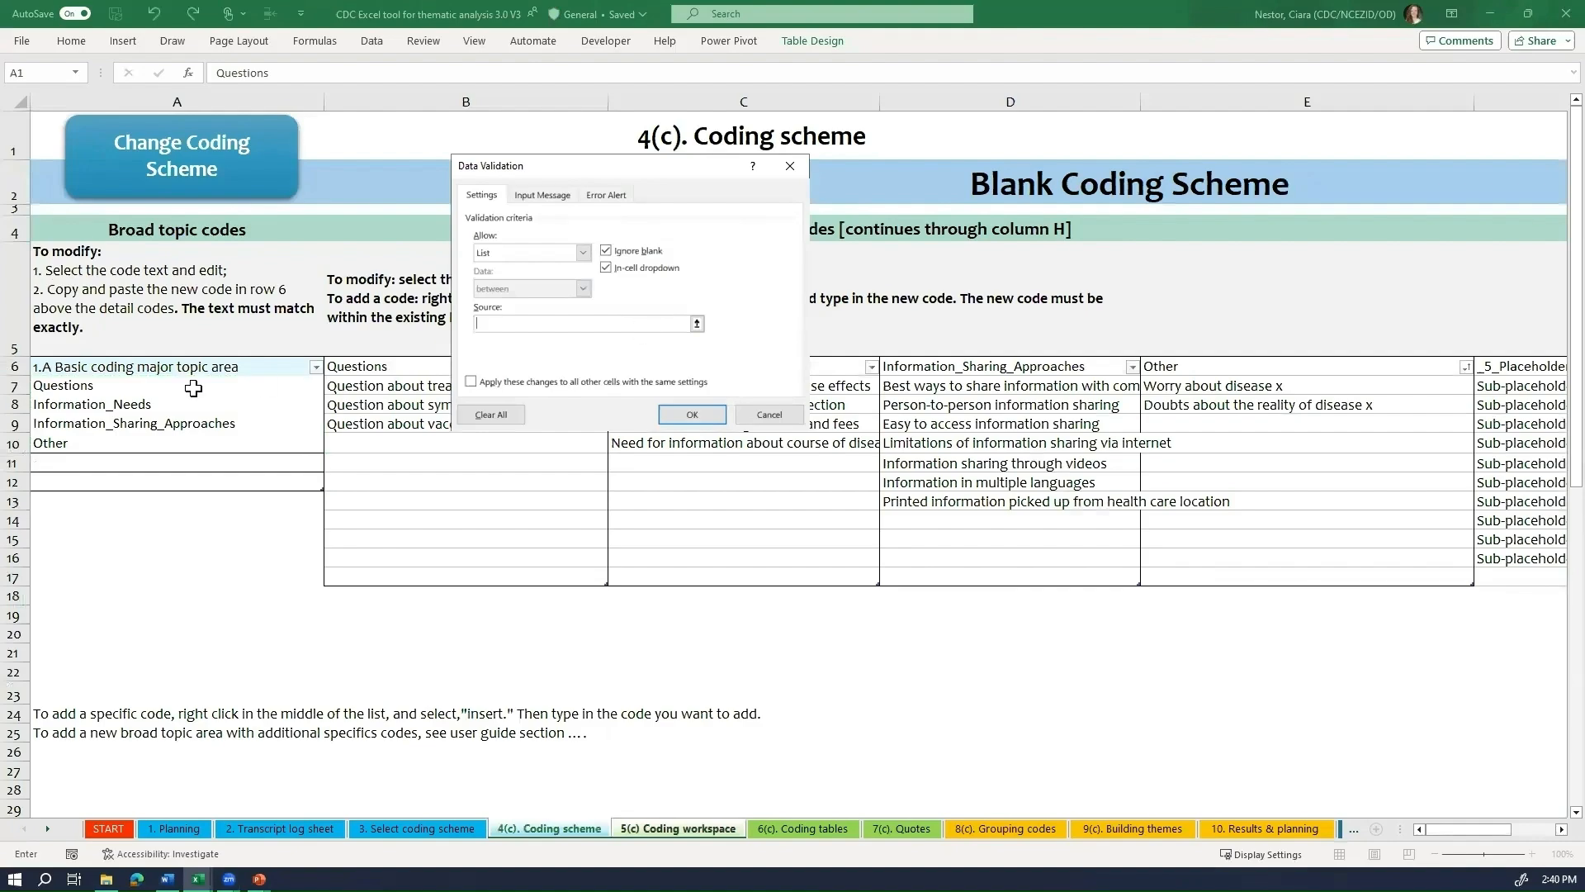
left_click_drag(63, 384, 63, 443)
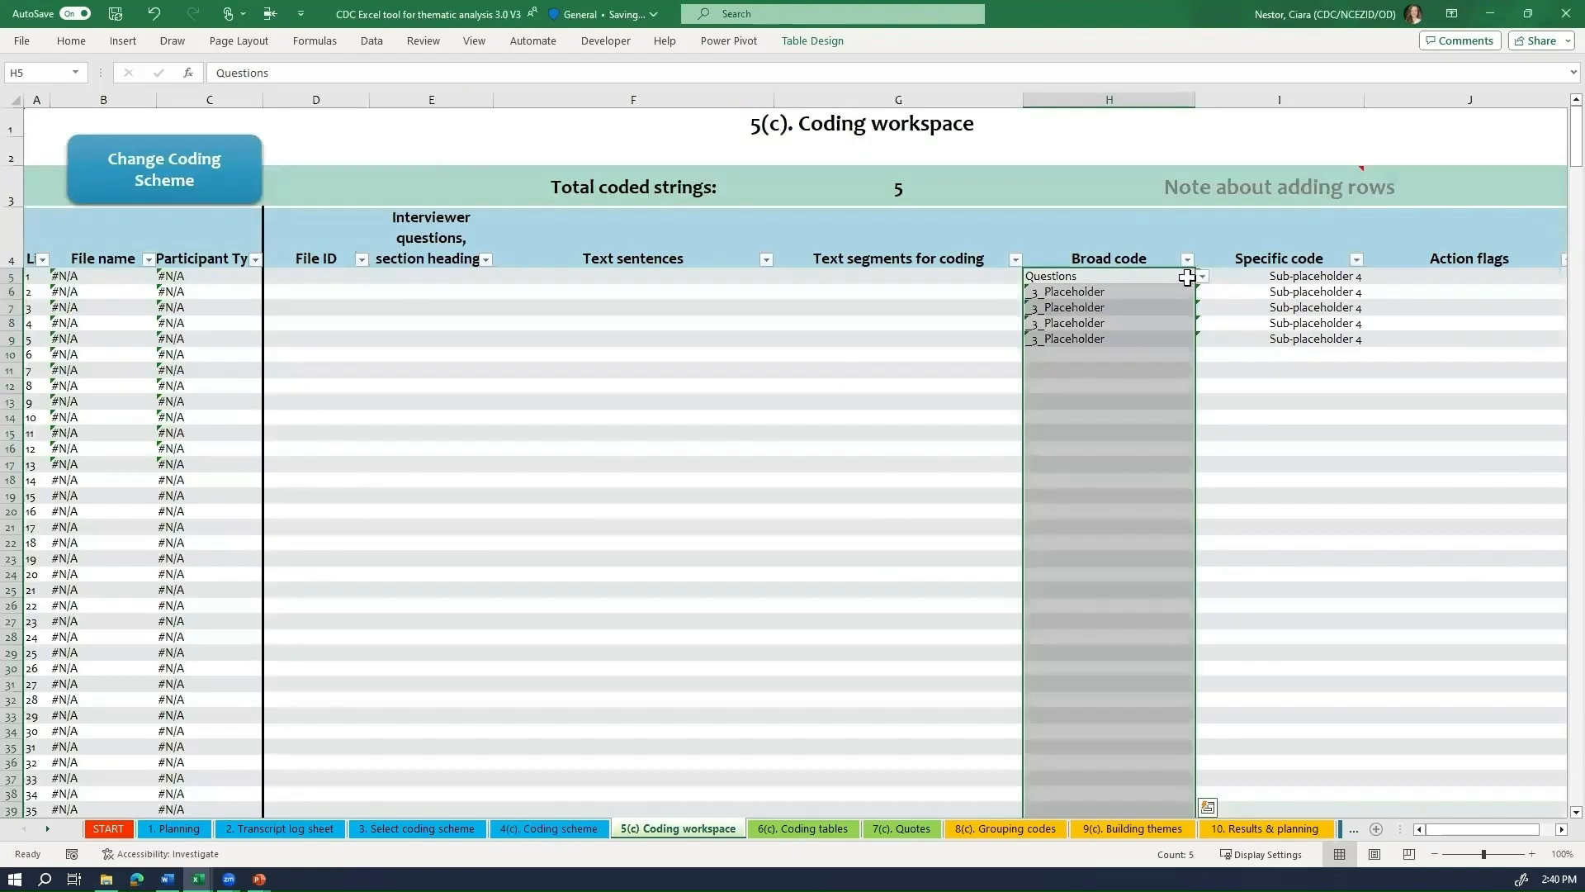
Step: Check the broad and specific code dropdowns in the workspace, then return to the 4(c). Coding scheme sheet
left_click(1108, 307)
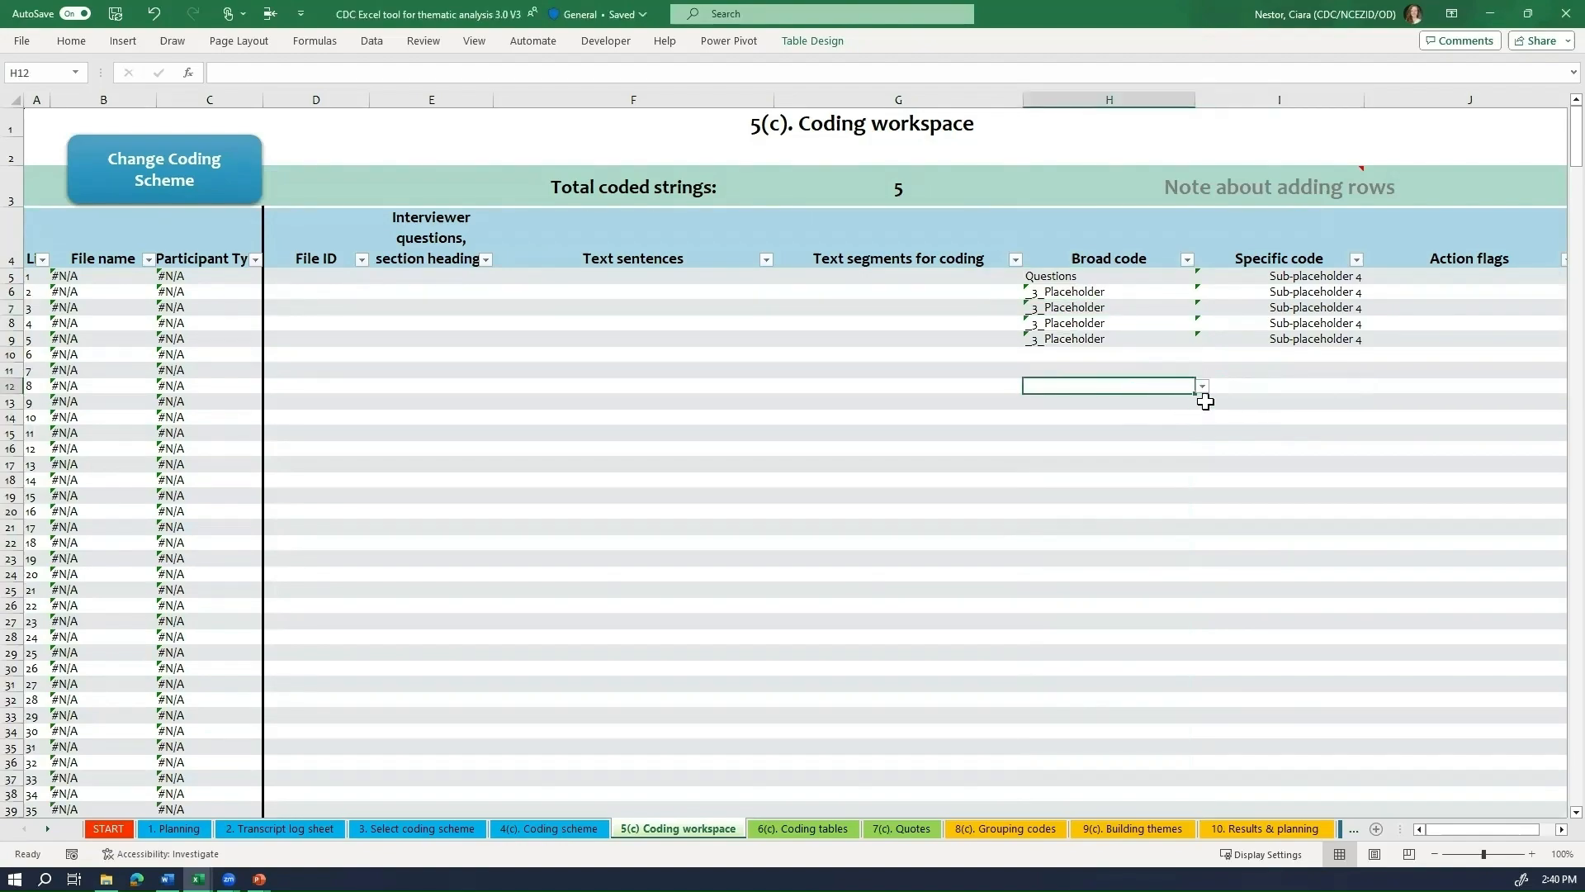
left_click(1200, 385)
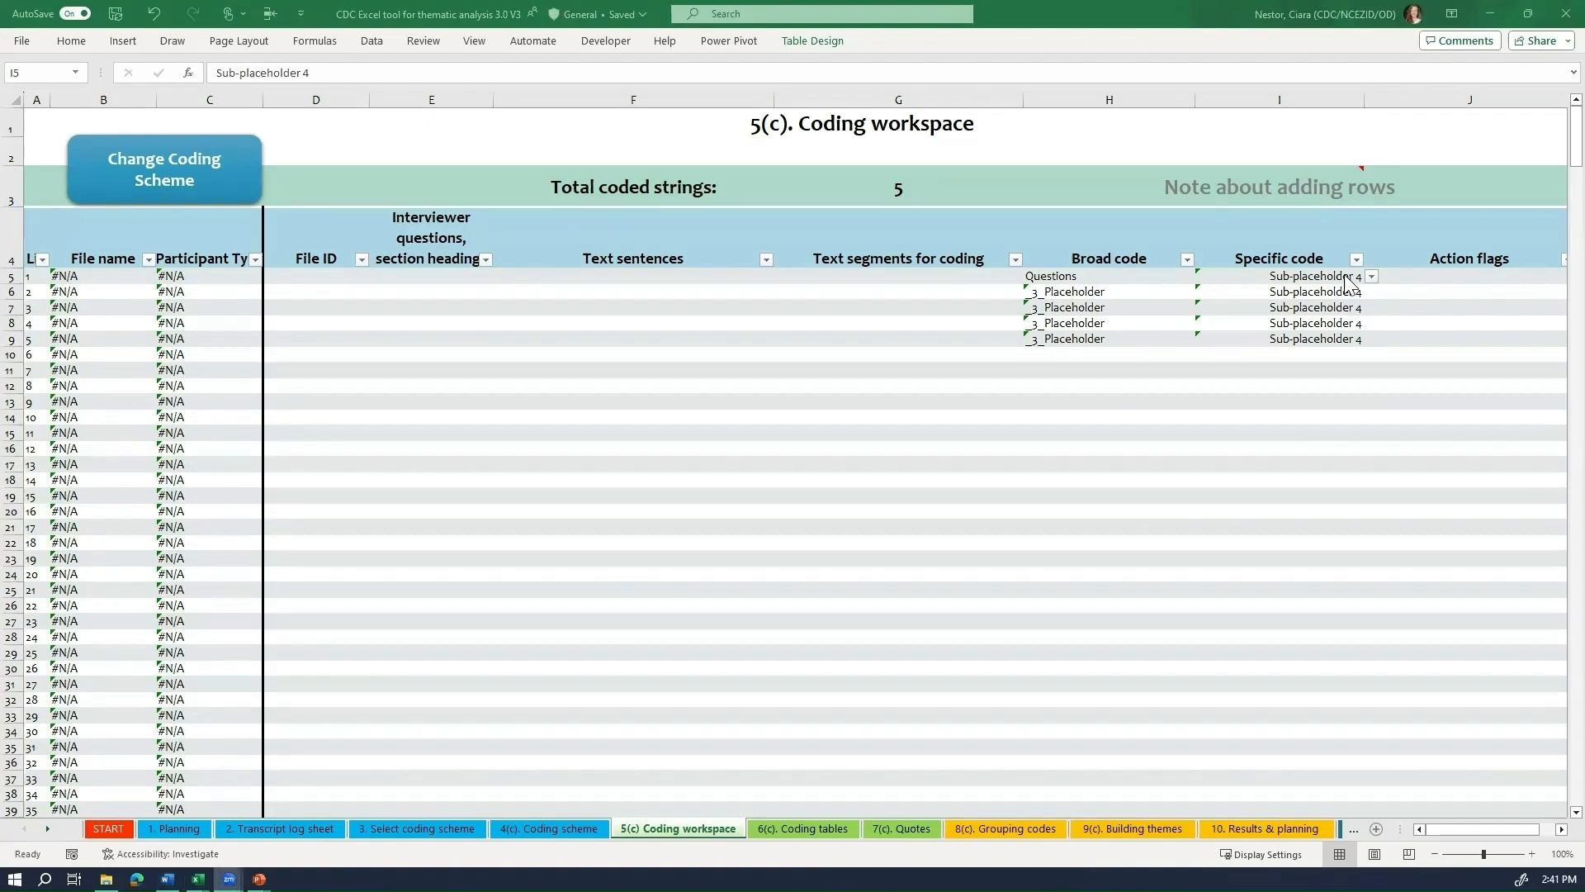
left_click(1314, 276)
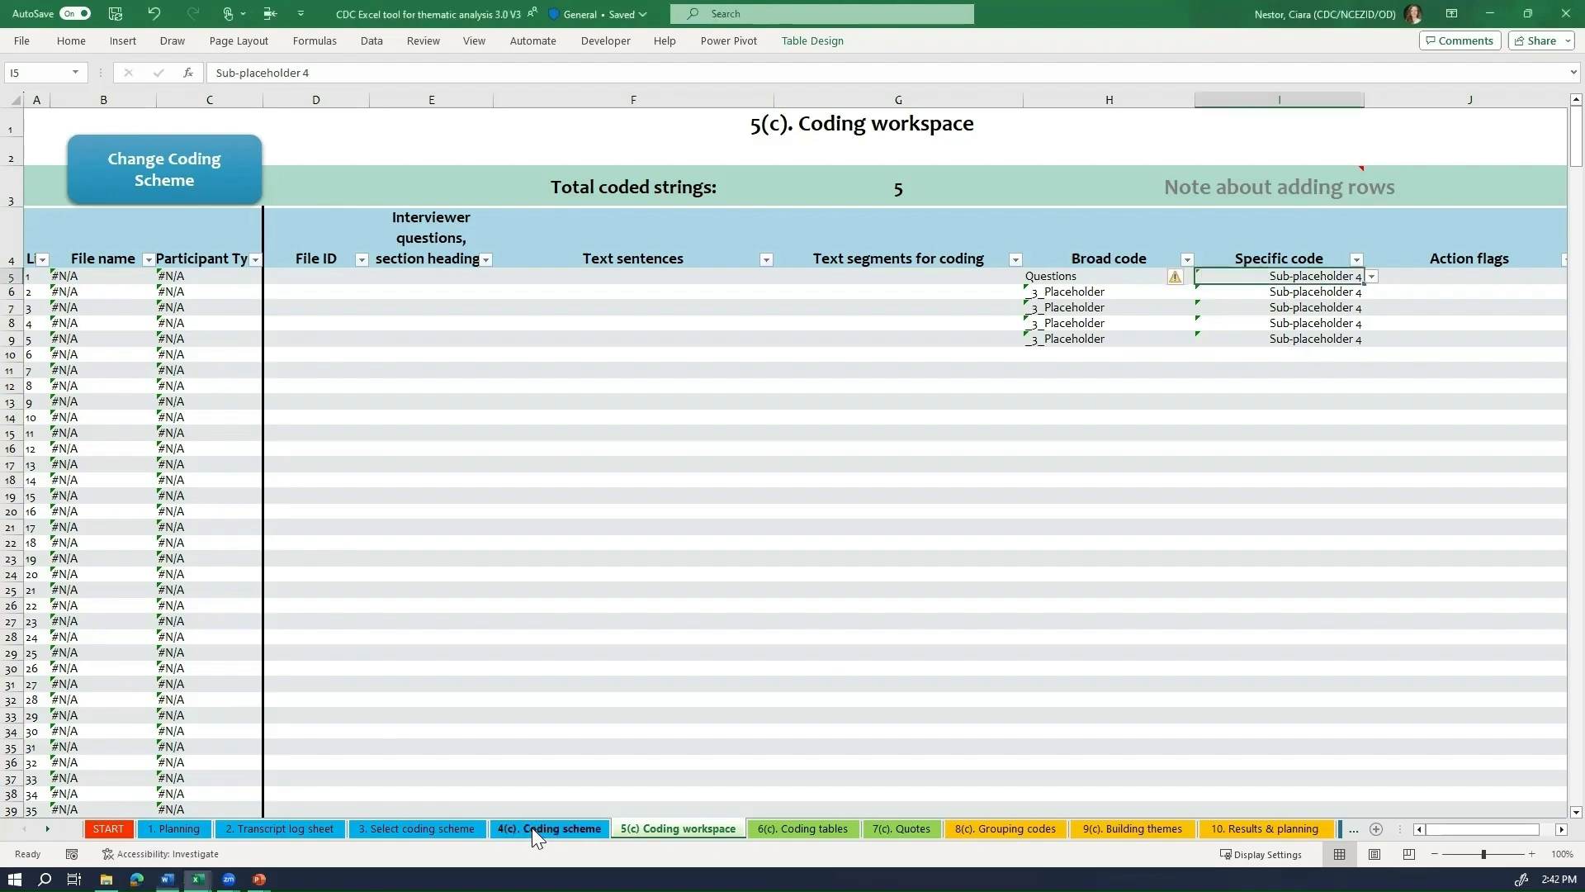
left_click(548, 827)
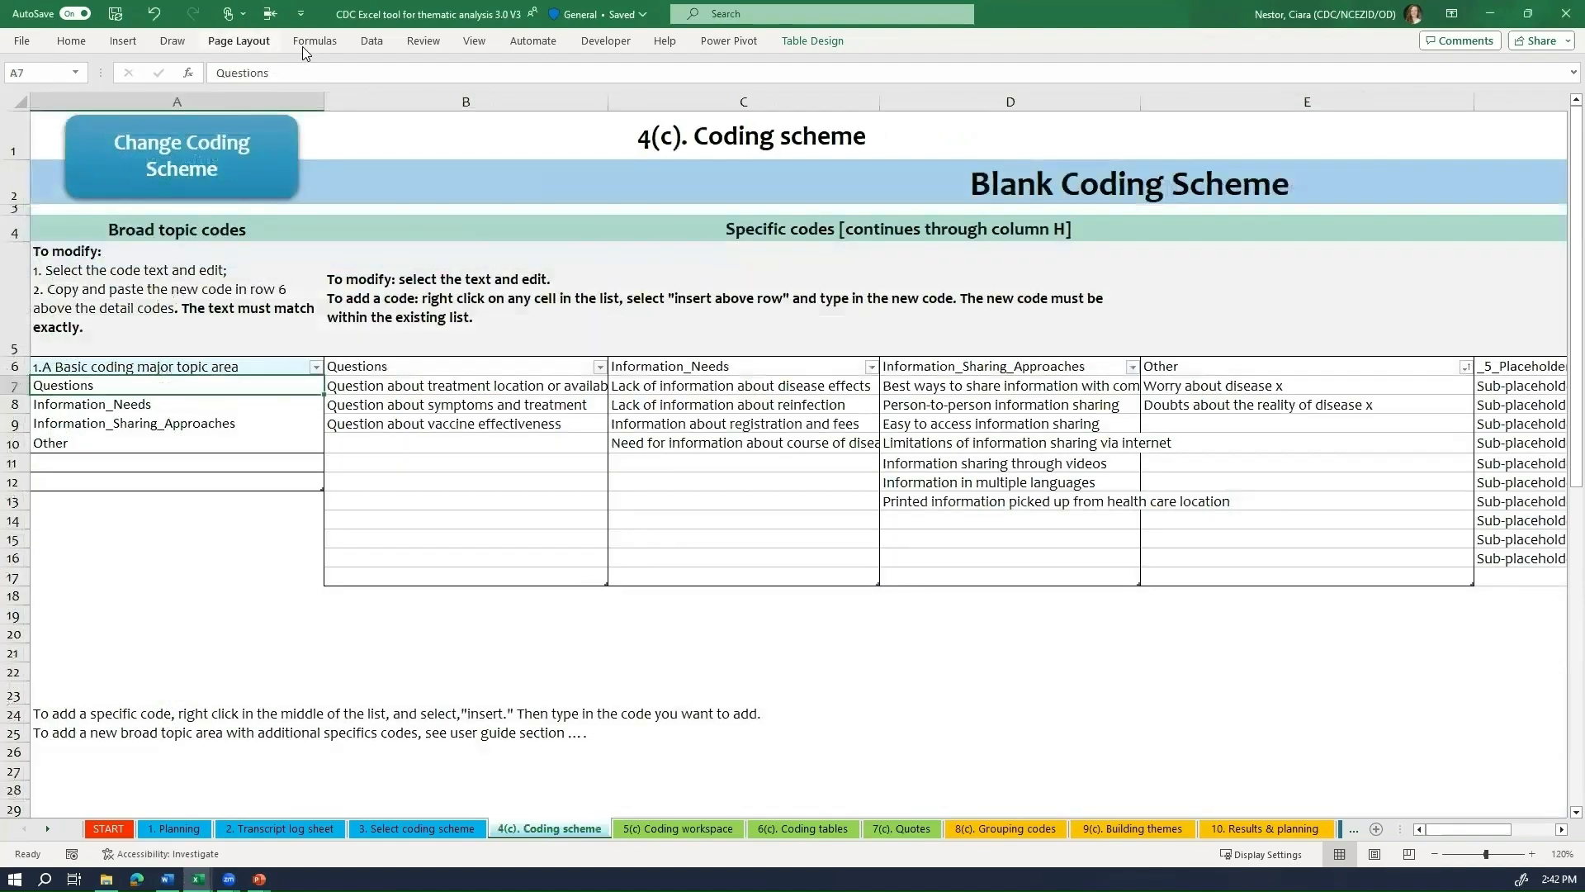
Step: Show the Name Manager from the Formulas ribbon
left_click(313, 40)
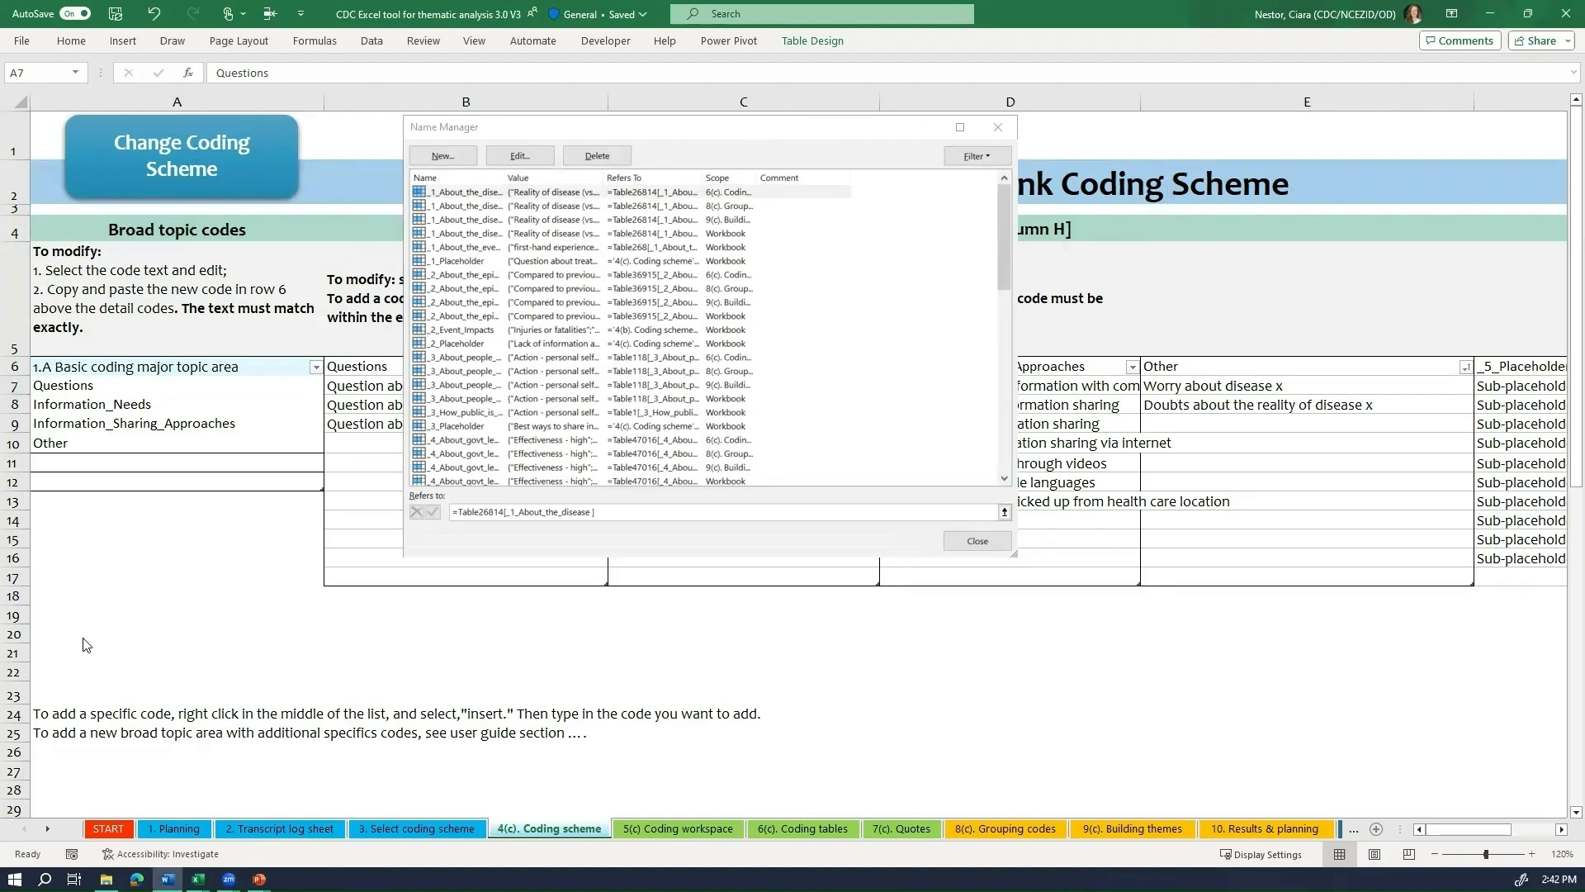
mouse_move(603, 322)
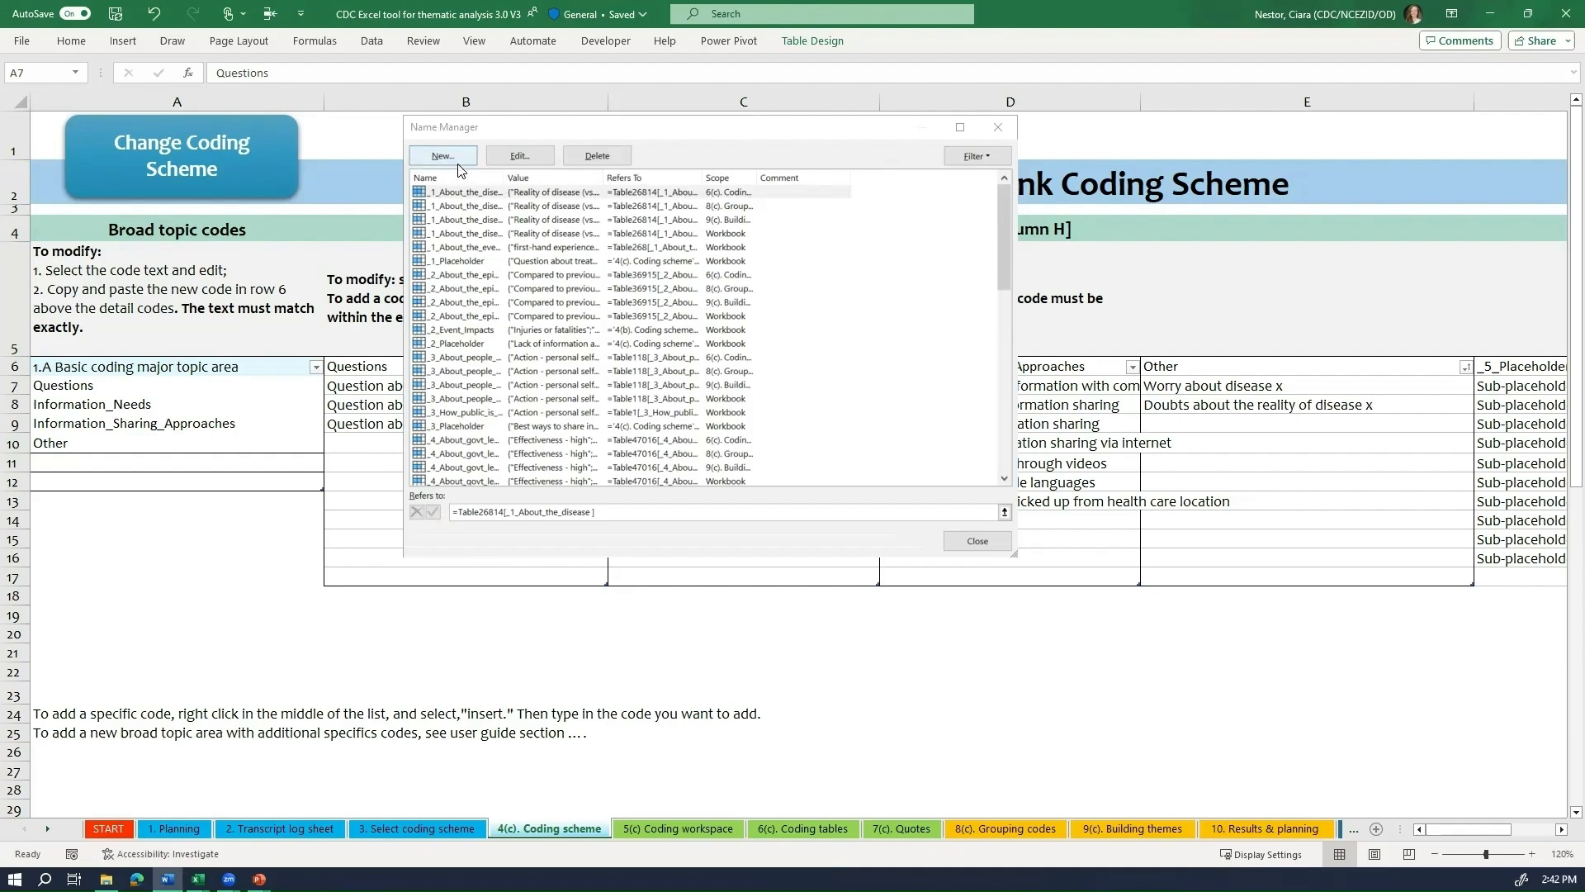
Step: Define a new workbook name Questions referring to B7:B12 on the Coding scheme sheet
left_click(976, 540)
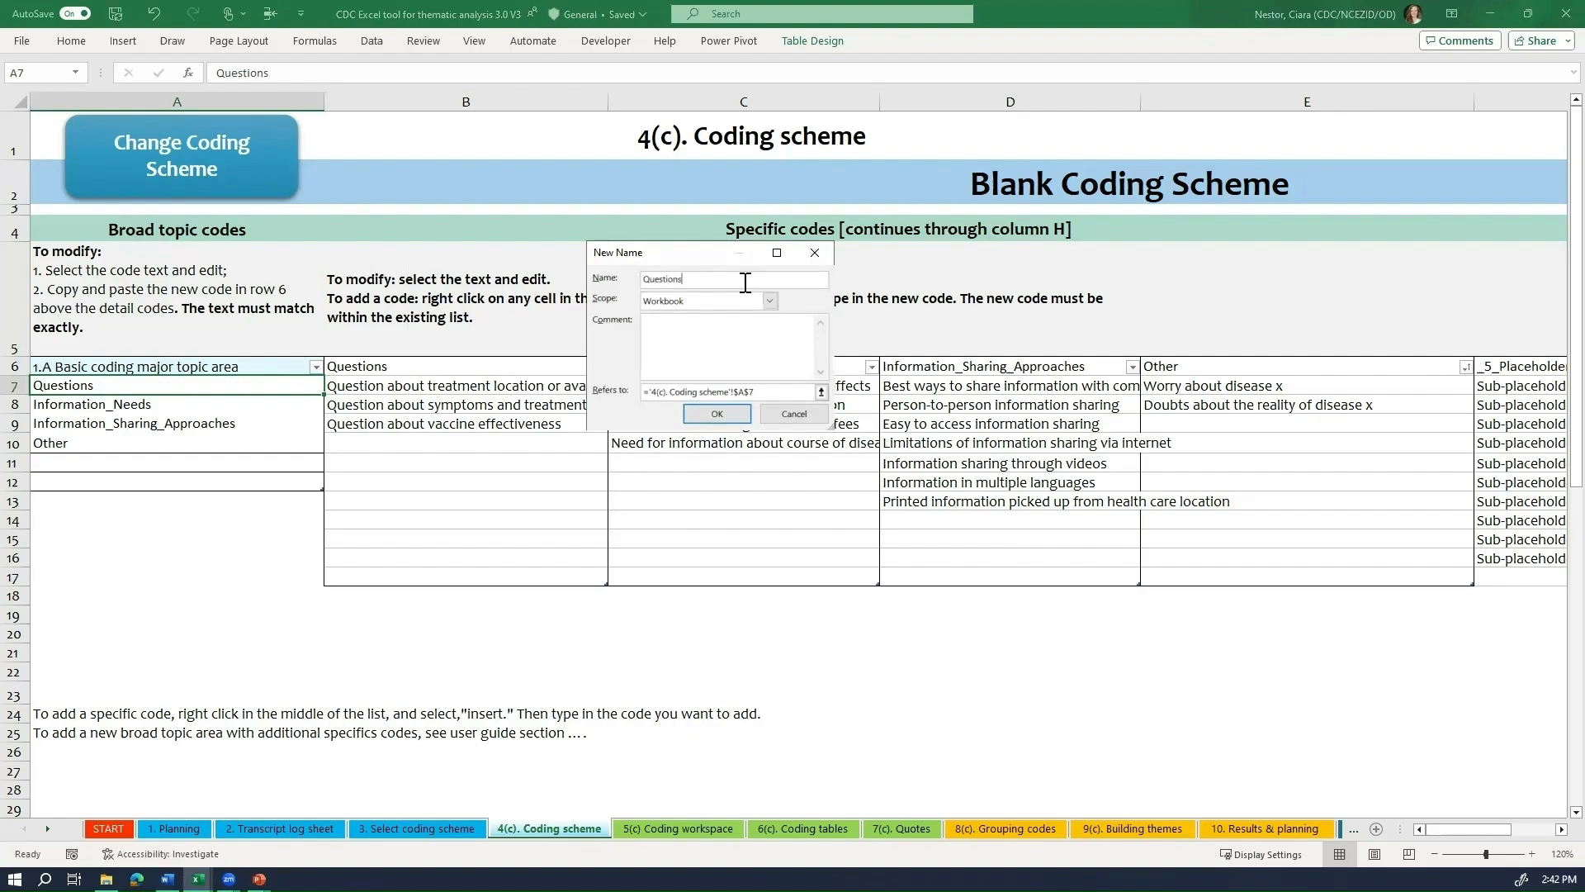
mouse_move(728, 369)
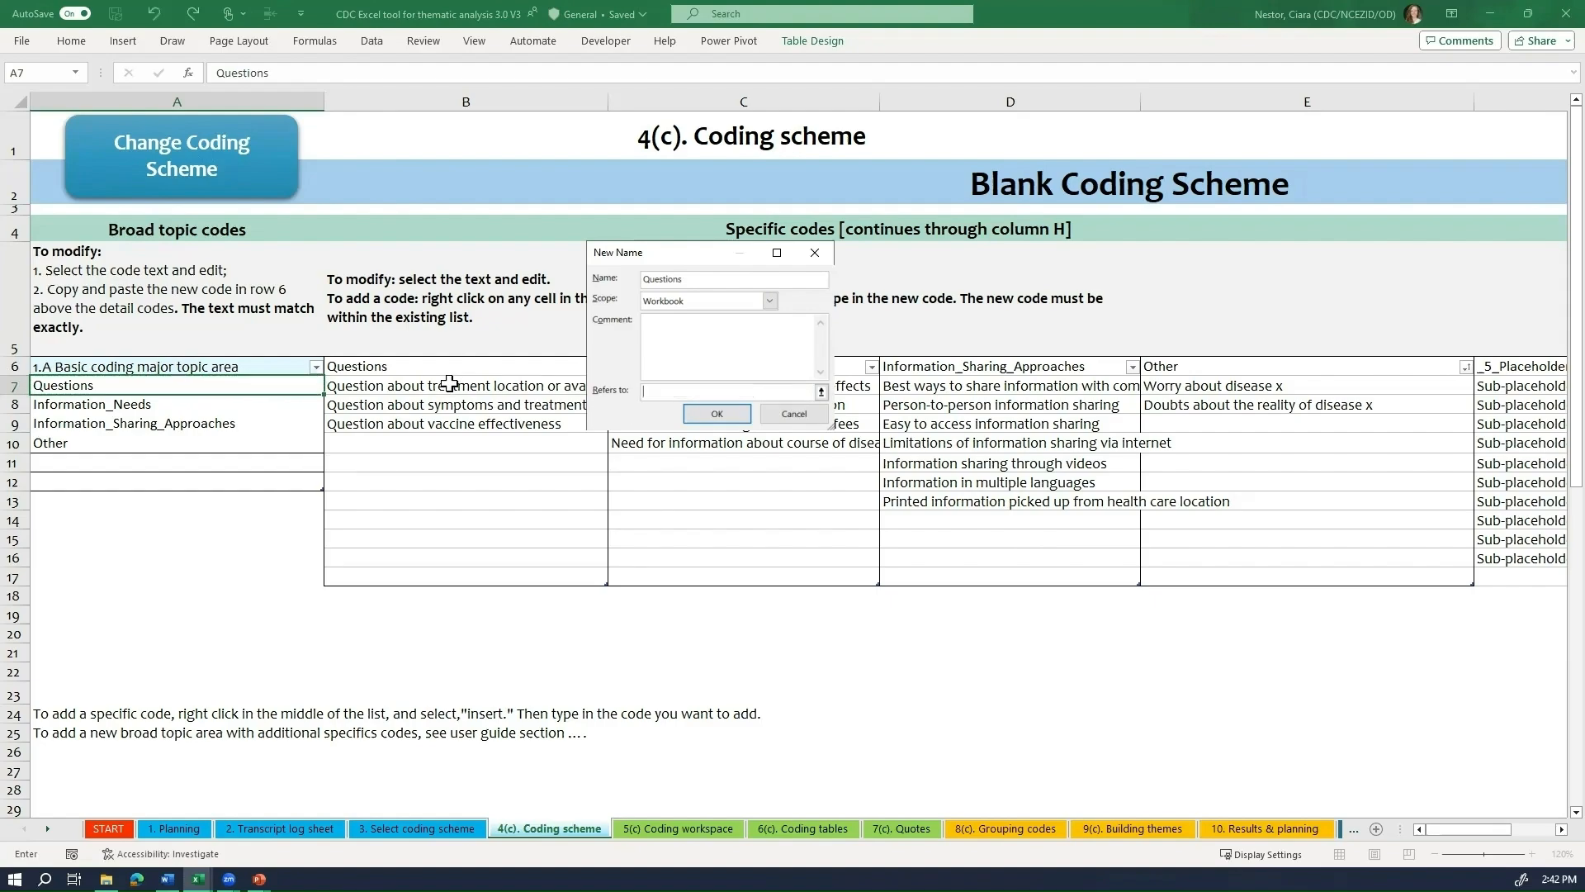
left_click_drag(466, 384, 465, 491)
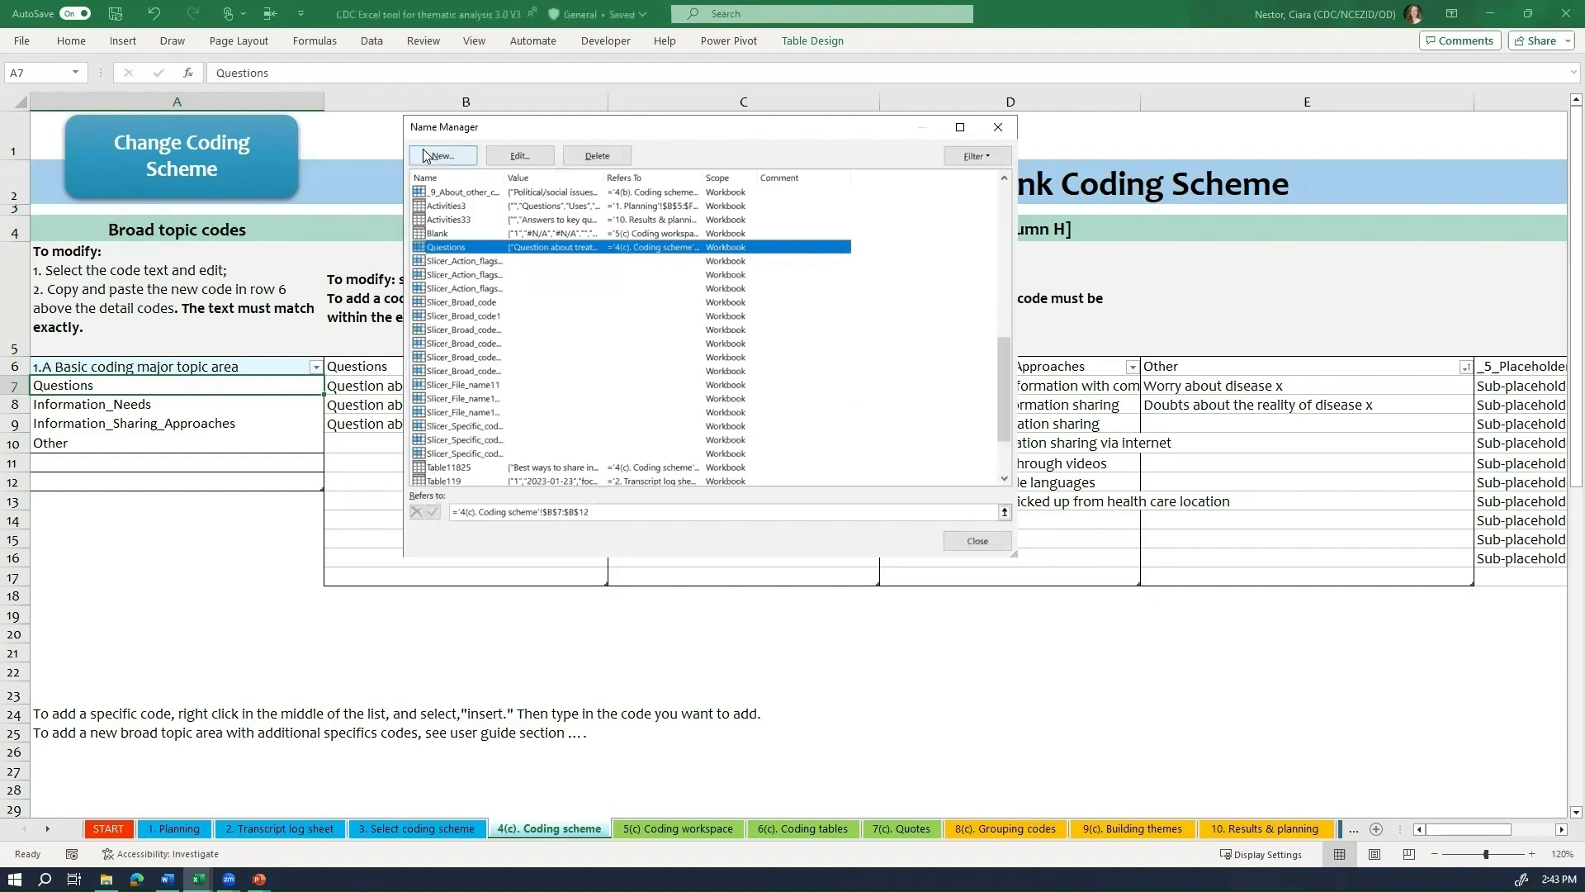
Step: Define the Information_Needs name for its specific-code column, add the remaining names, and close Name Manager
left_click(441, 155)
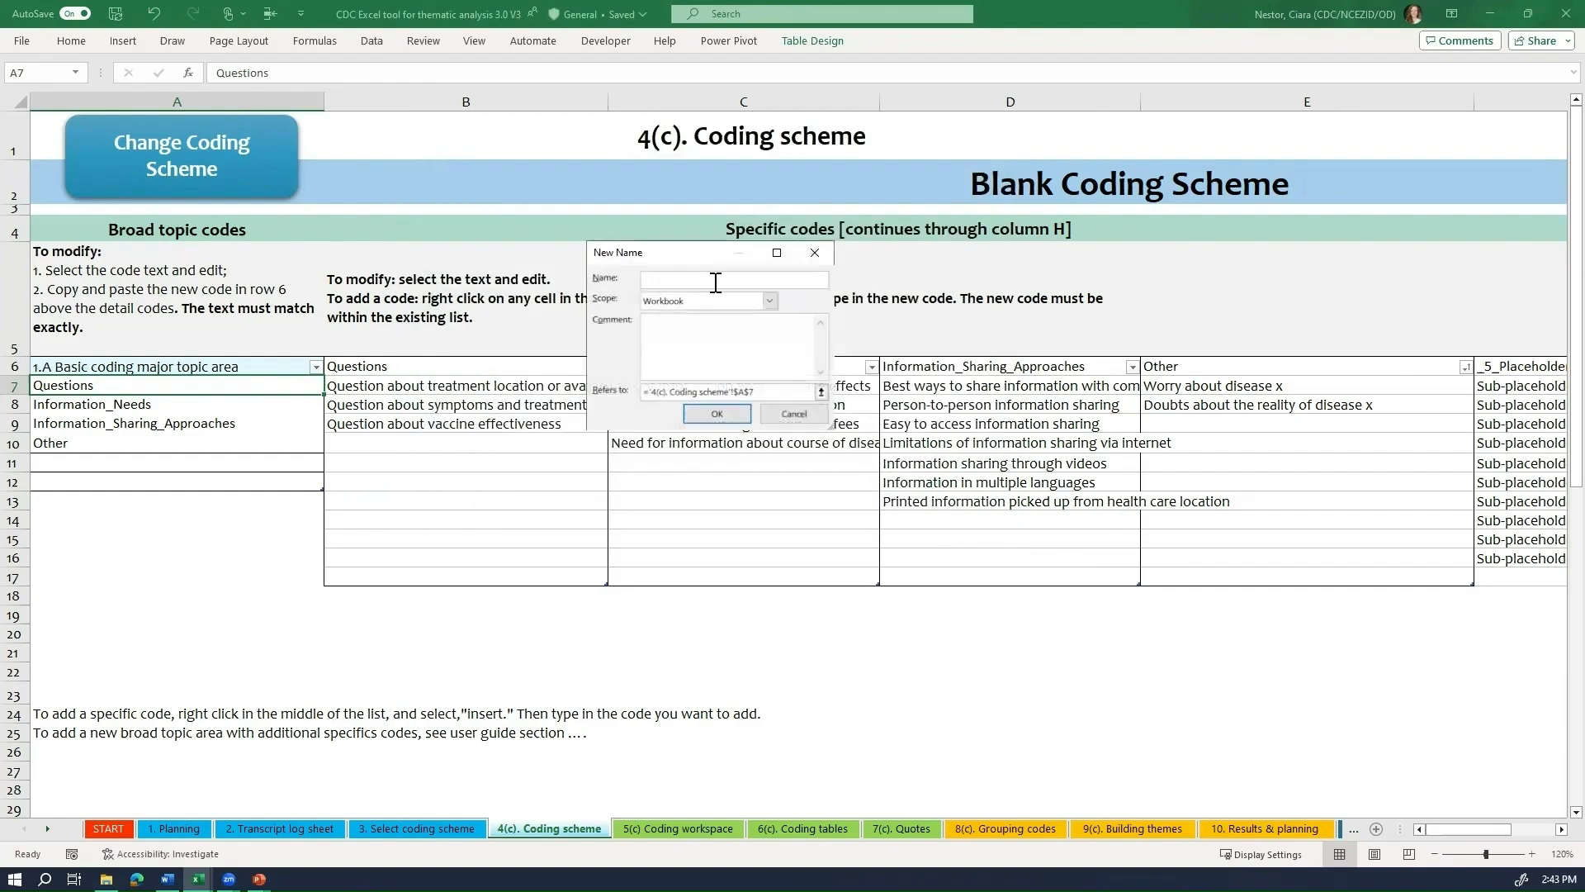
type("Information_Needs")
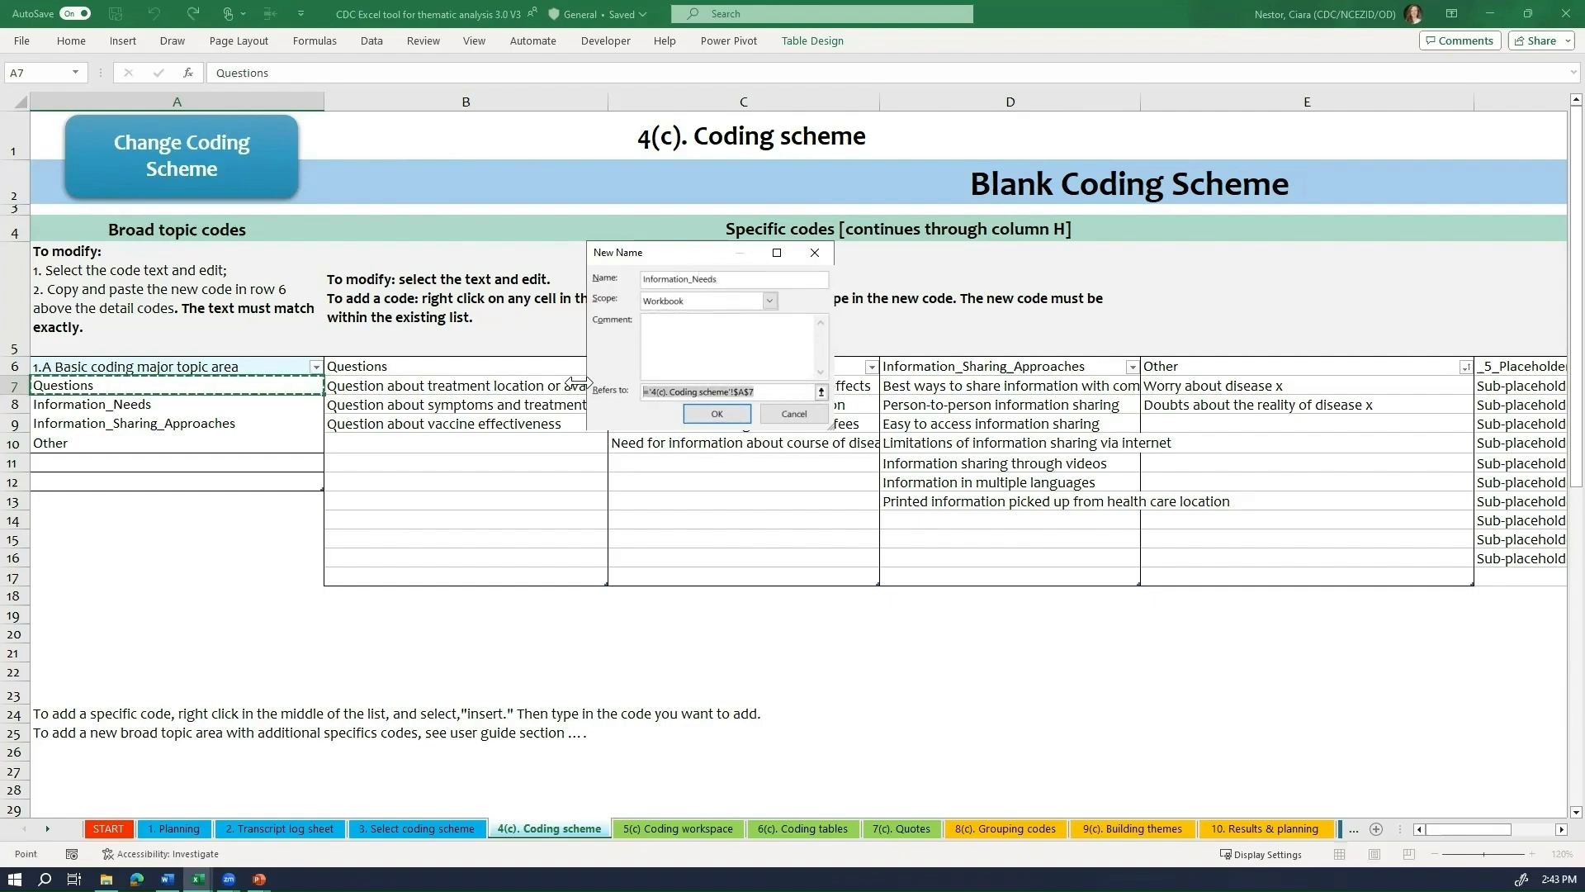
left_click(723, 391)
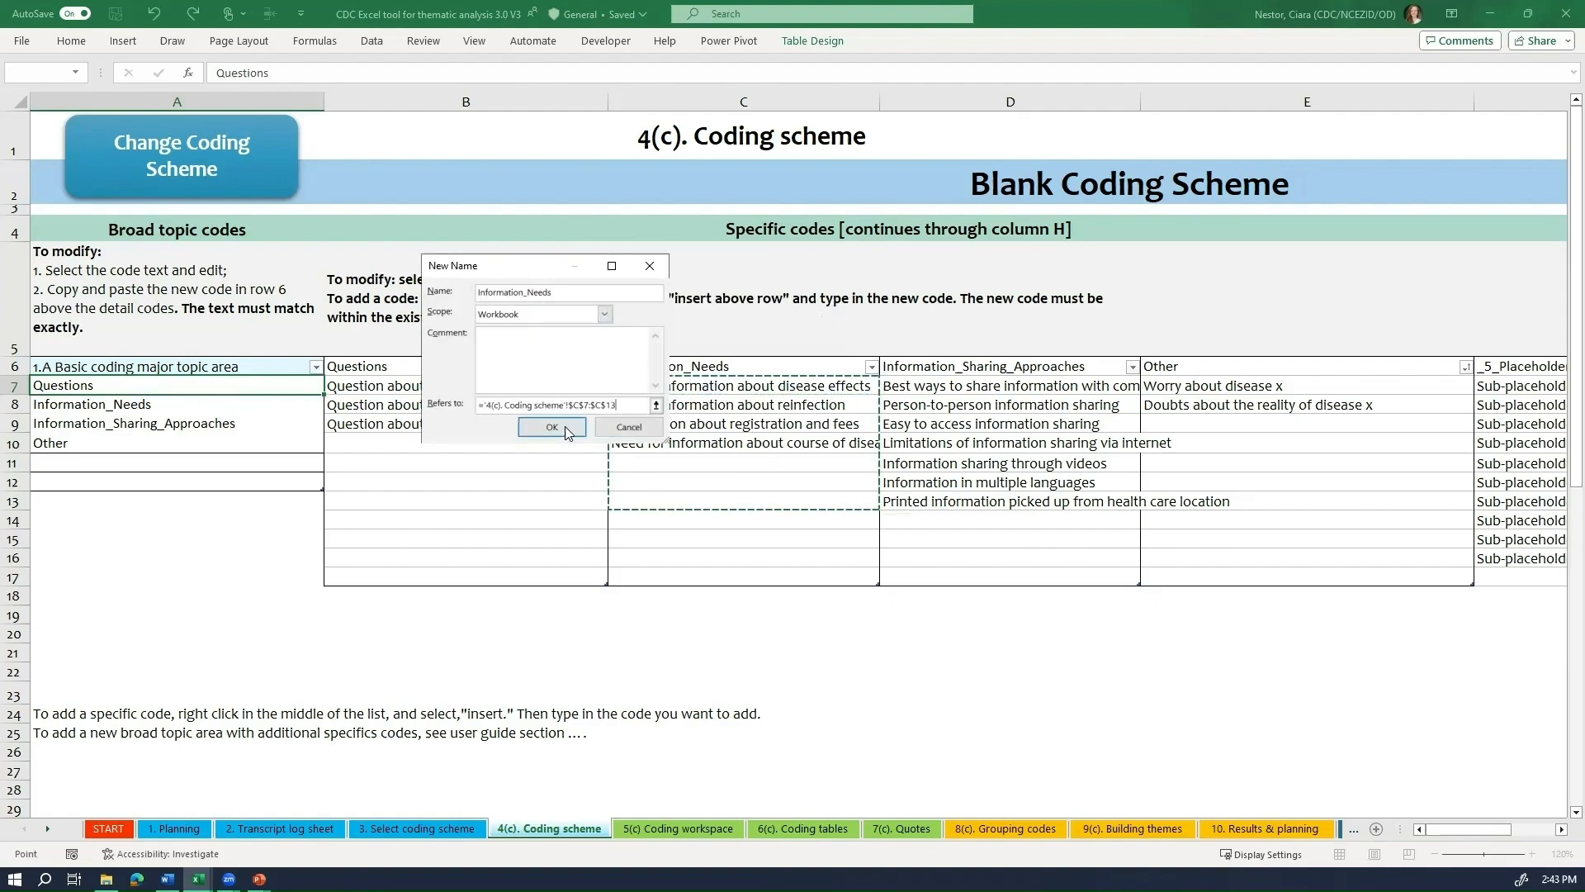
left_click(551, 426)
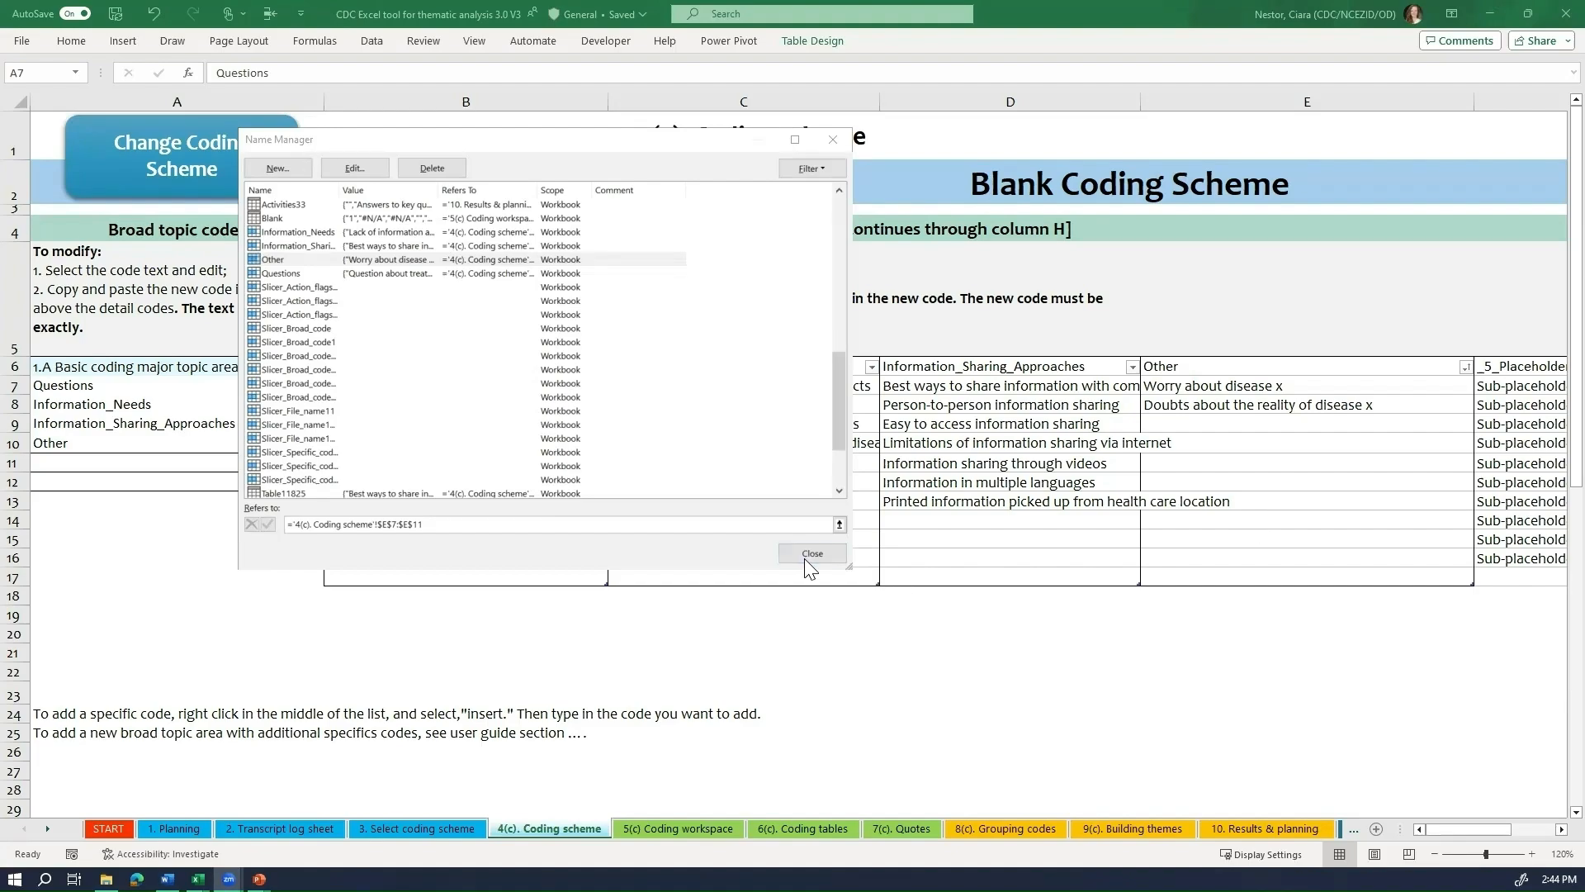
left_click(811, 553)
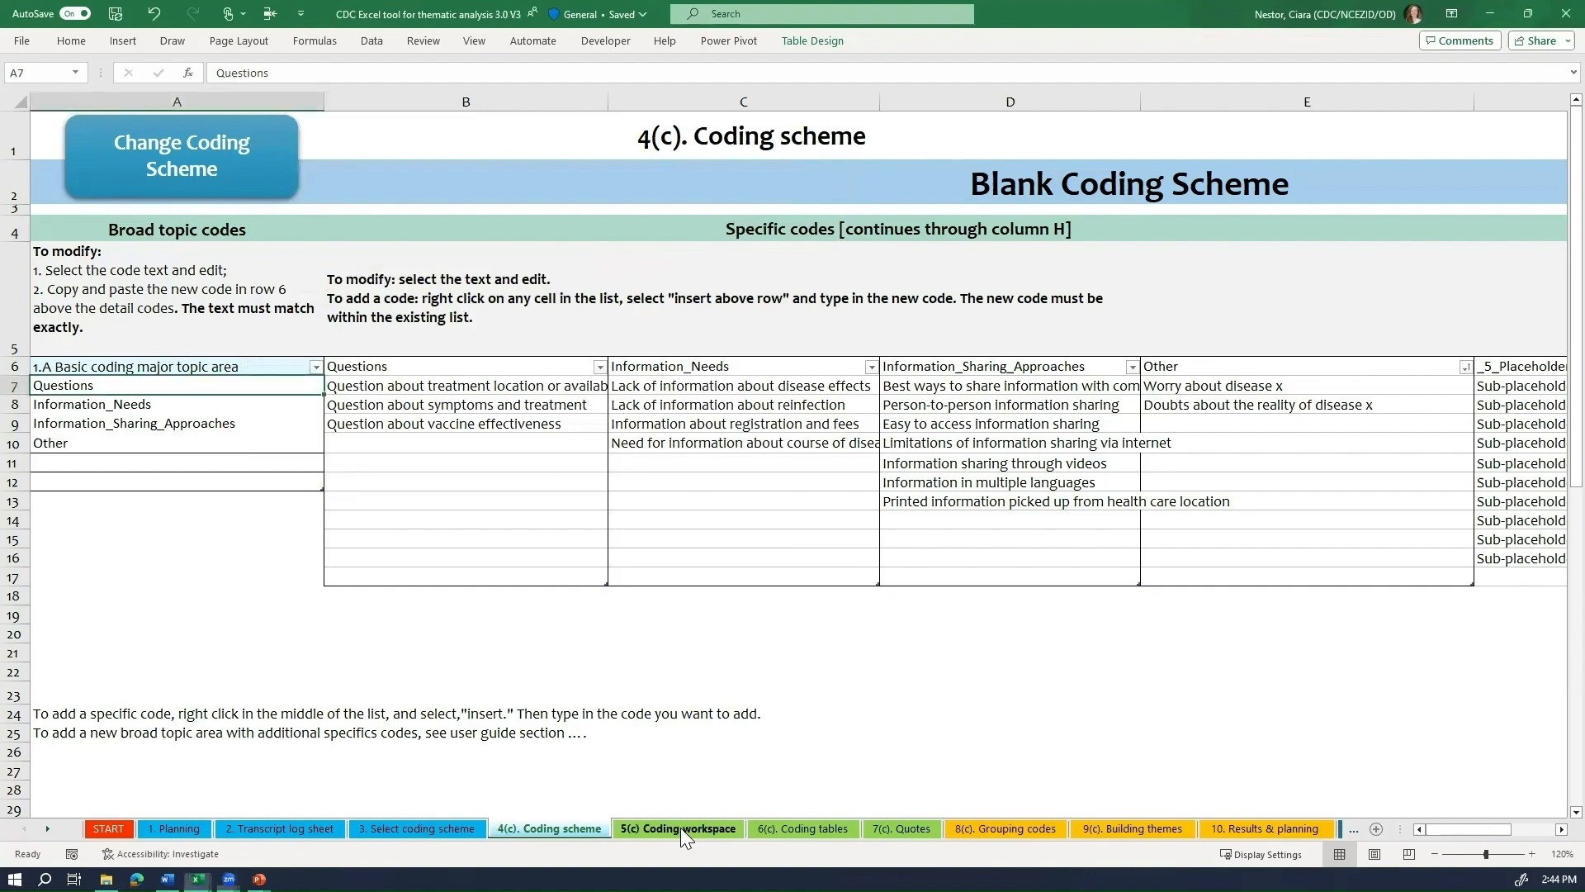
Step: Fill the first workspace rows with codes, ending with Other paired with Doubts about the reality of disease x
left_click(677, 827)
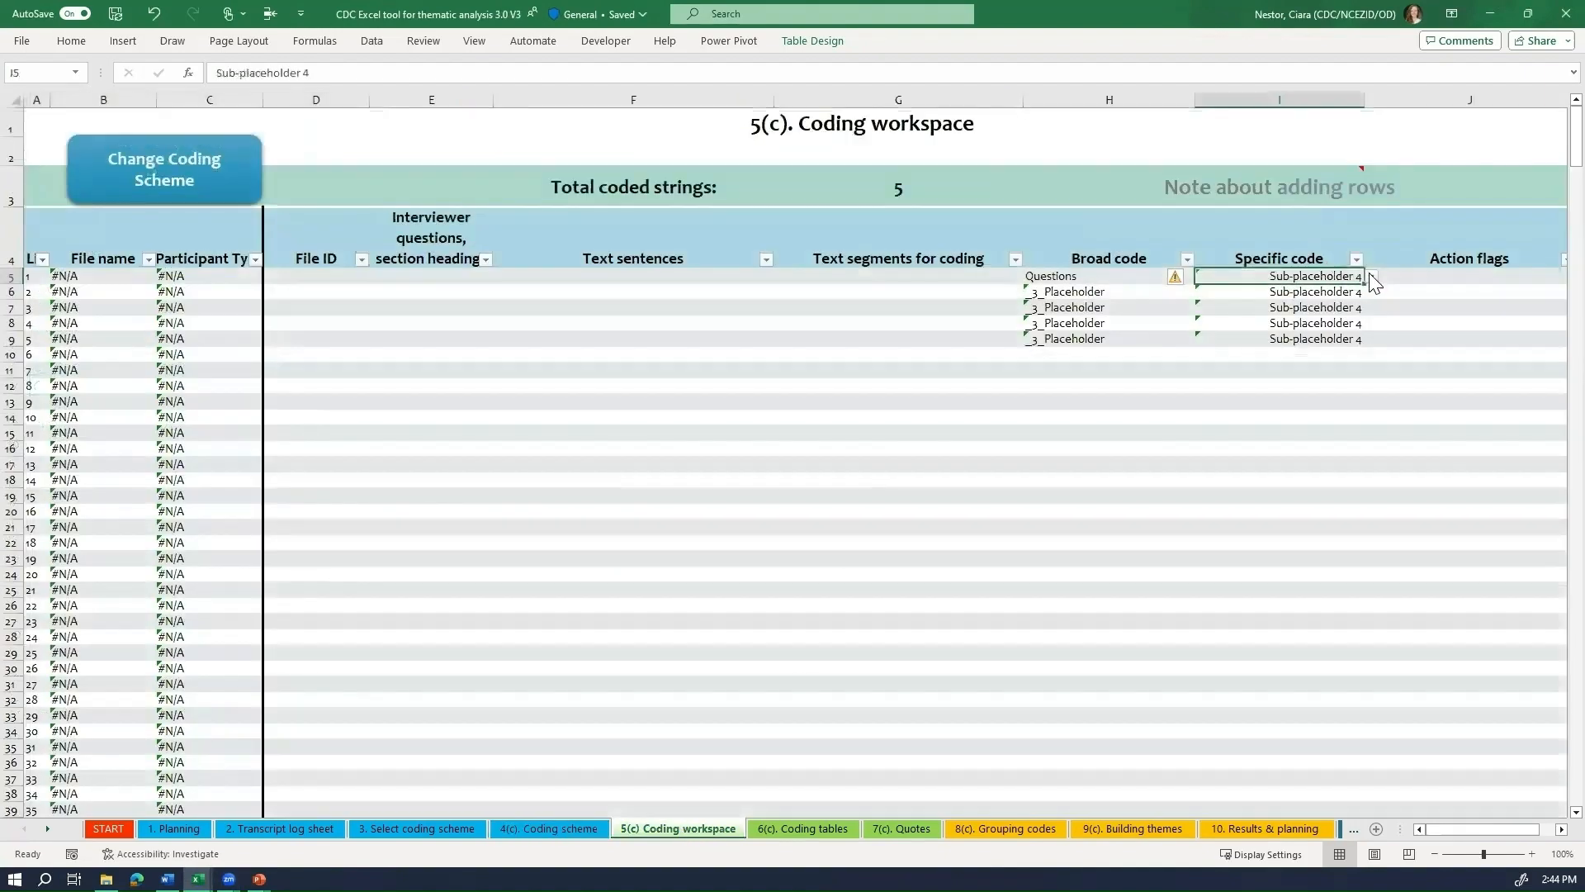
type("Question about vaccine effectiveness")
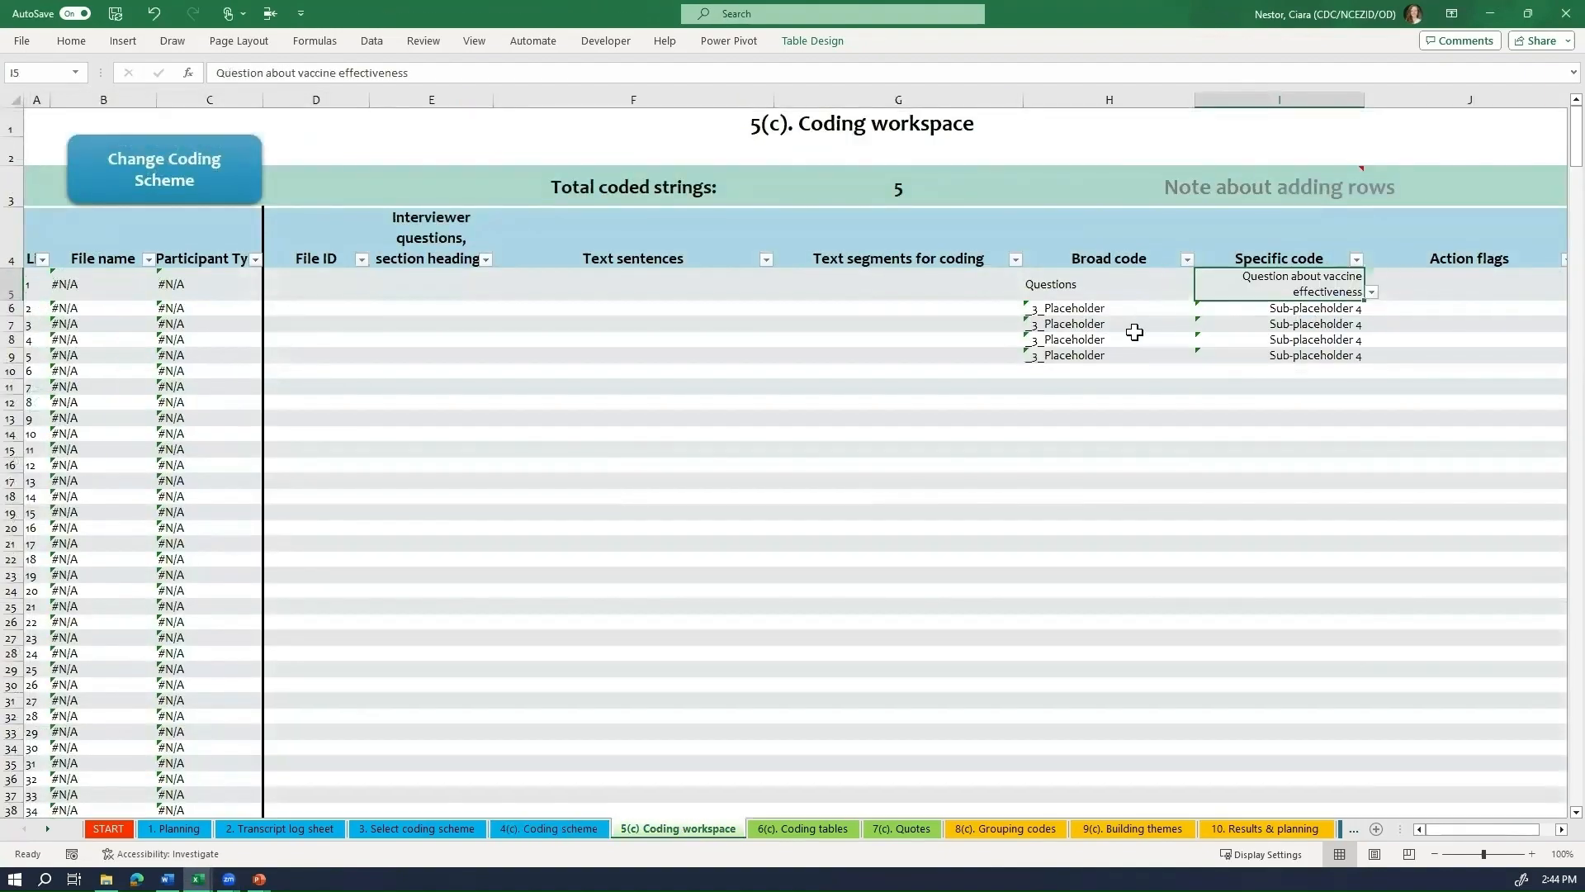
left_click(1202, 308)
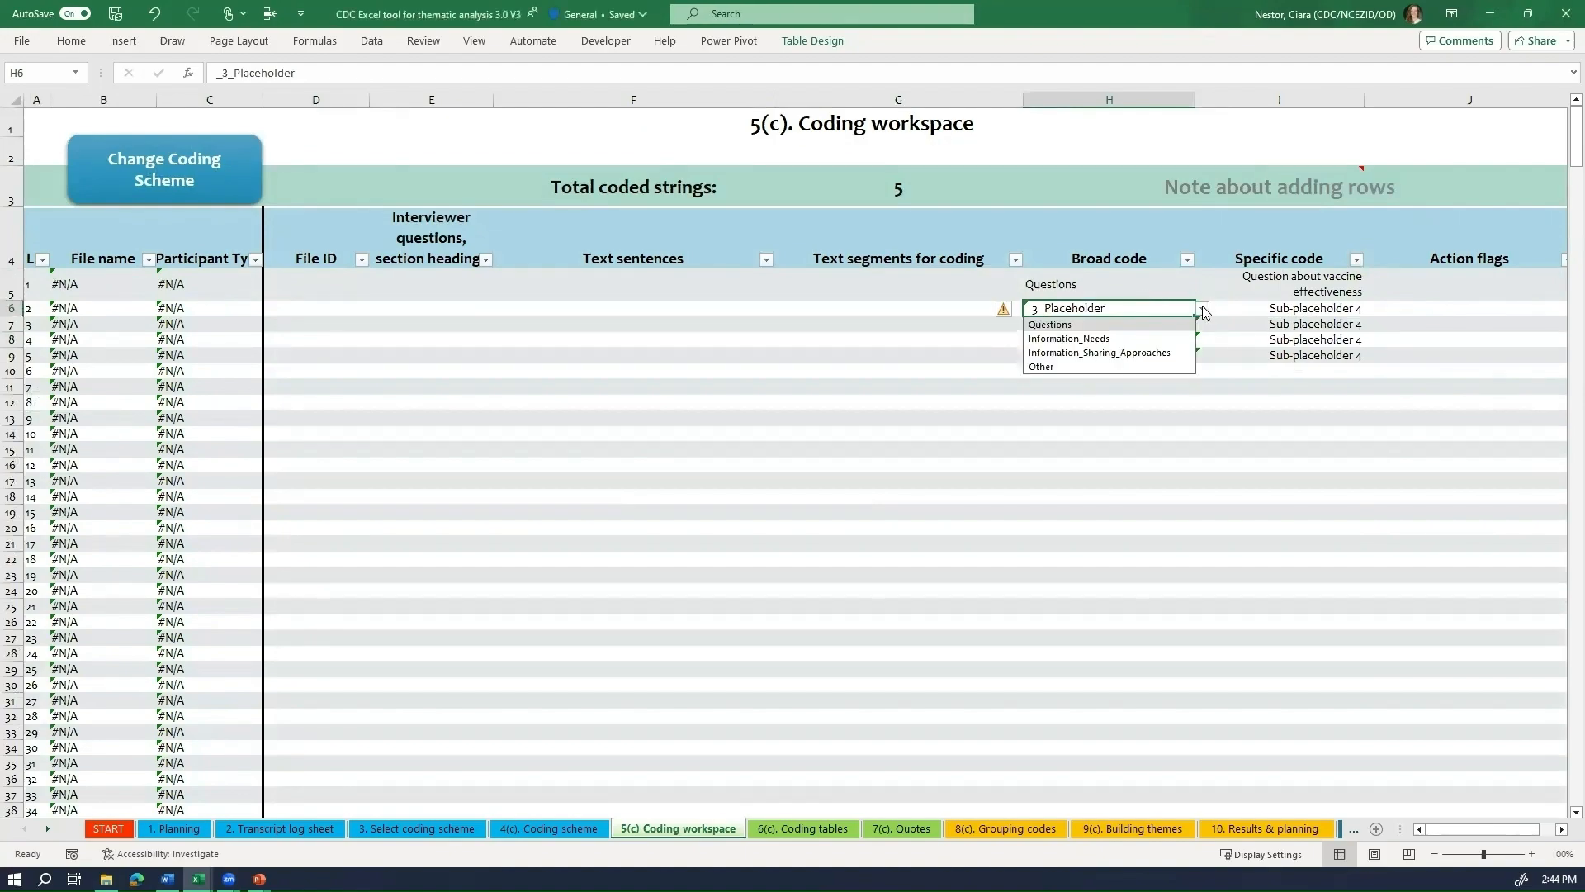
left_click(1100, 351)
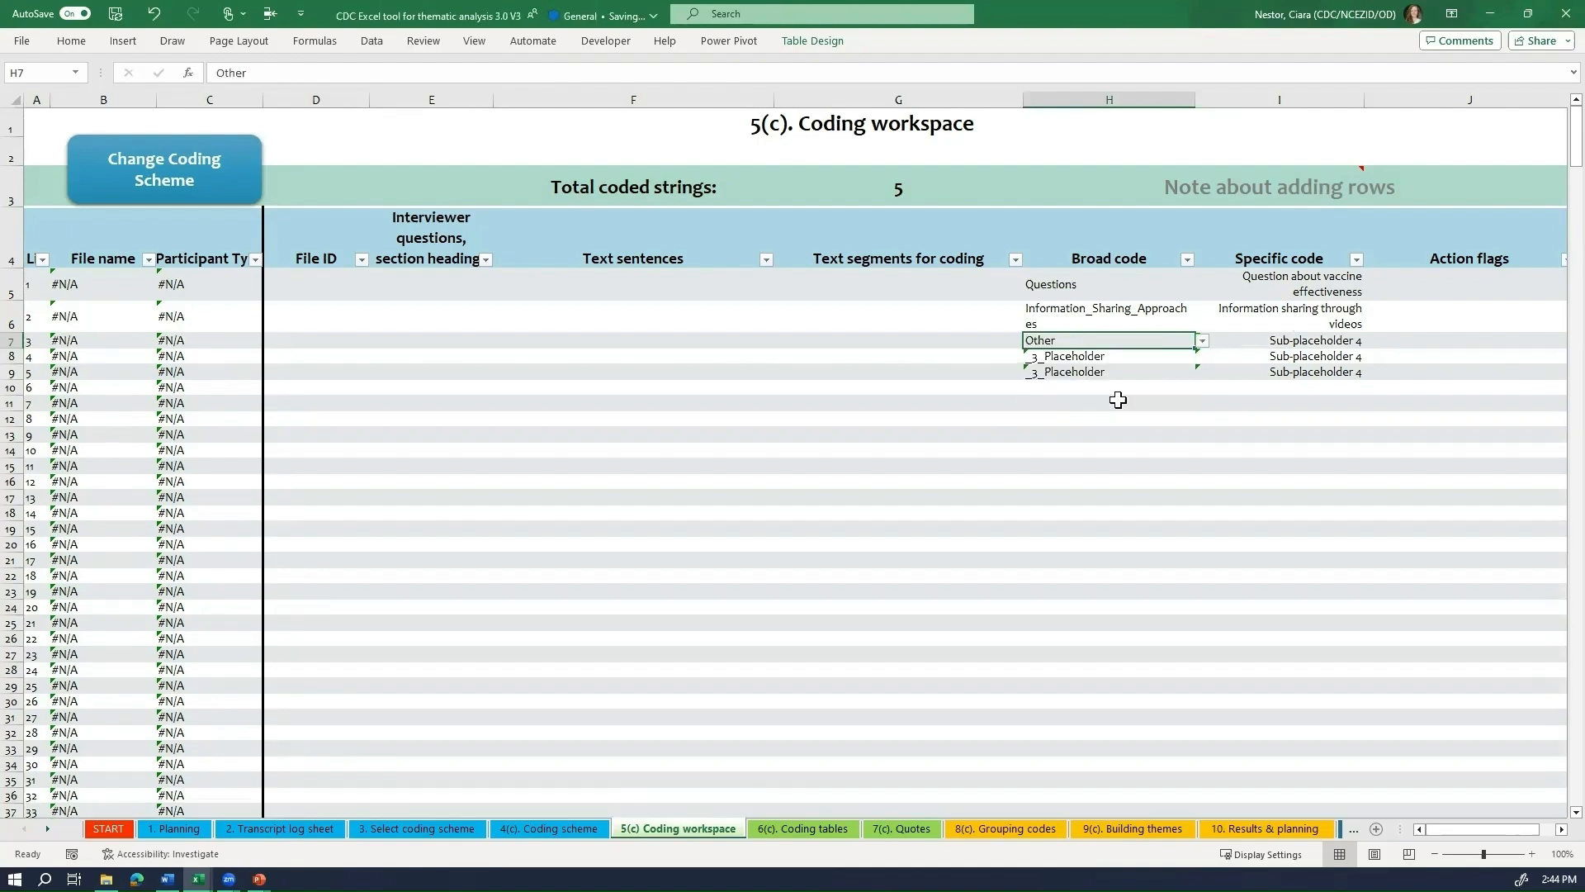
left_click(1372, 340)
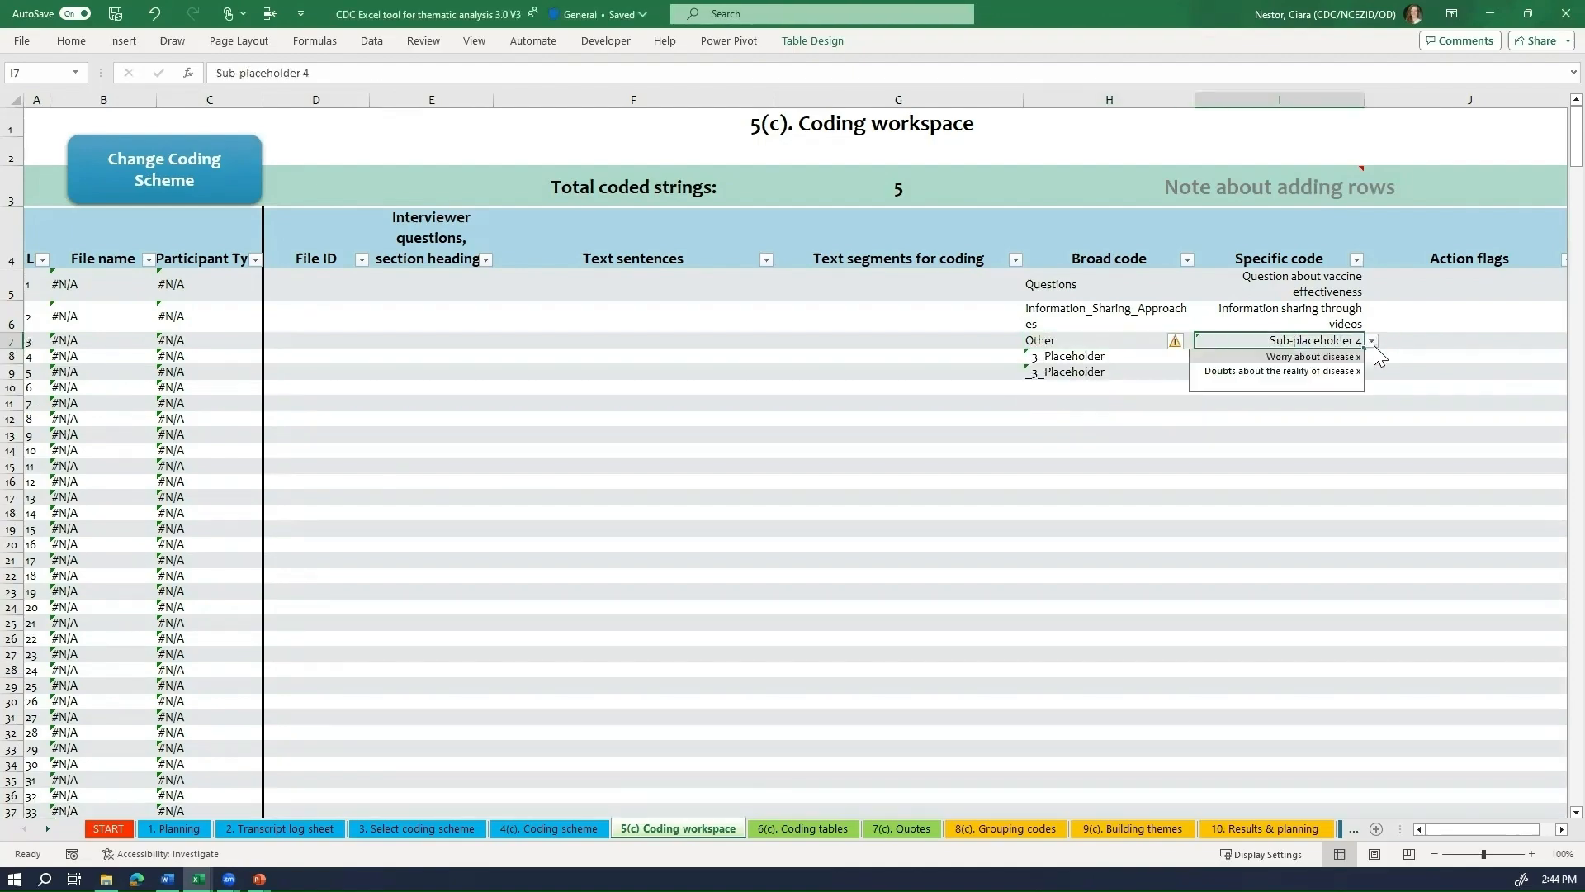
left_click(1278, 372)
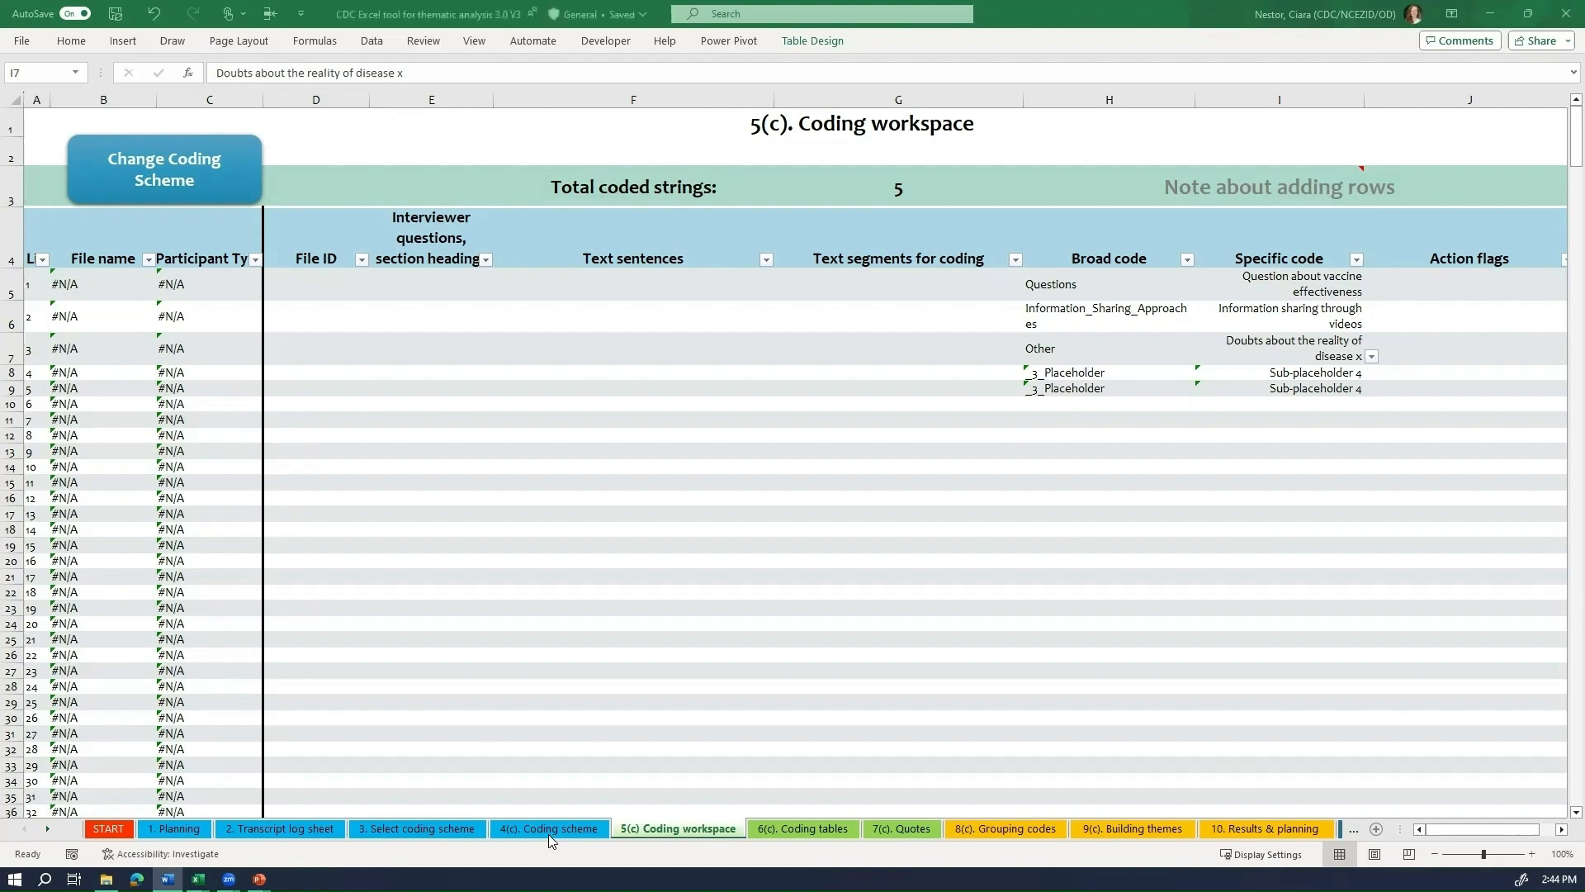
Step: Add Question about something else as a fourth code under Questions in B10
left_click(548, 827)
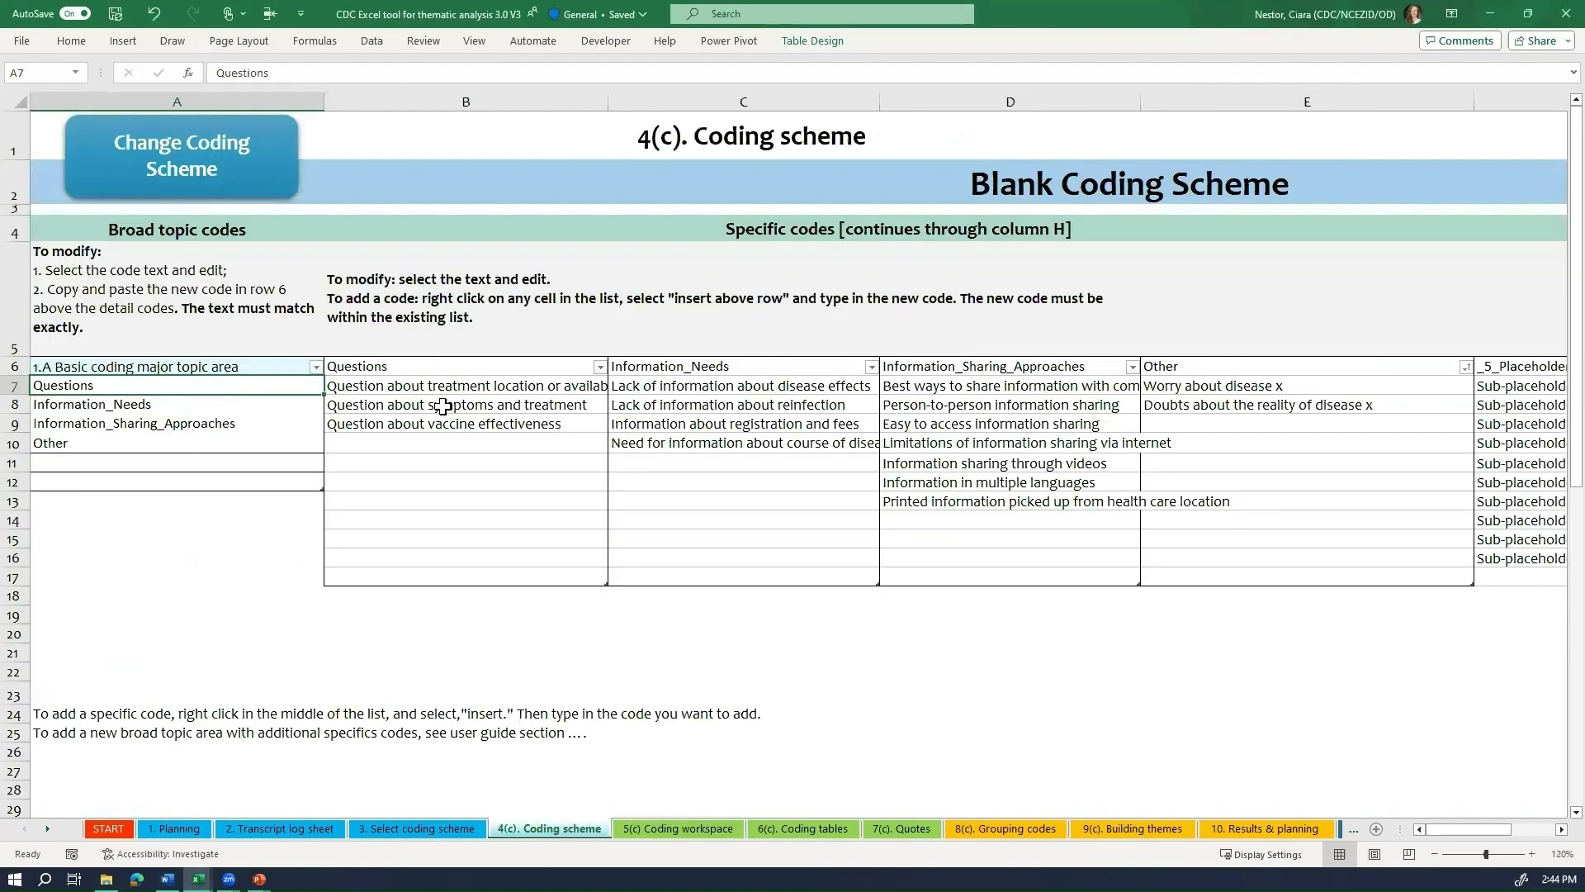
type("Q")
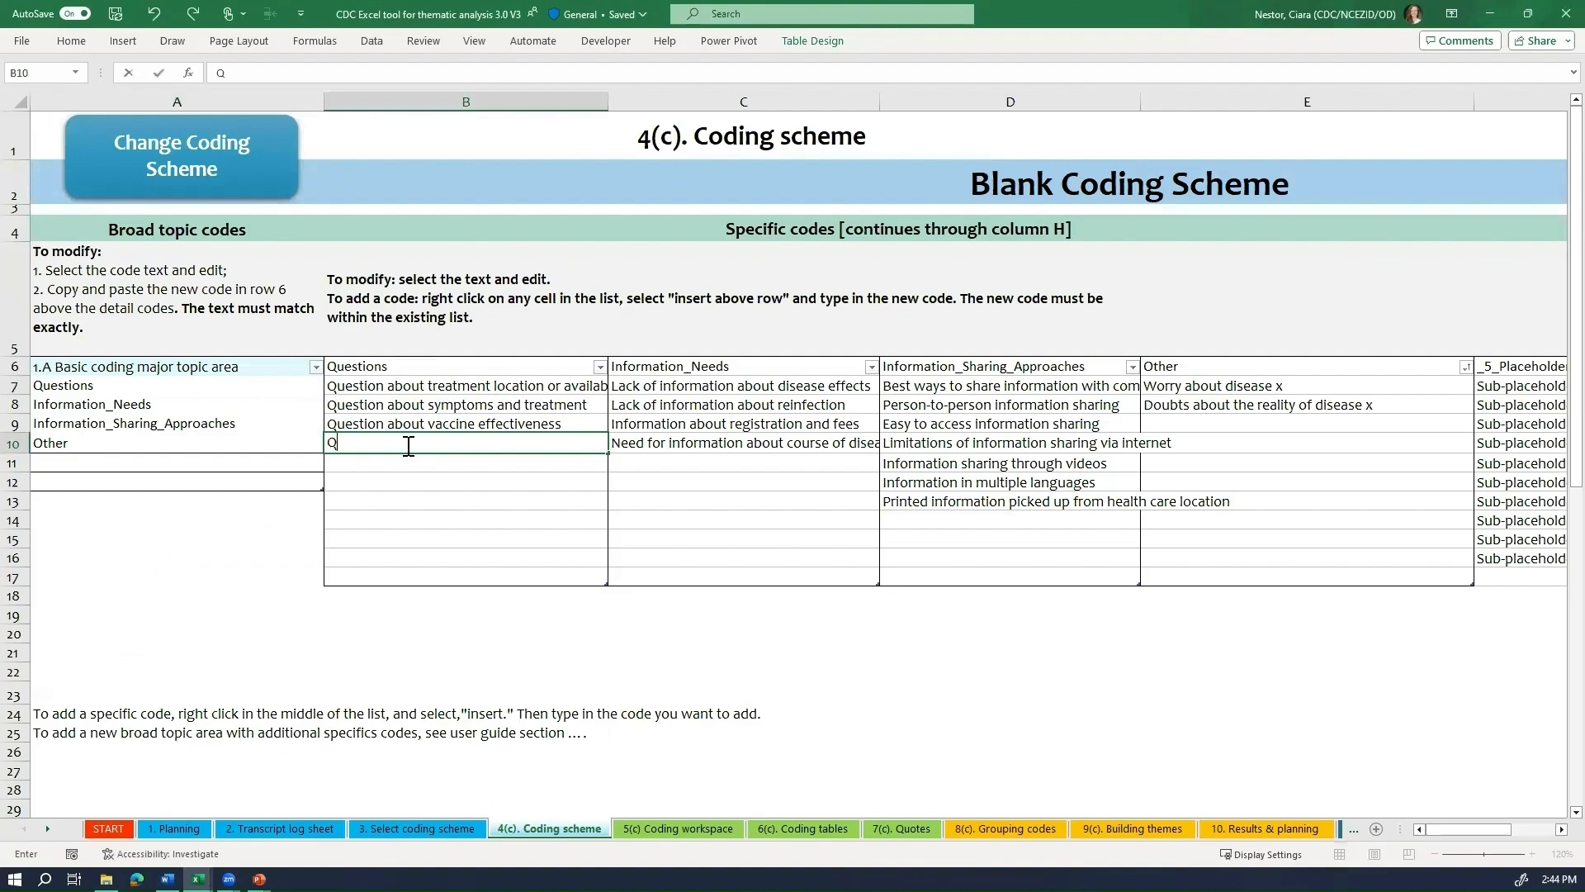
type("uestion about something else")
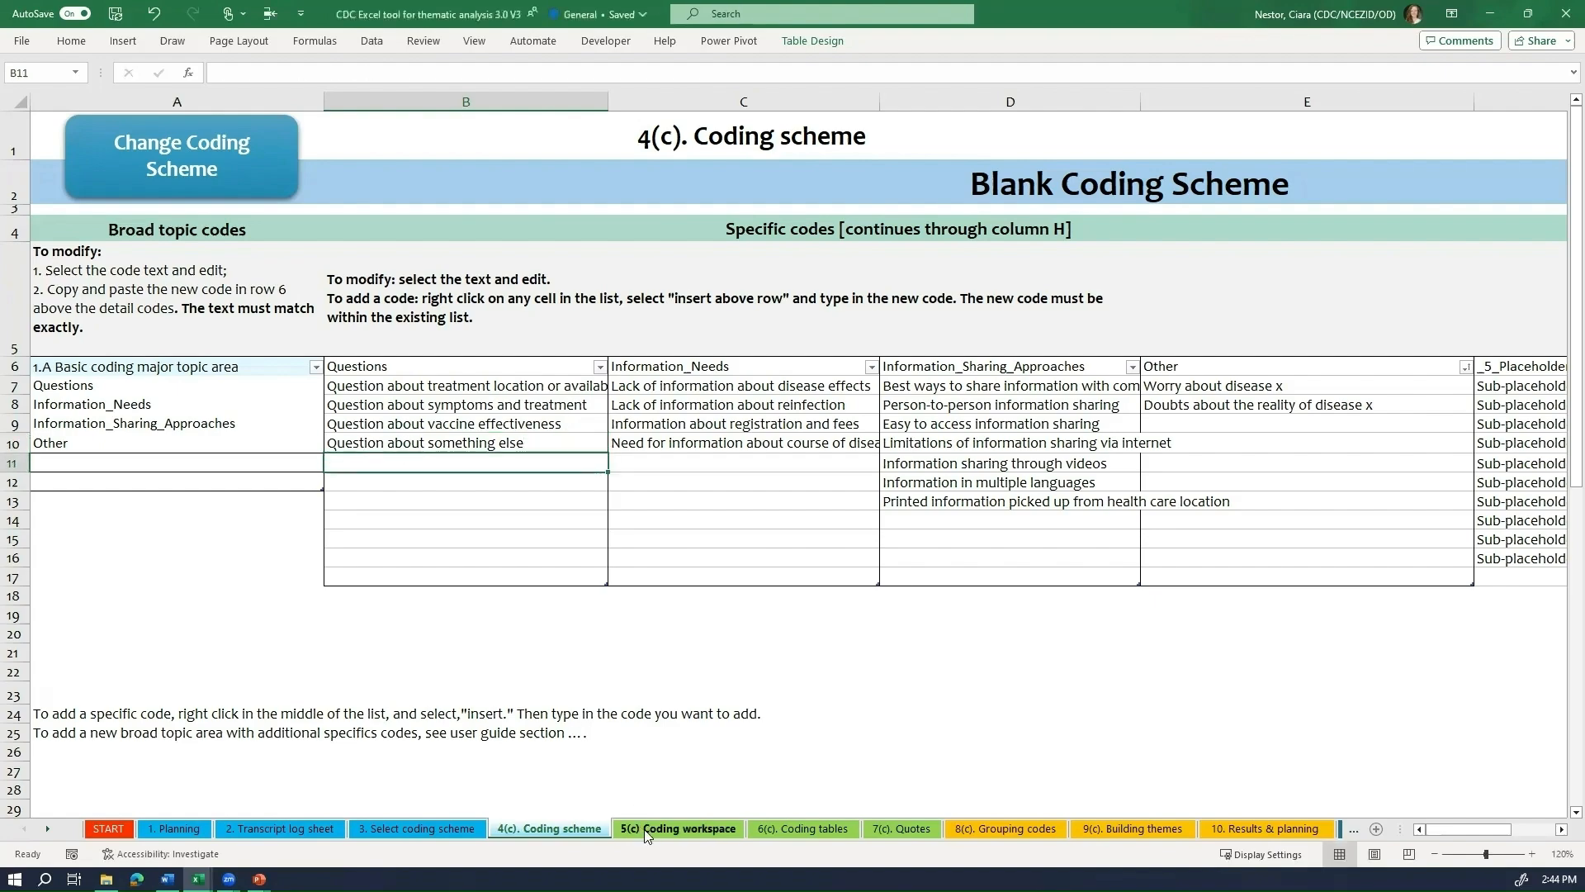
Step: Set the first row's specific code in I5 to Question about something else
left_click(677, 827)
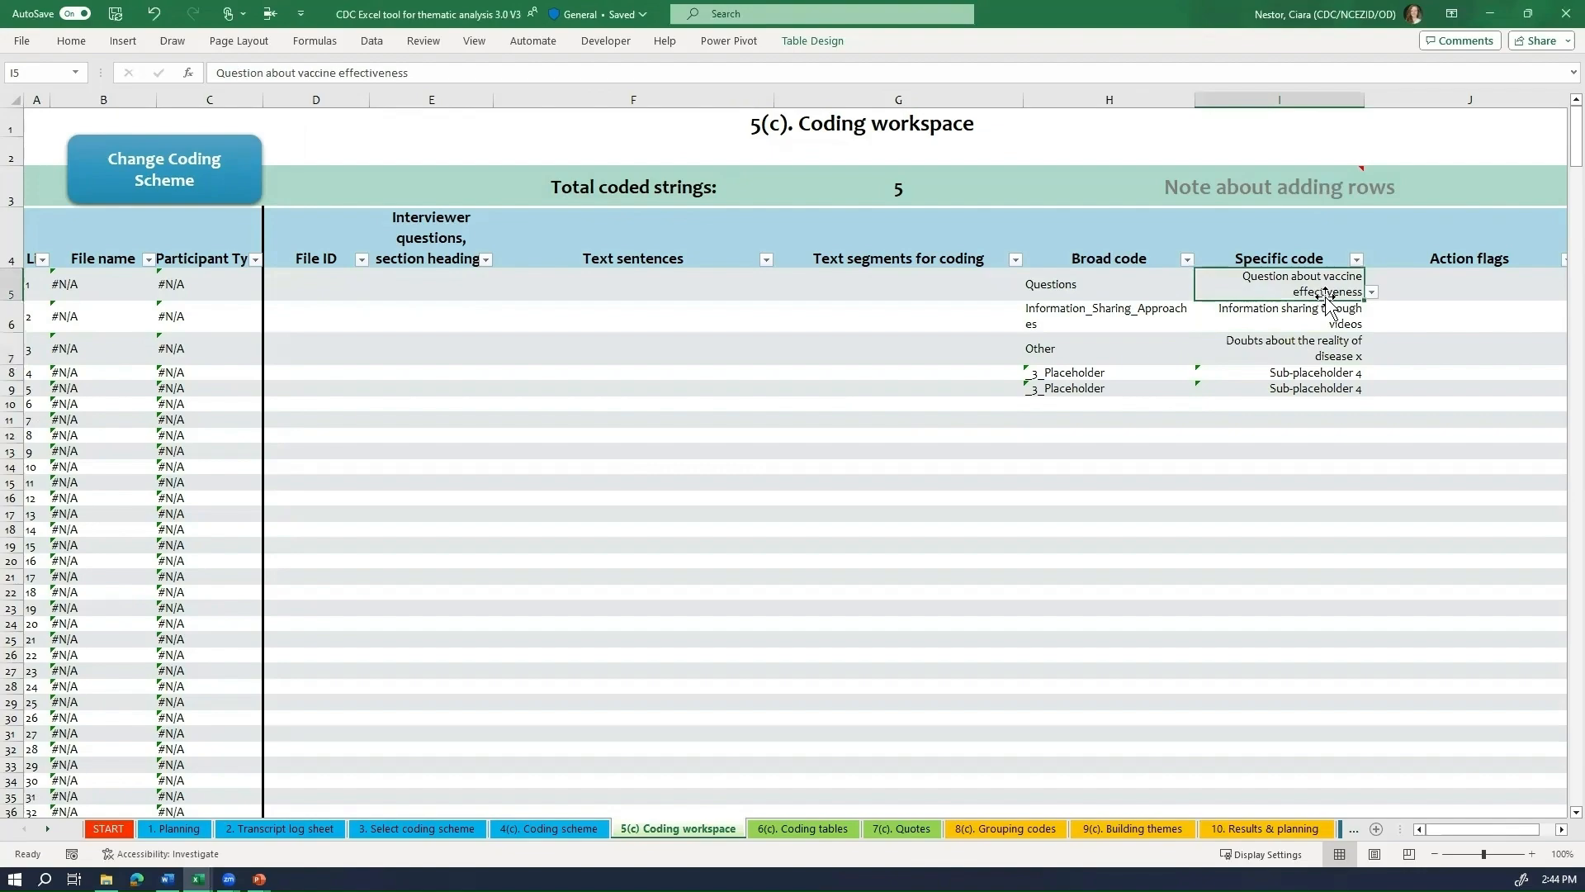
left_click(1371, 290)
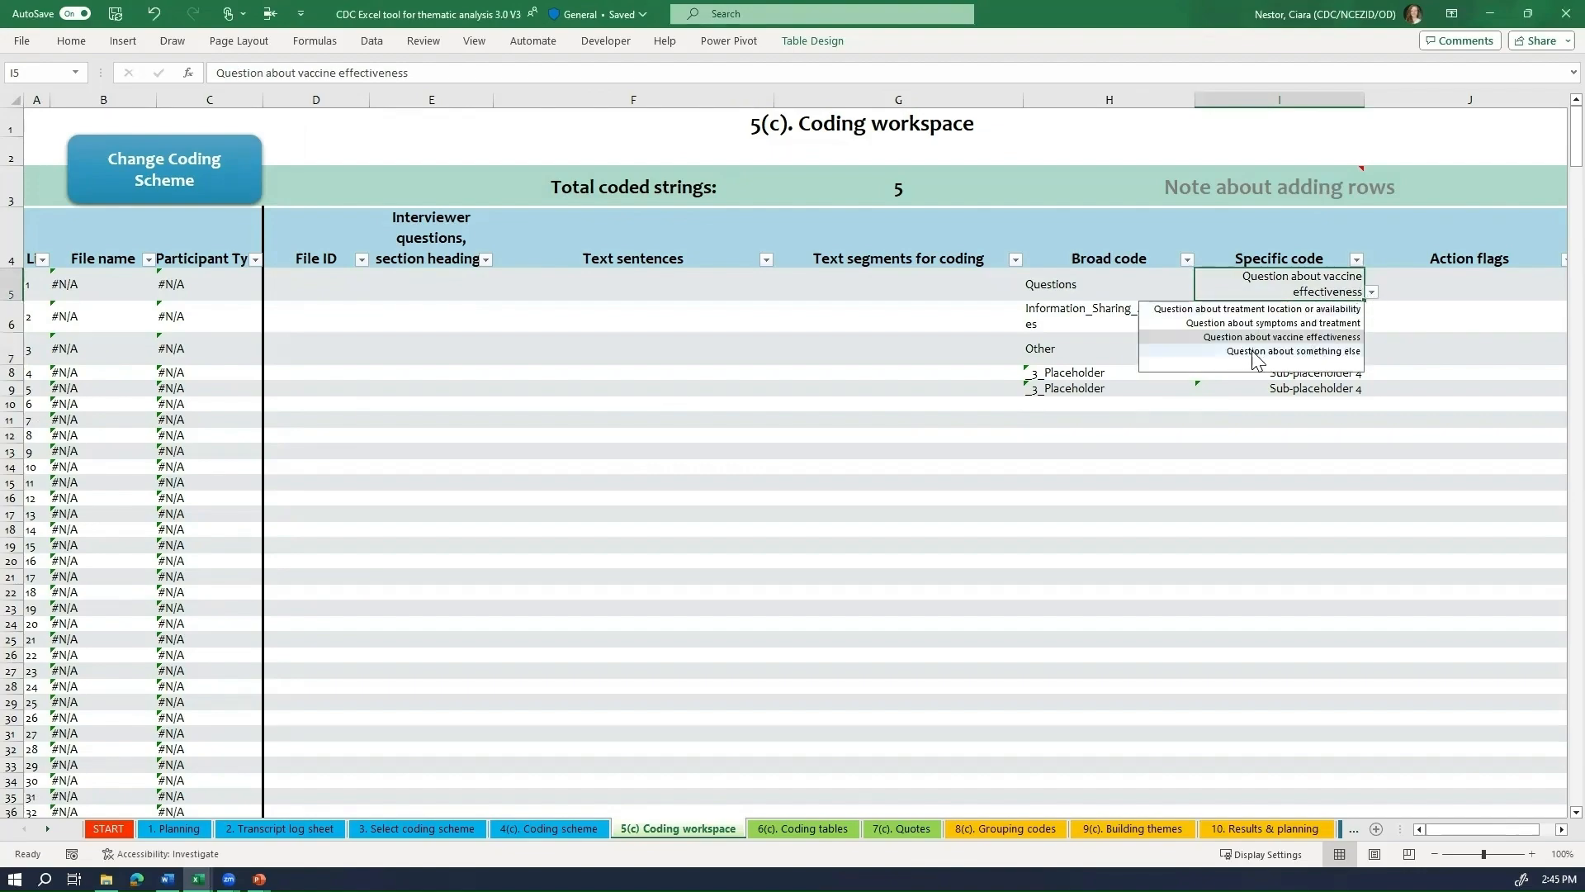
left_click(1298, 350)
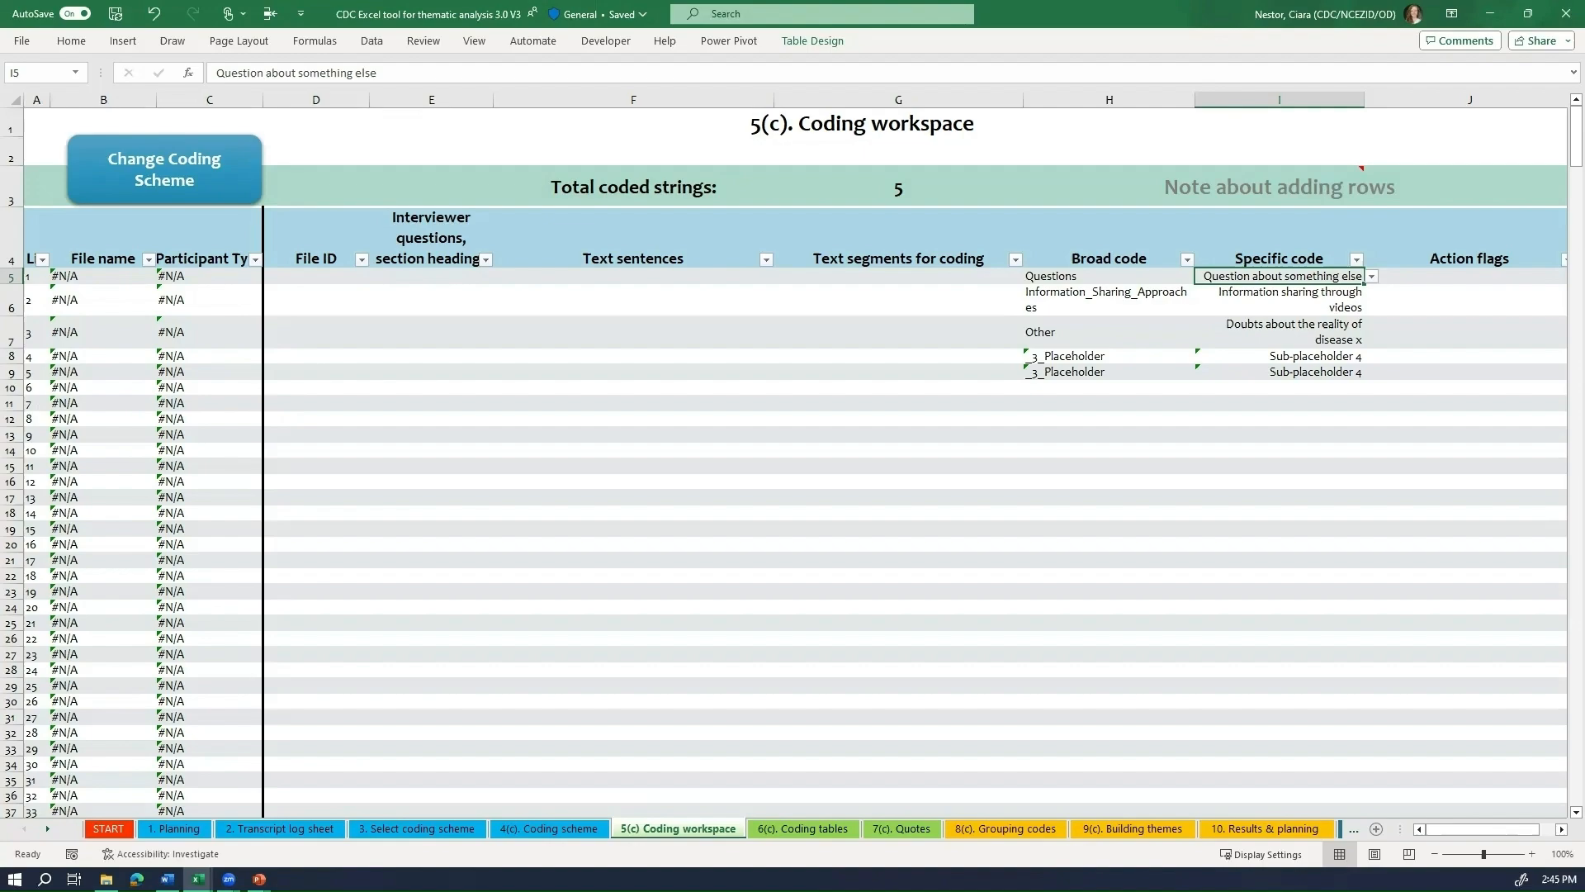
mouse_move(1244, 276)
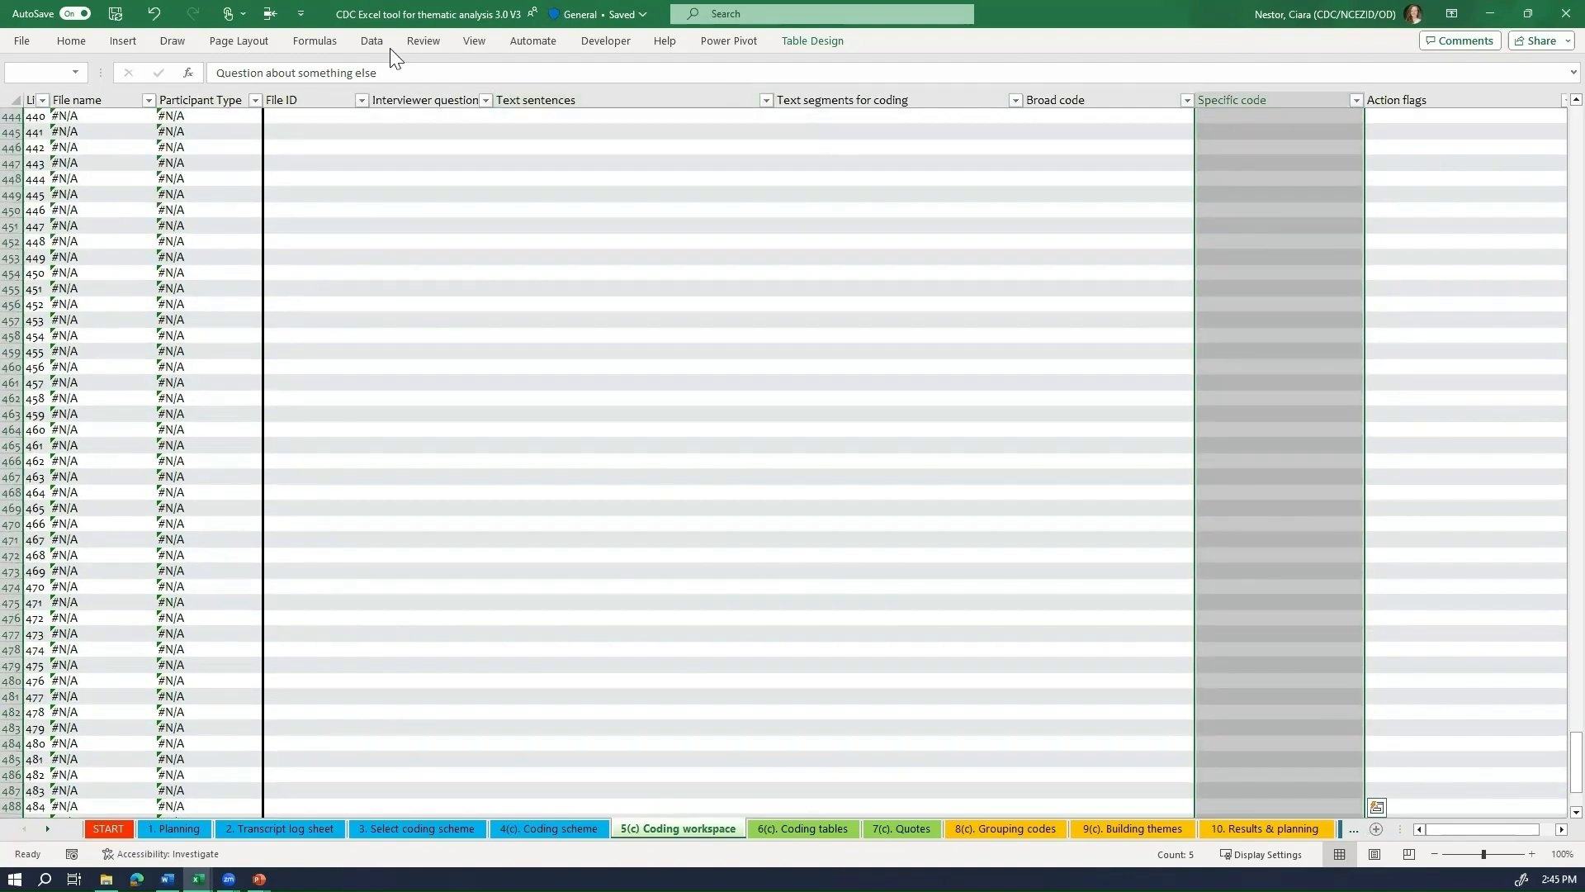
Step: Validate column I as a list sourced from =INDIRECT($H5) so specific codes follow each broad code
left_click(371, 40)
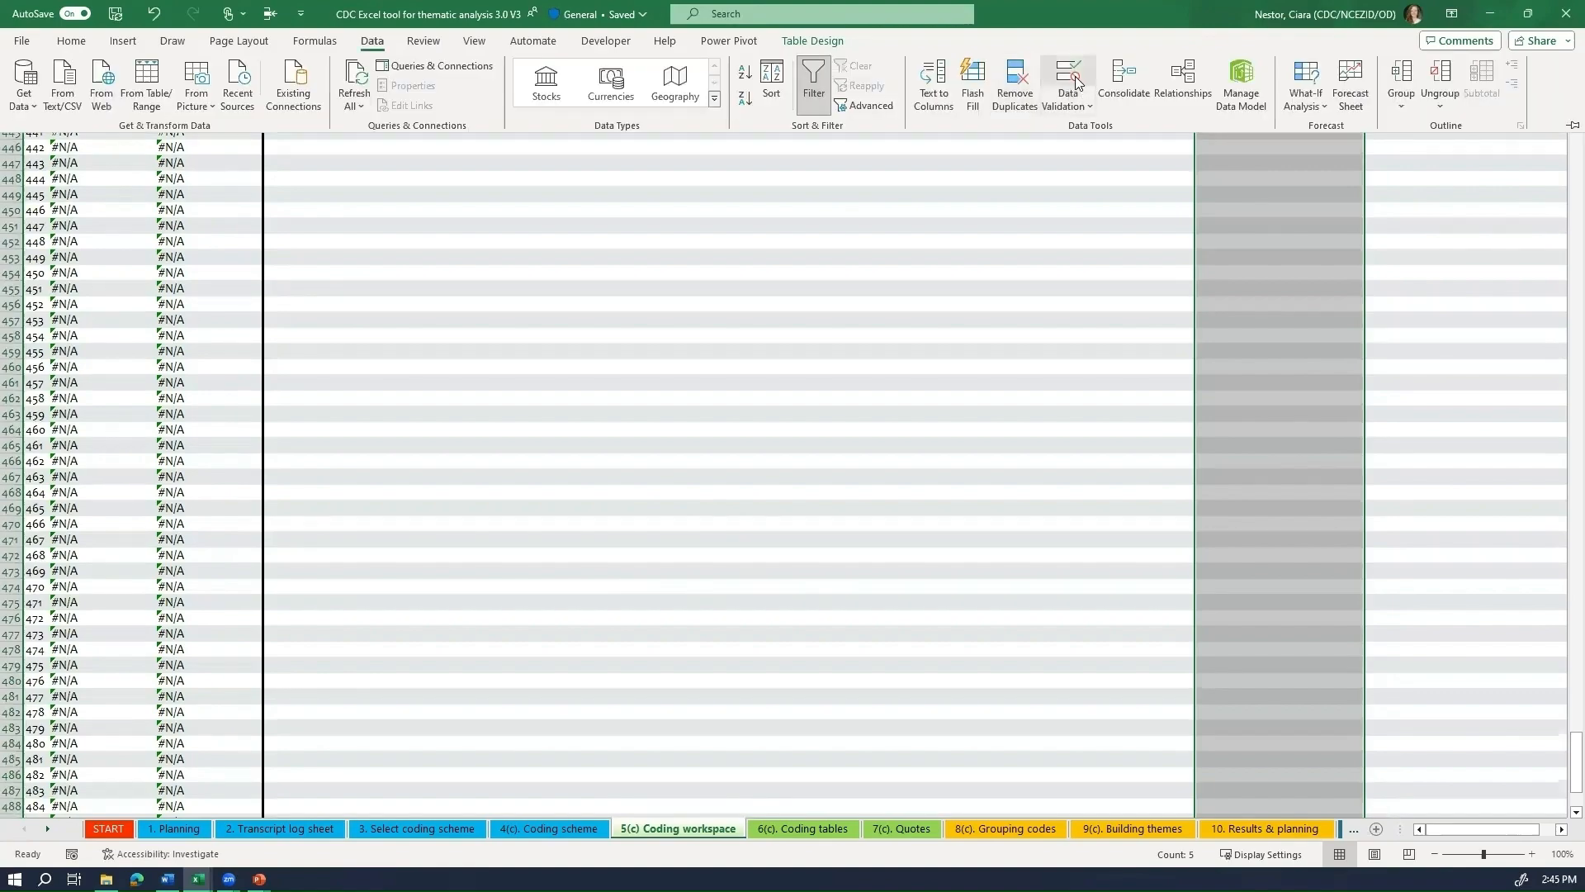
left_click(1063, 80)
type("=INDIRECT(")
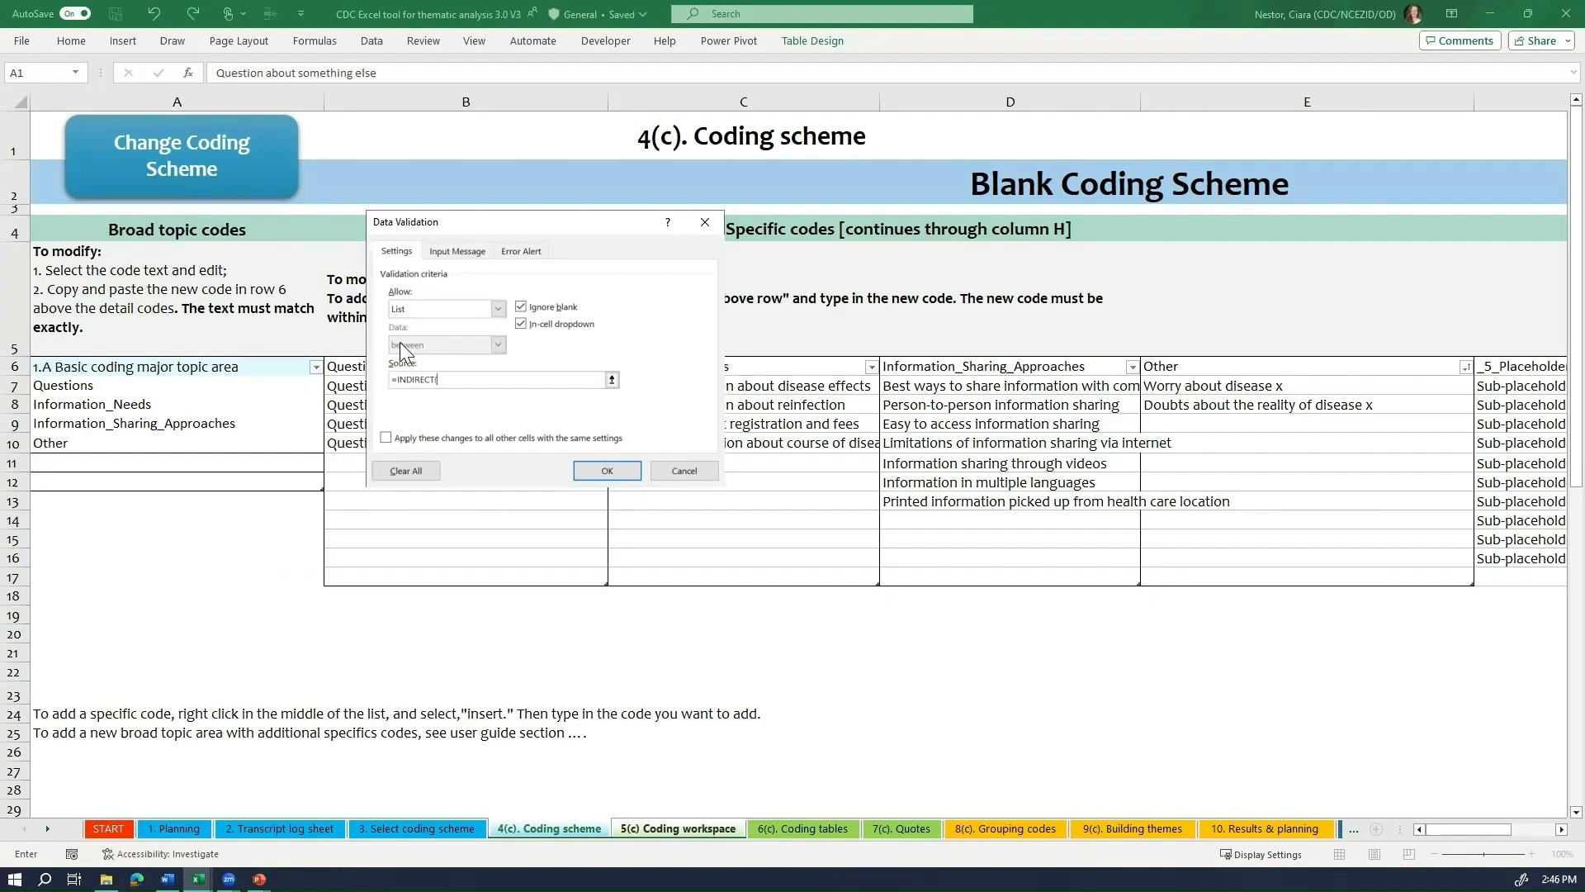
left_click(677, 827)
type("$H5)")
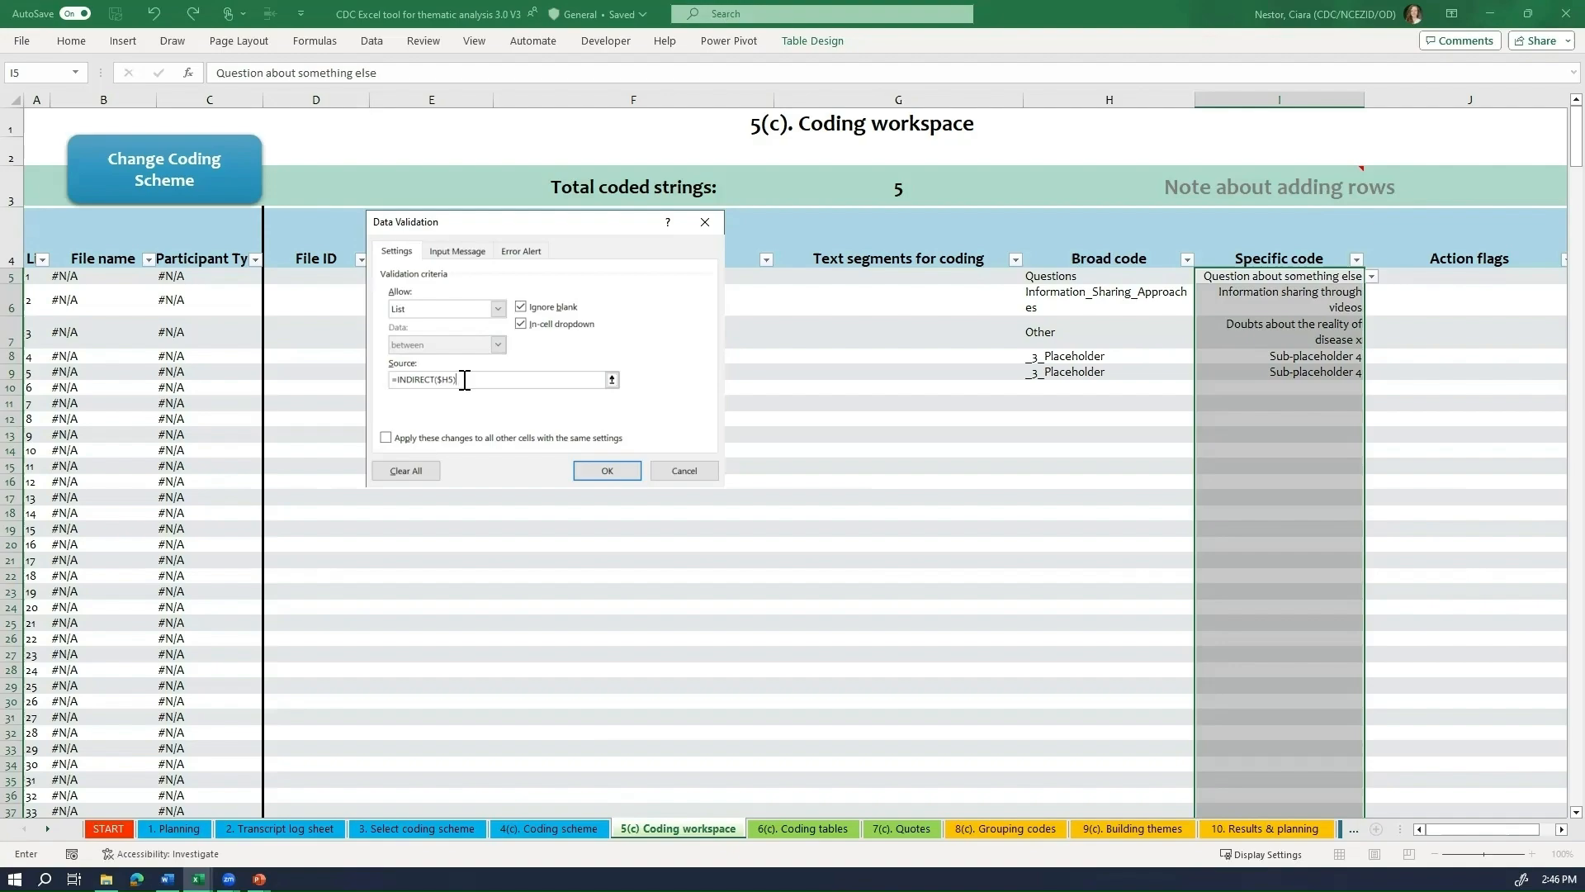
left_click(606, 471)
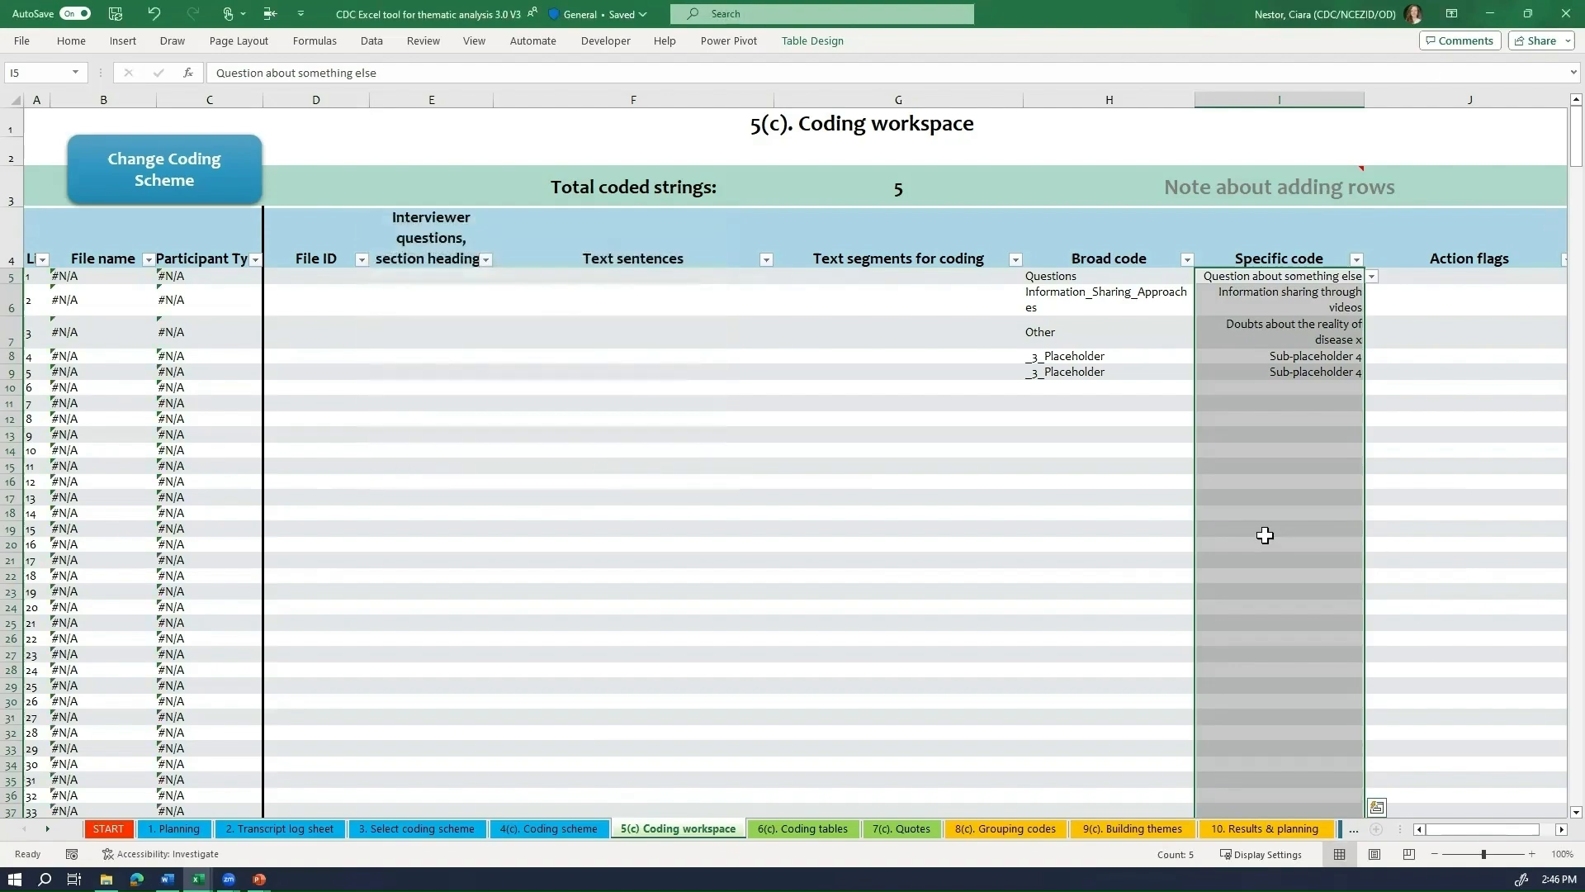
mouse_move(588, 679)
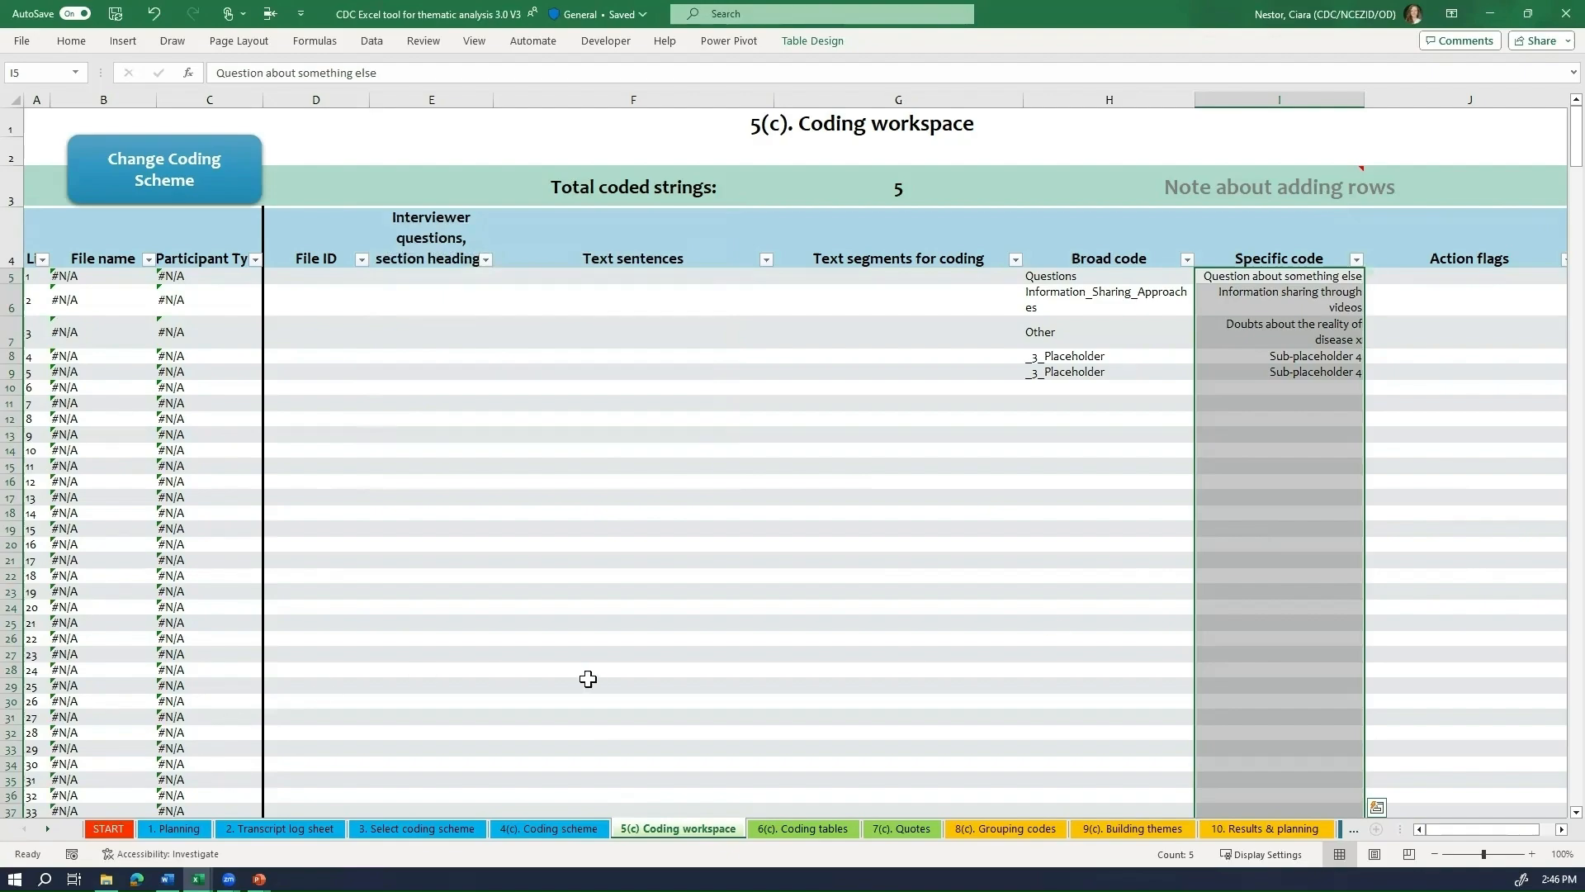